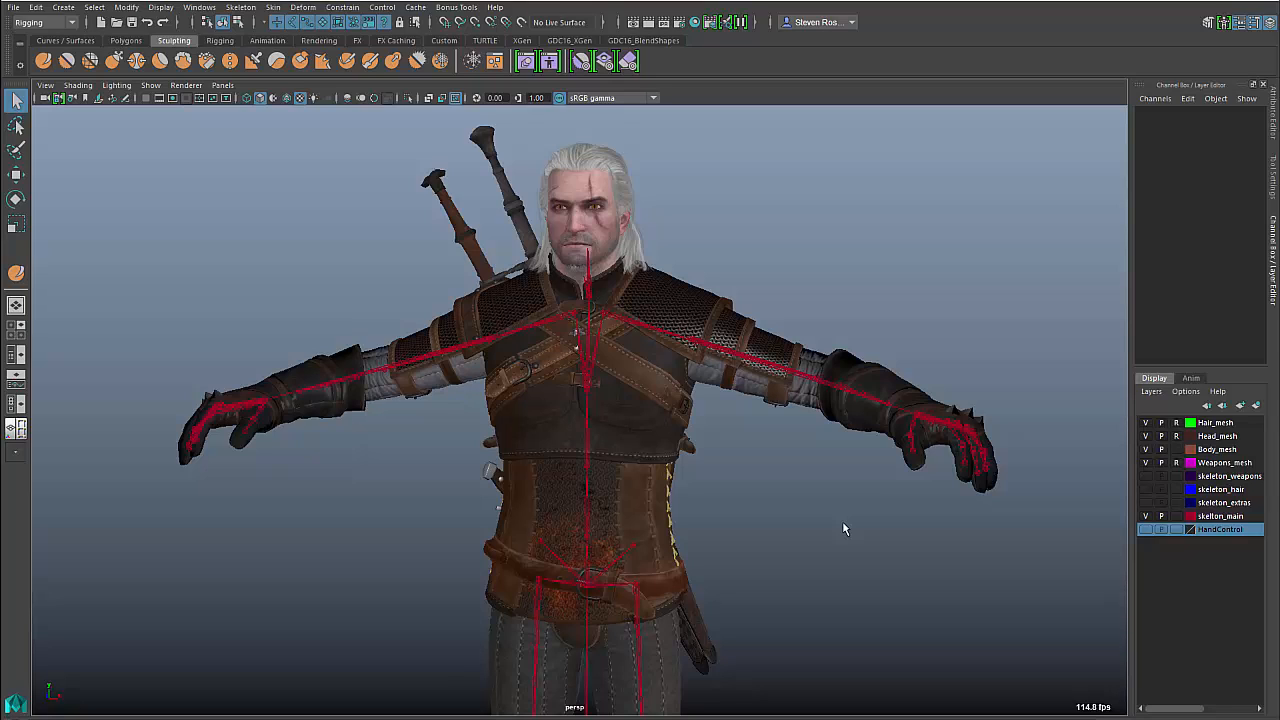
pyautogui.moveTo(539, 278)
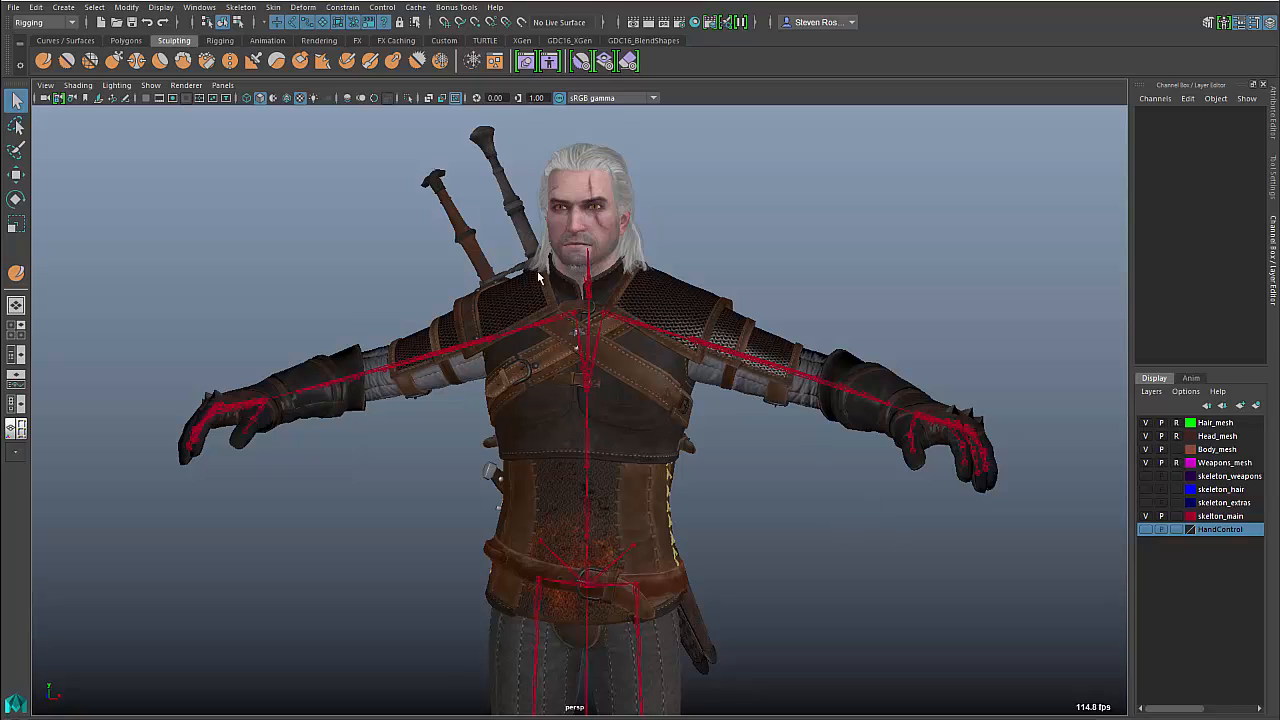
# Open the Windows menu to browse the Animation Editors list
pyautogui.click(199, 7)
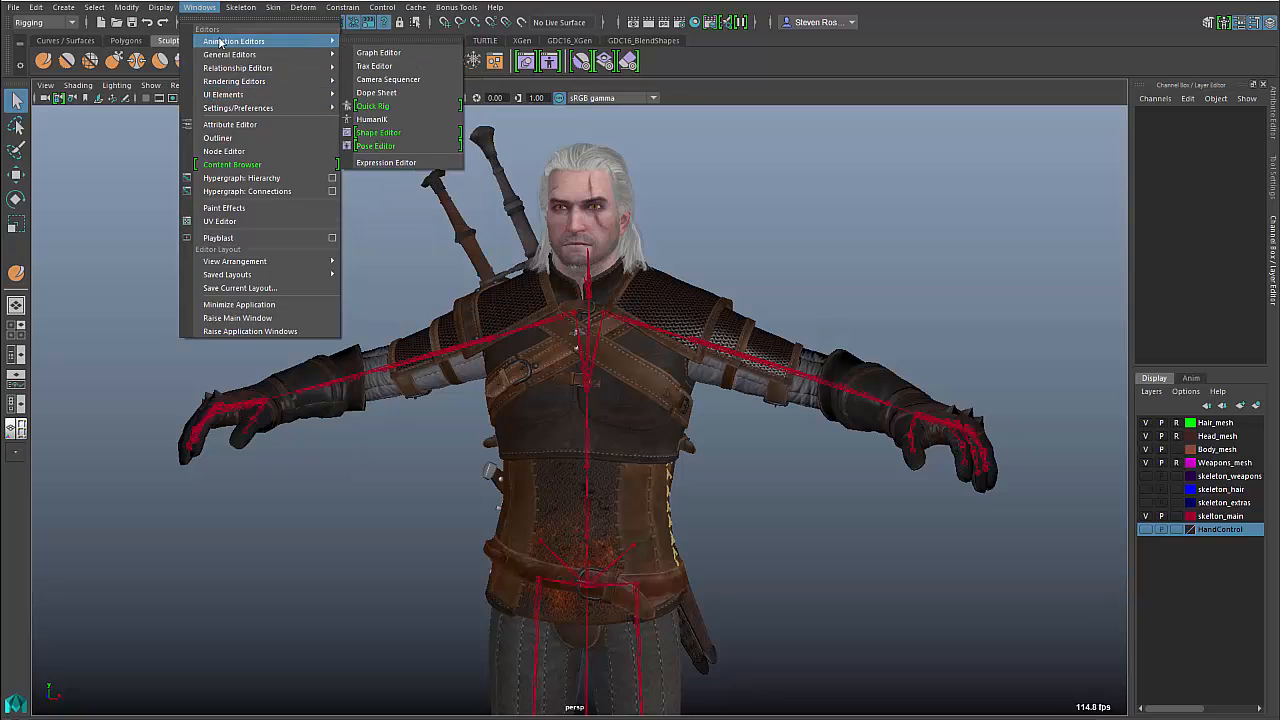
pyautogui.moveTo(378, 52)
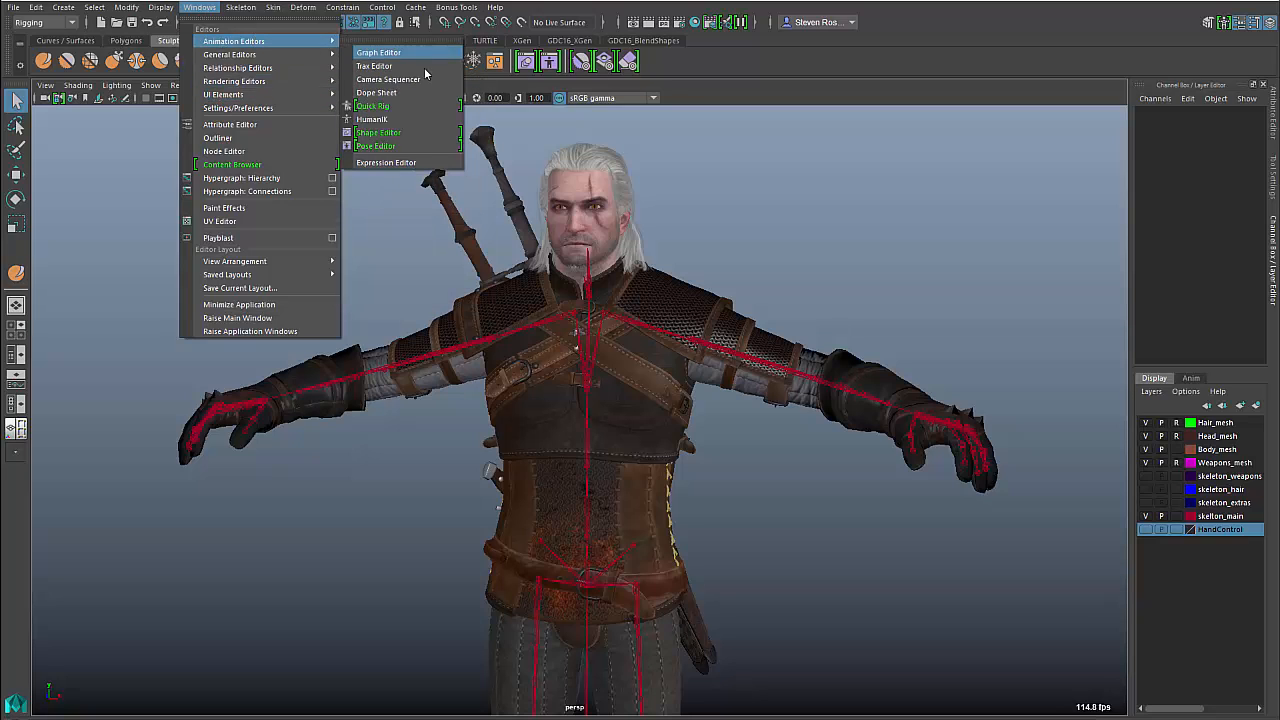
# Open the Pose Editor and zoom the viewport in on the shoulder and upper arm
pyautogui.click(375, 146)
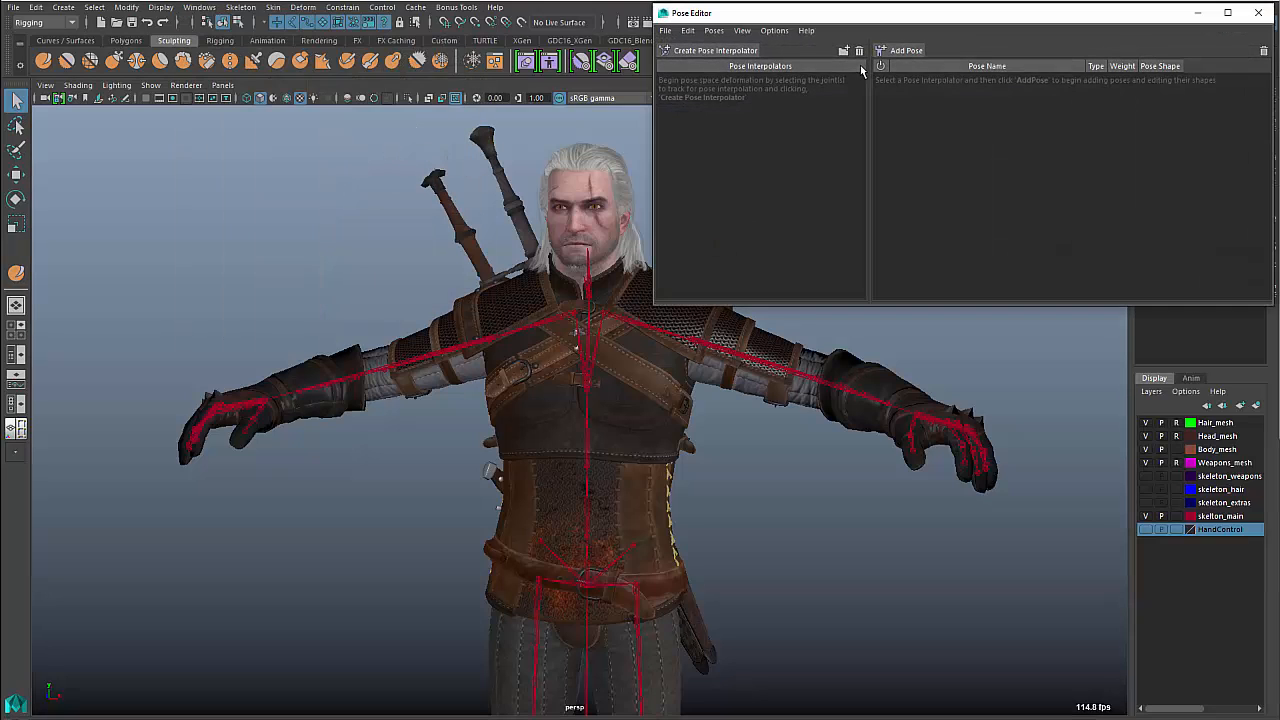
pyautogui.moveTo(877, 117)
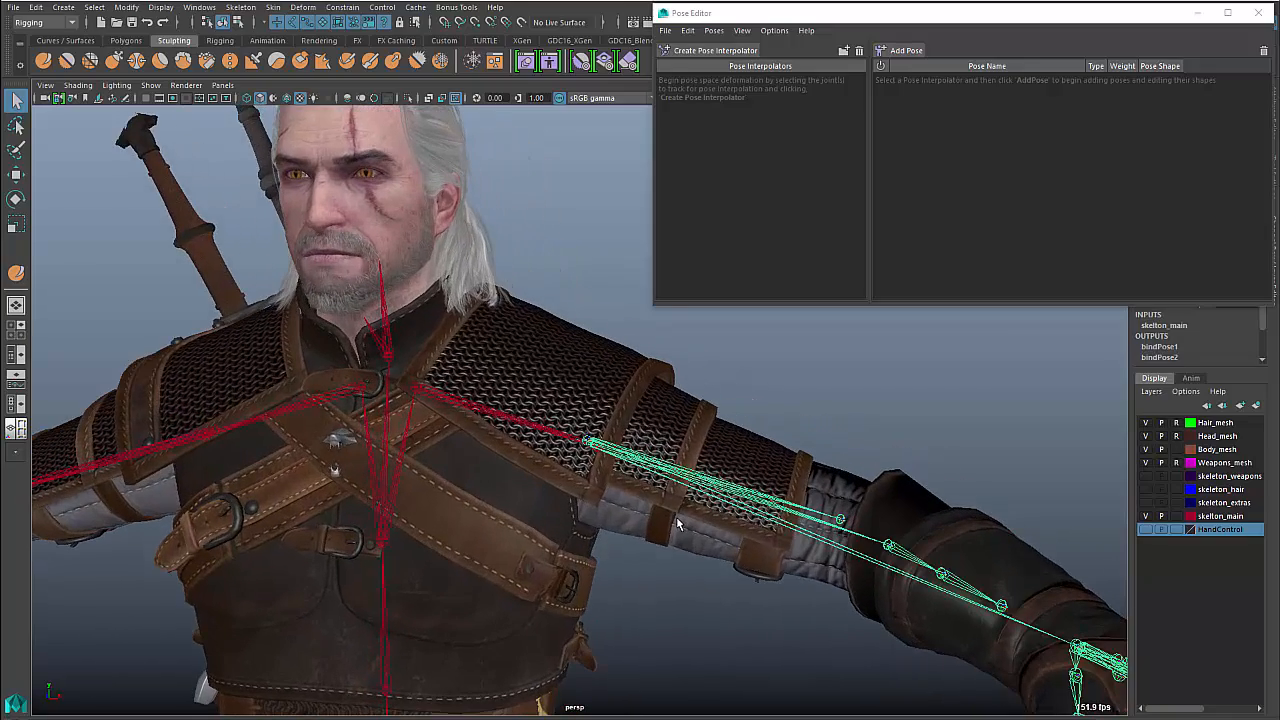
pyautogui.moveTo(678, 524); pyautogui.dragTo(670, 500)
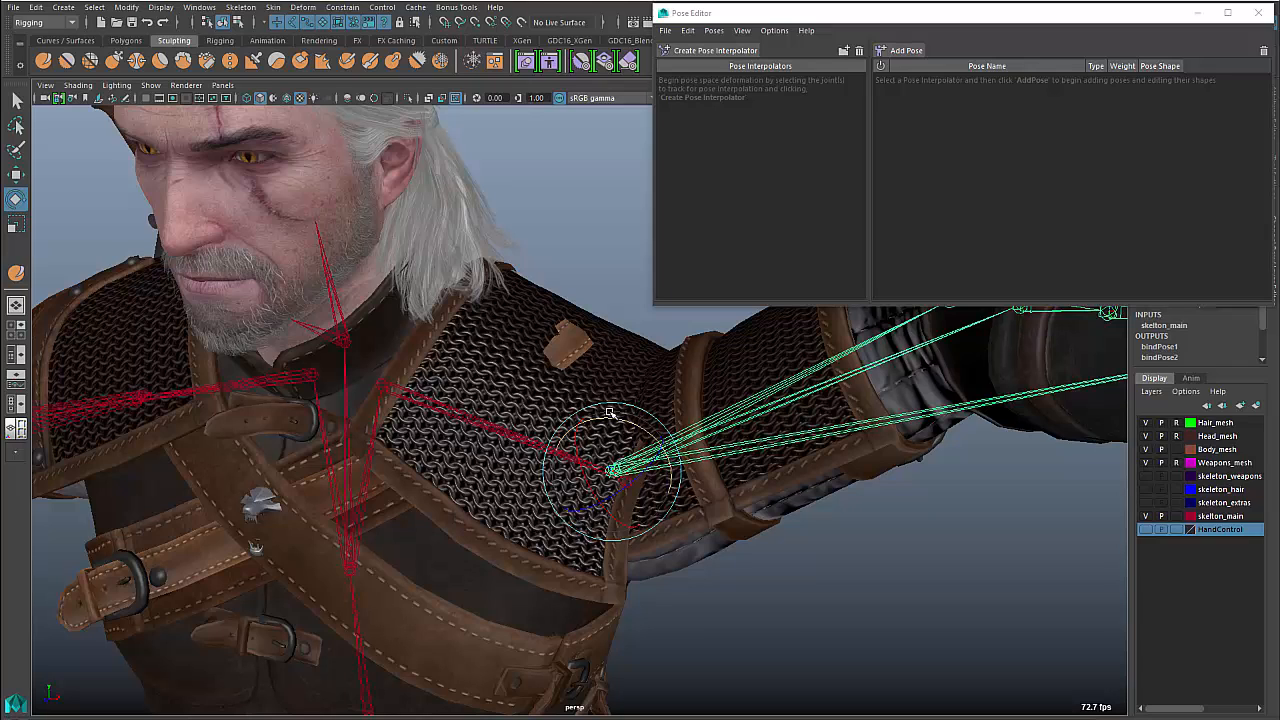
pyautogui.moveTo(615, 425)
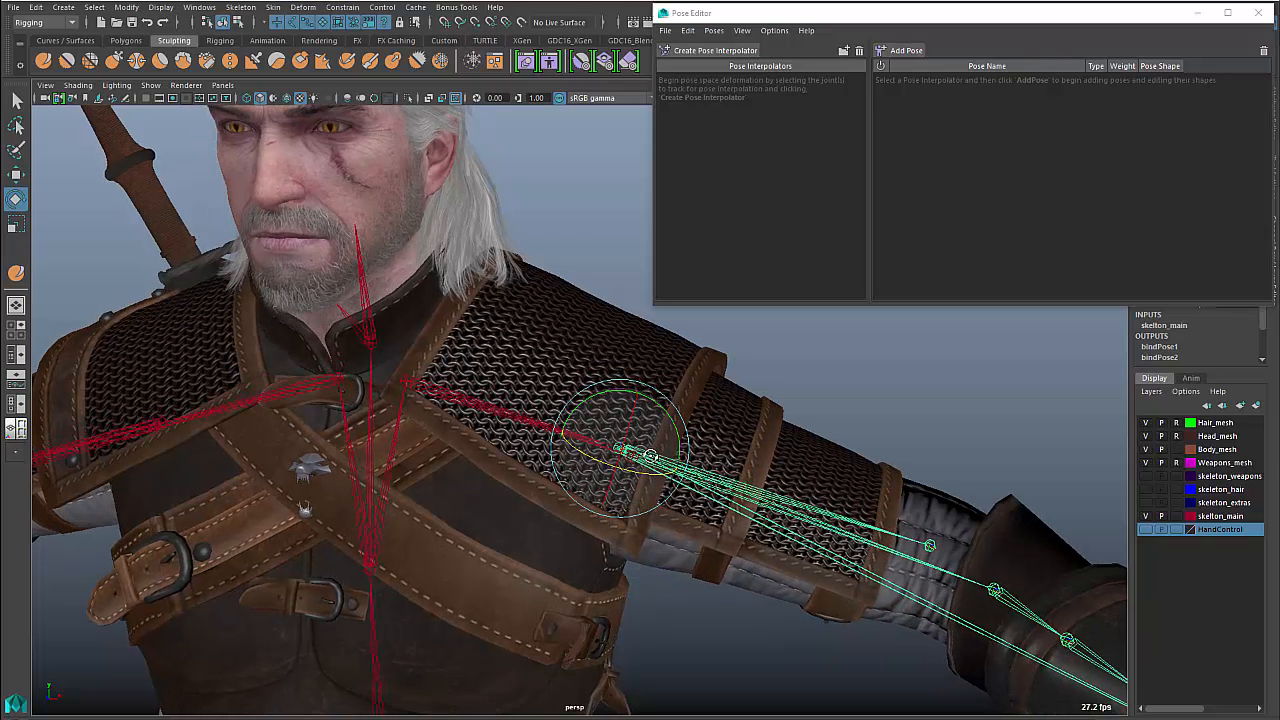
# Create a pose interpolator for the l_bicep joint and select the neutral and neutralTwist poses
pyautogui.click(714, 50)
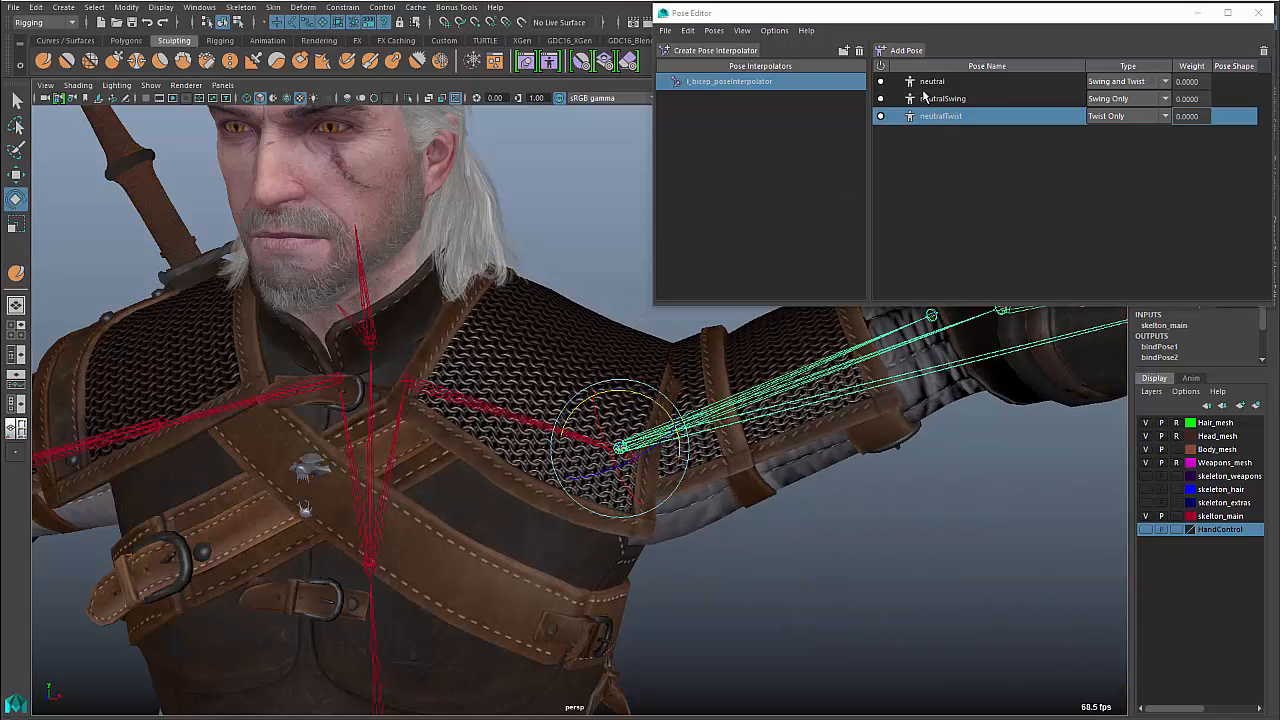
pyautogui.click(931, 81)
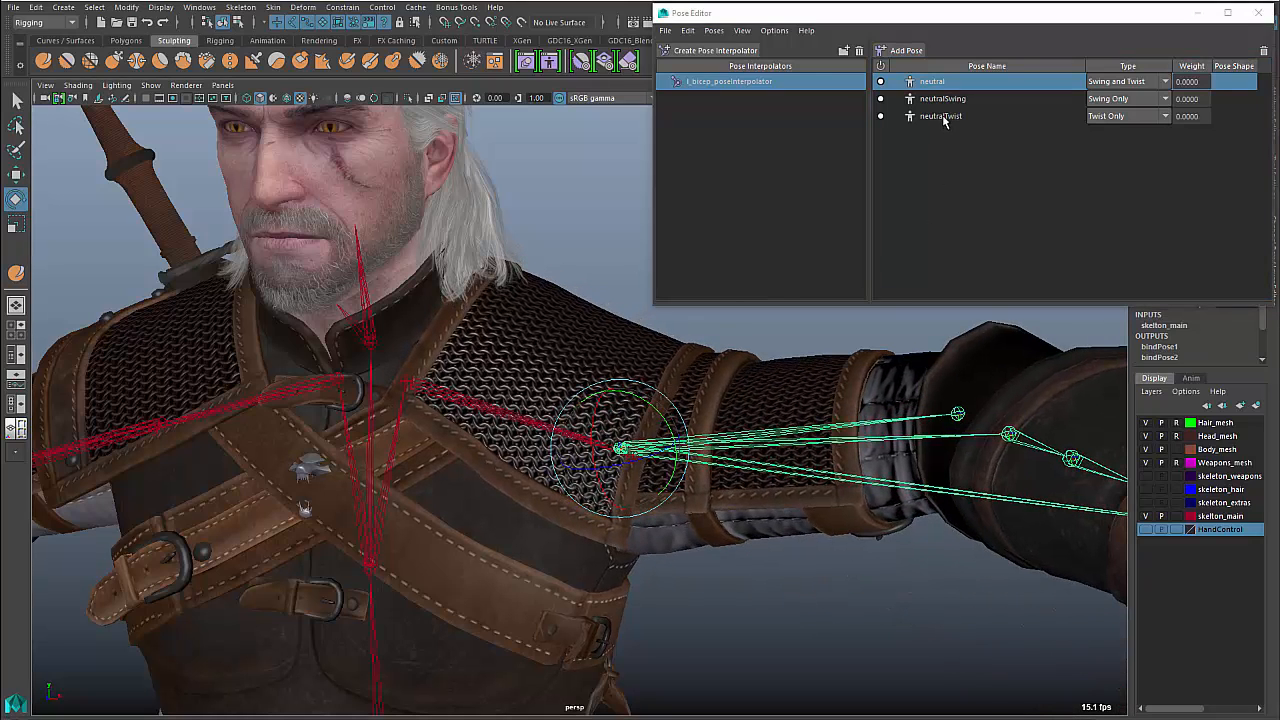
pyautogui.click(940, 115)
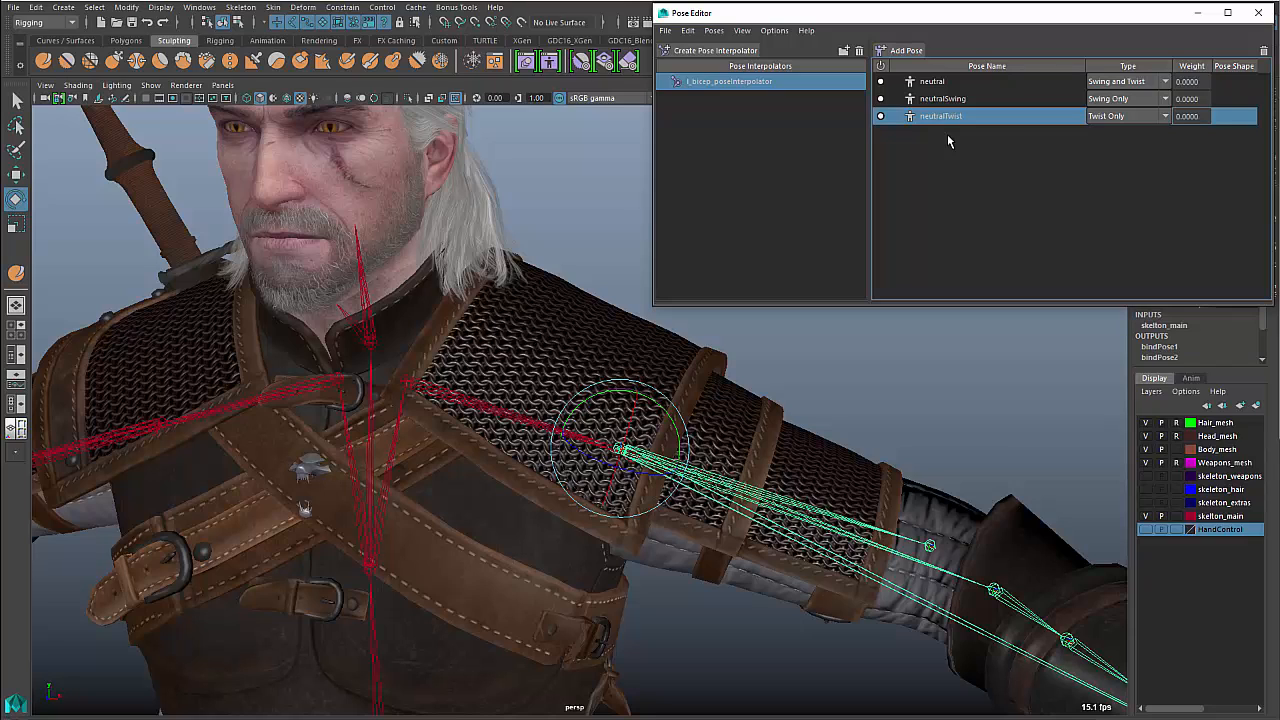
pyautogui.moveTo(968, 142)
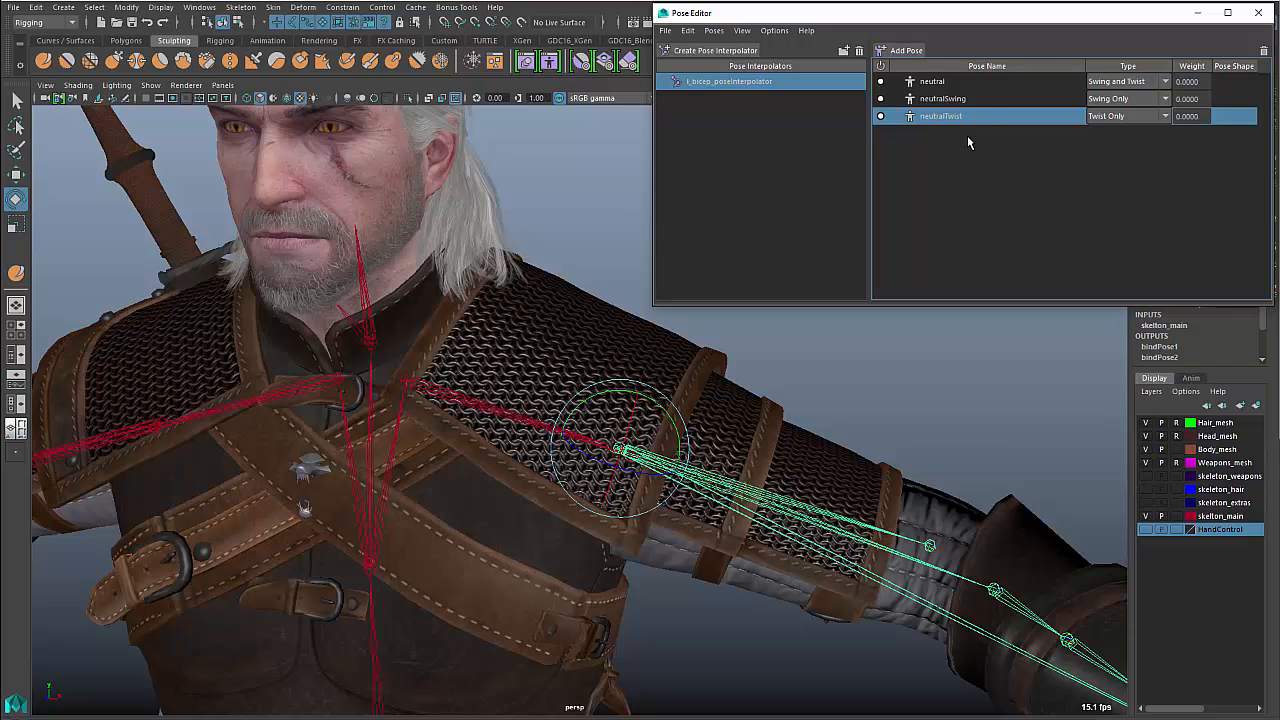
pyautogui.moveTo(676, 407)
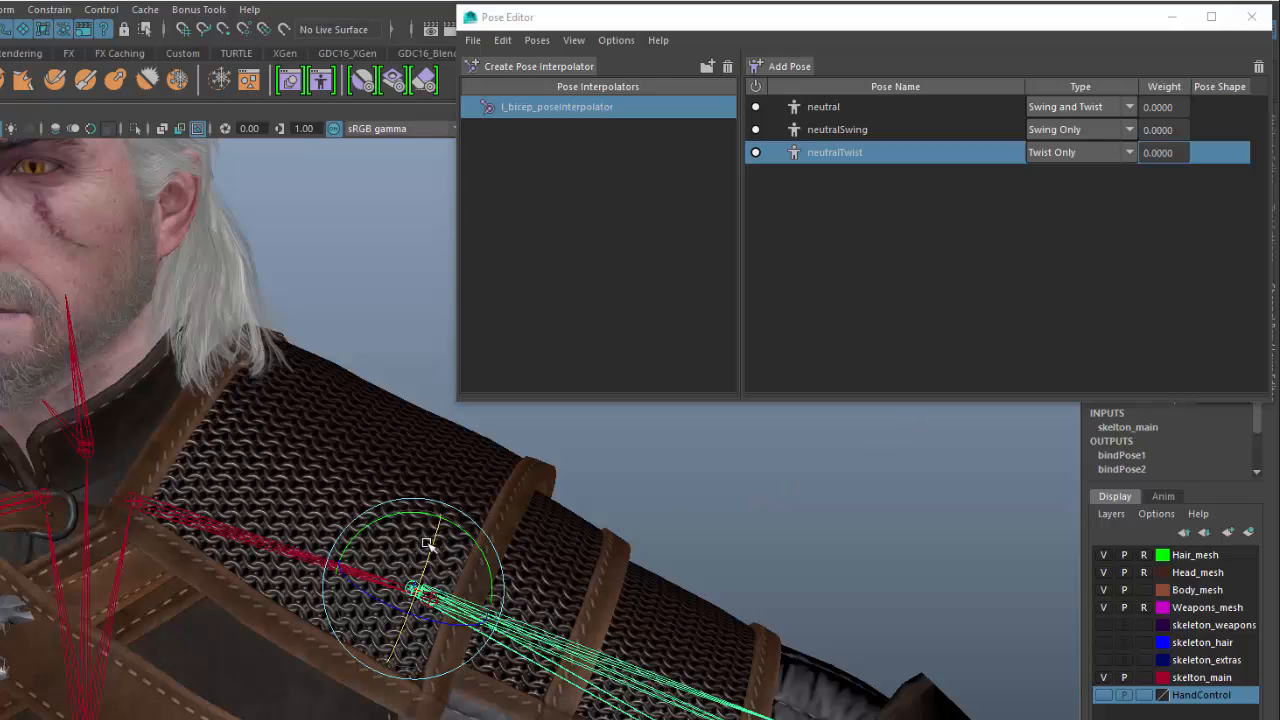
pyautogui.moveTo(501, 399)
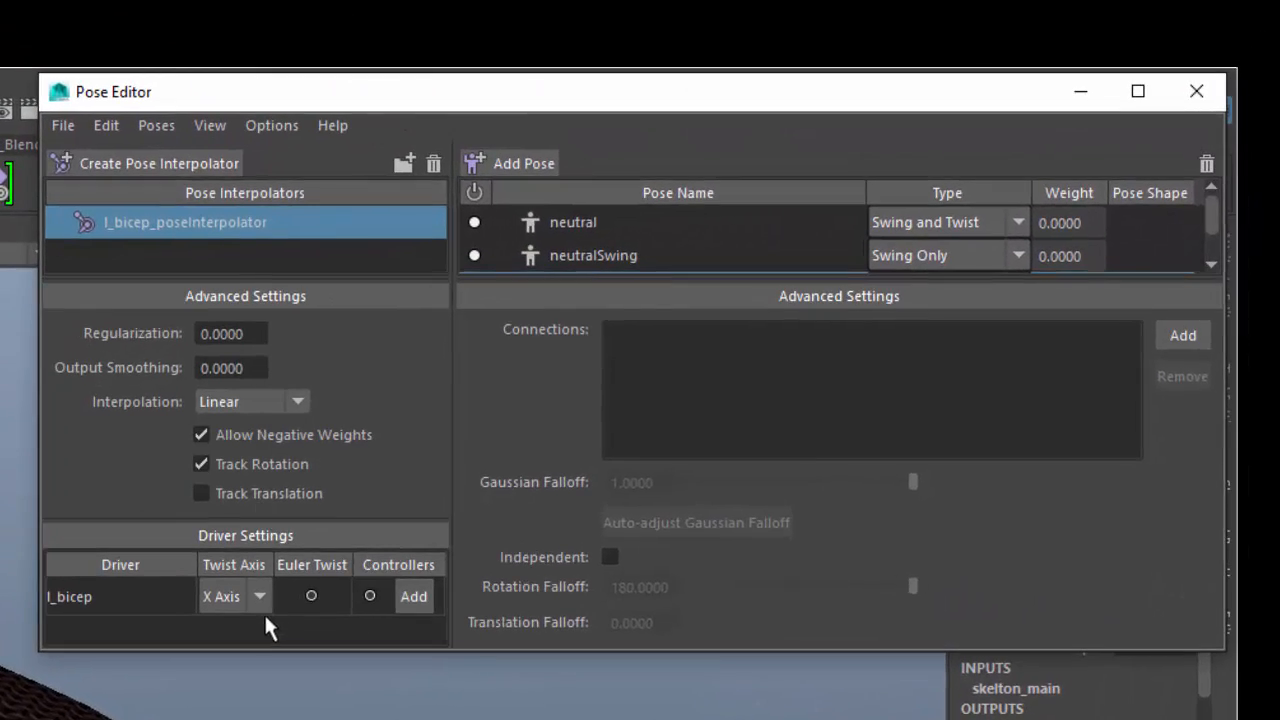
pyautogui.click(259, 596)
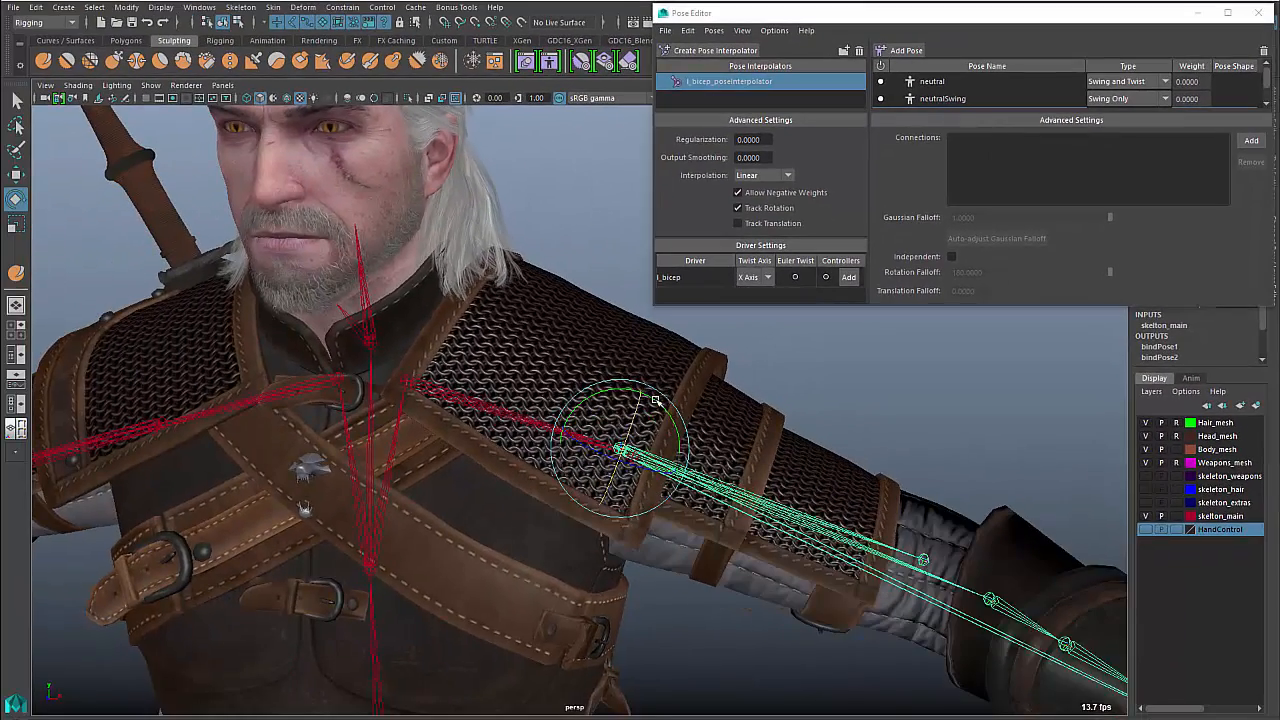
# Collapse the interpolator's Advanced Settings panel back to the compact pose list
pyautogui.click(742, 30)
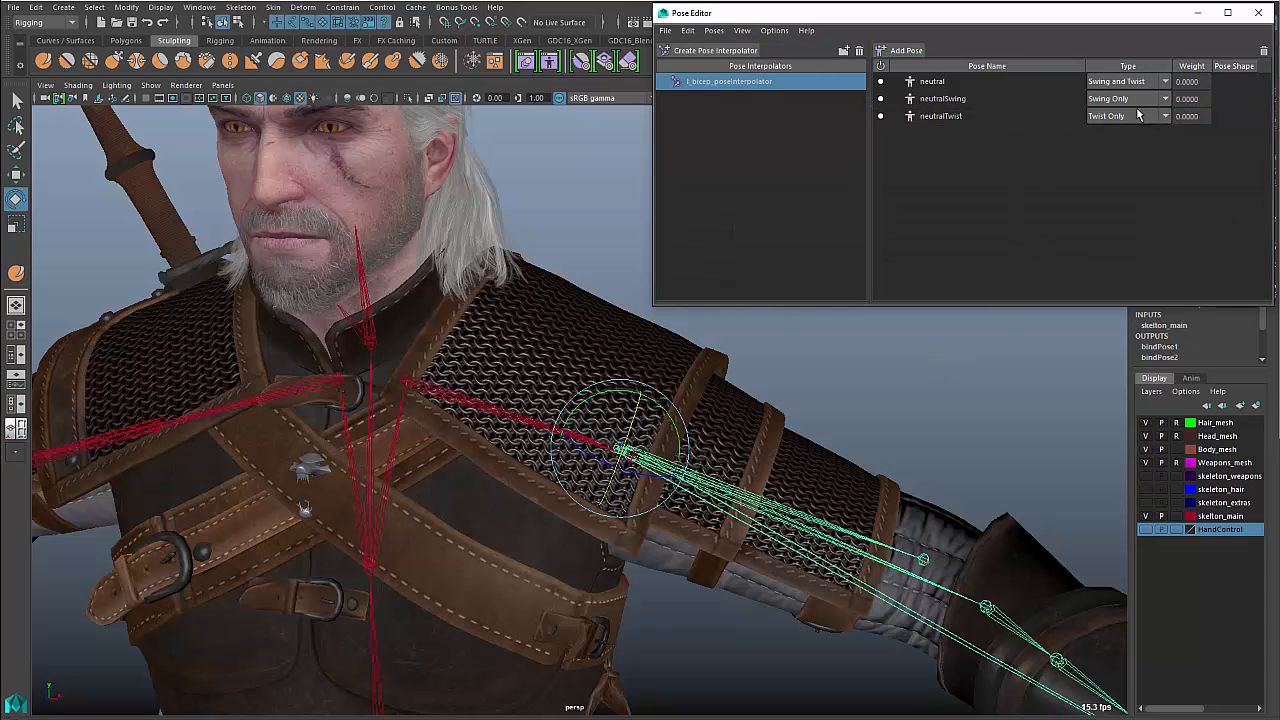
pyautogui.moveTo(996, 134)
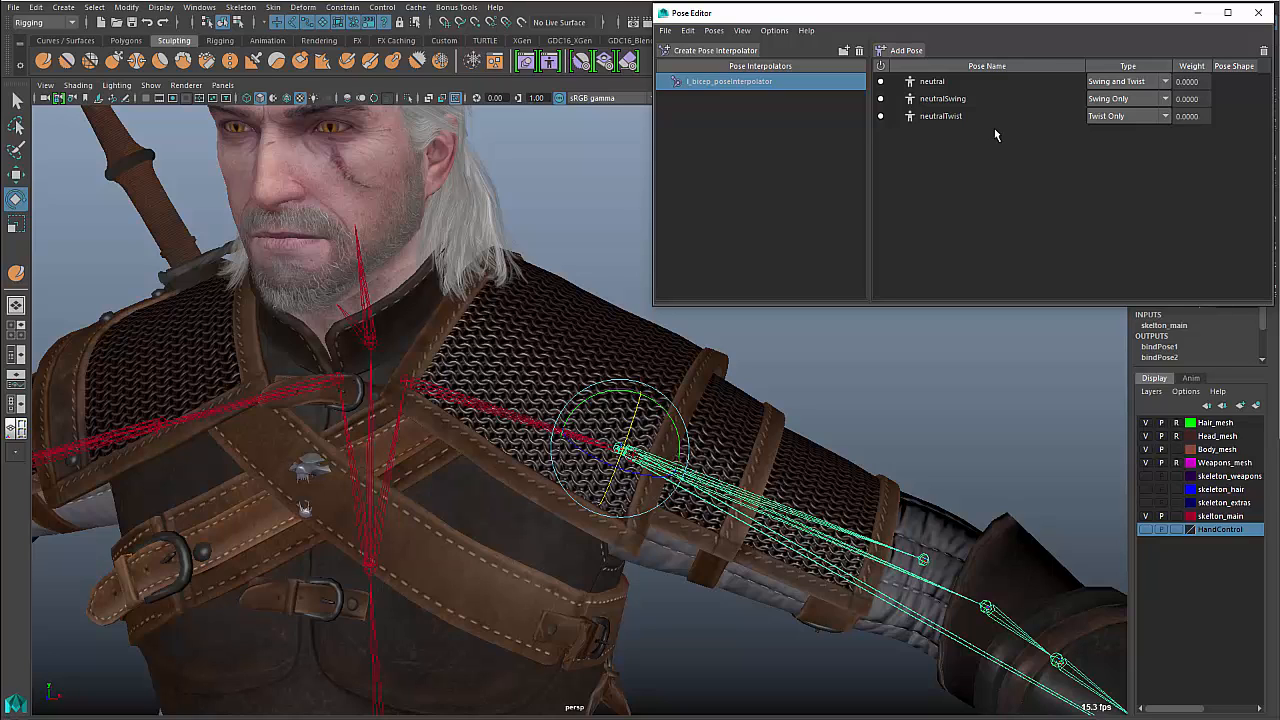
pyautogui.moveTo(1122, 75)
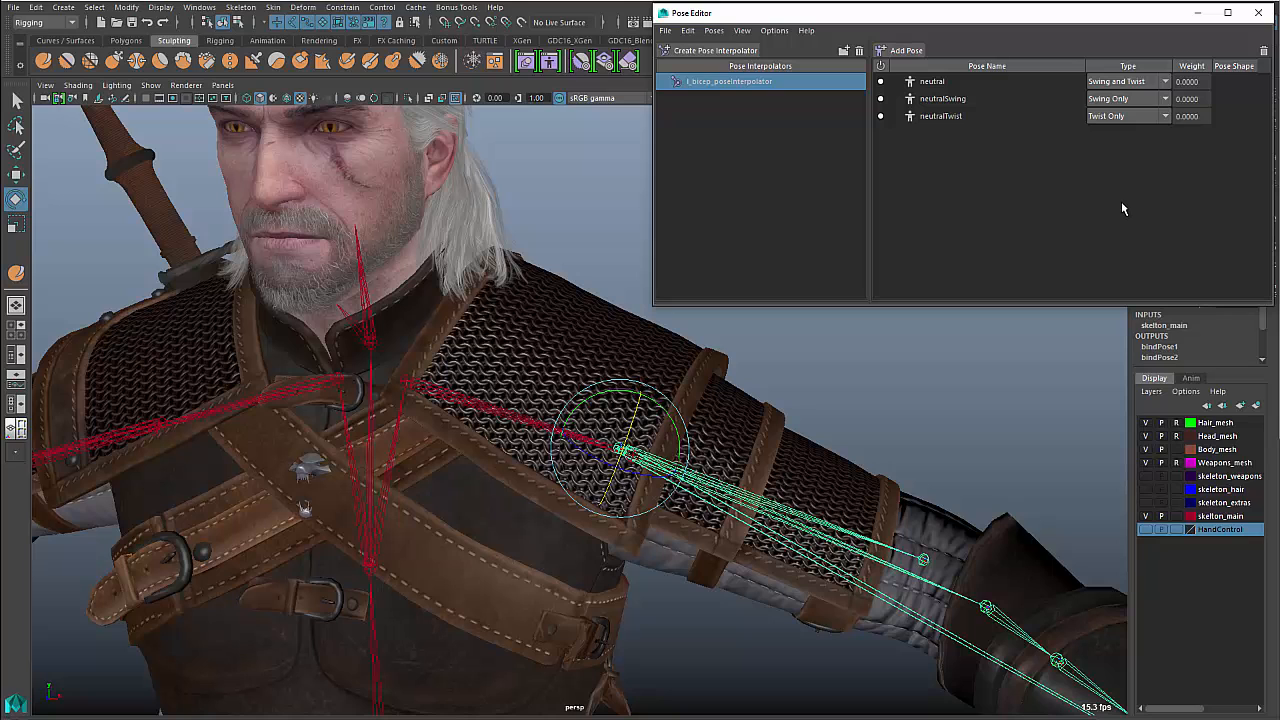
pyautogui.moveTo(768, 490)
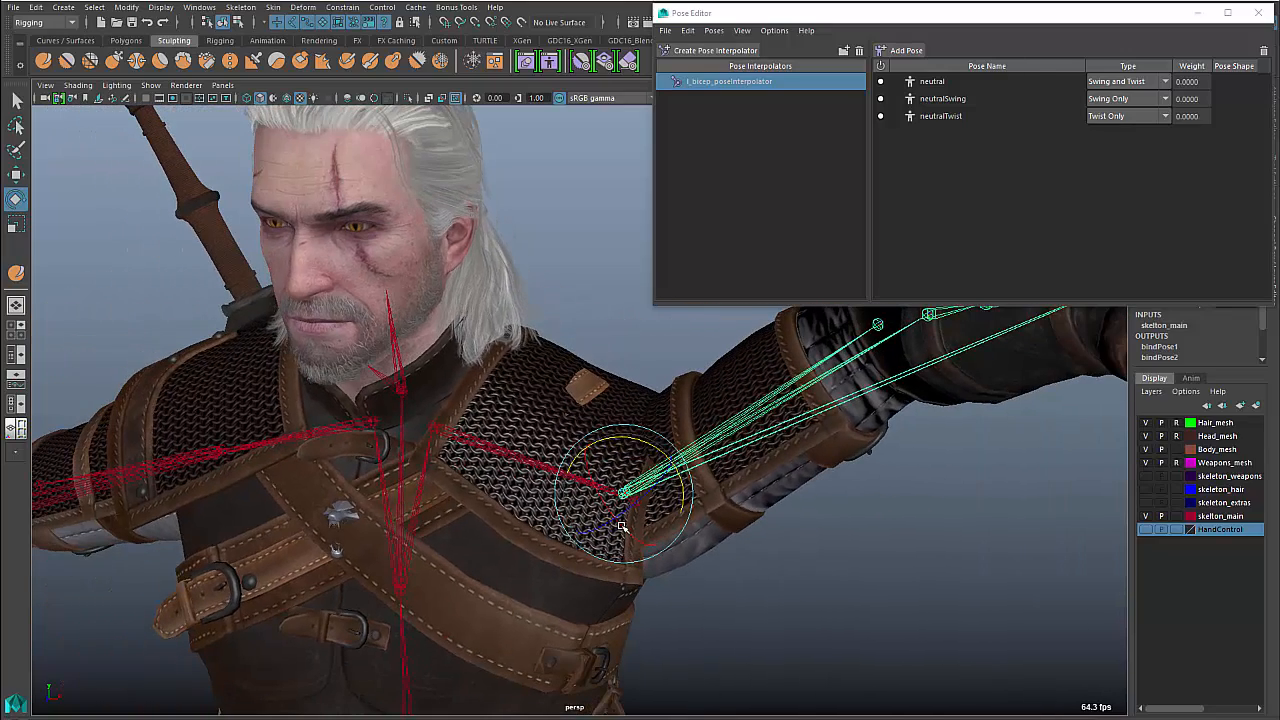
pyautogui.moveTo(865, 185)
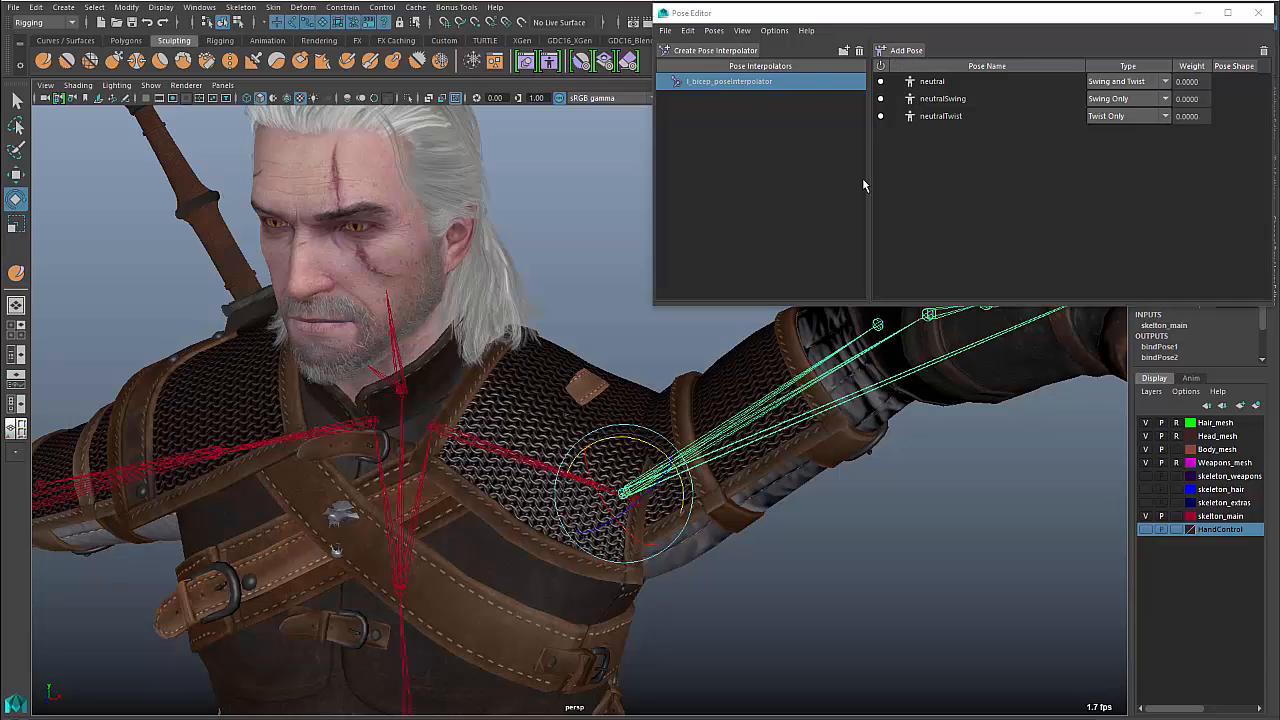
# Add a raised-arm pose with its own pose shape and rename it upShoulder
pyautogui.click(903, 50)
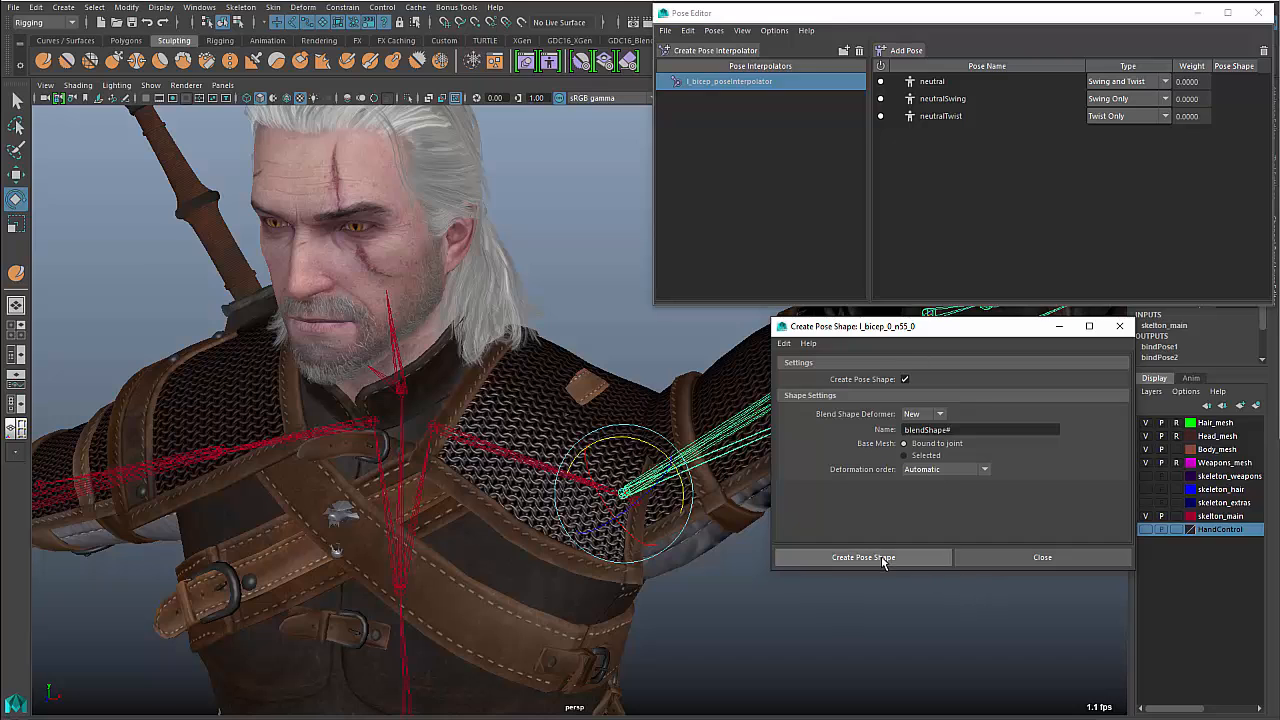
pyautogui.click(863, 557)
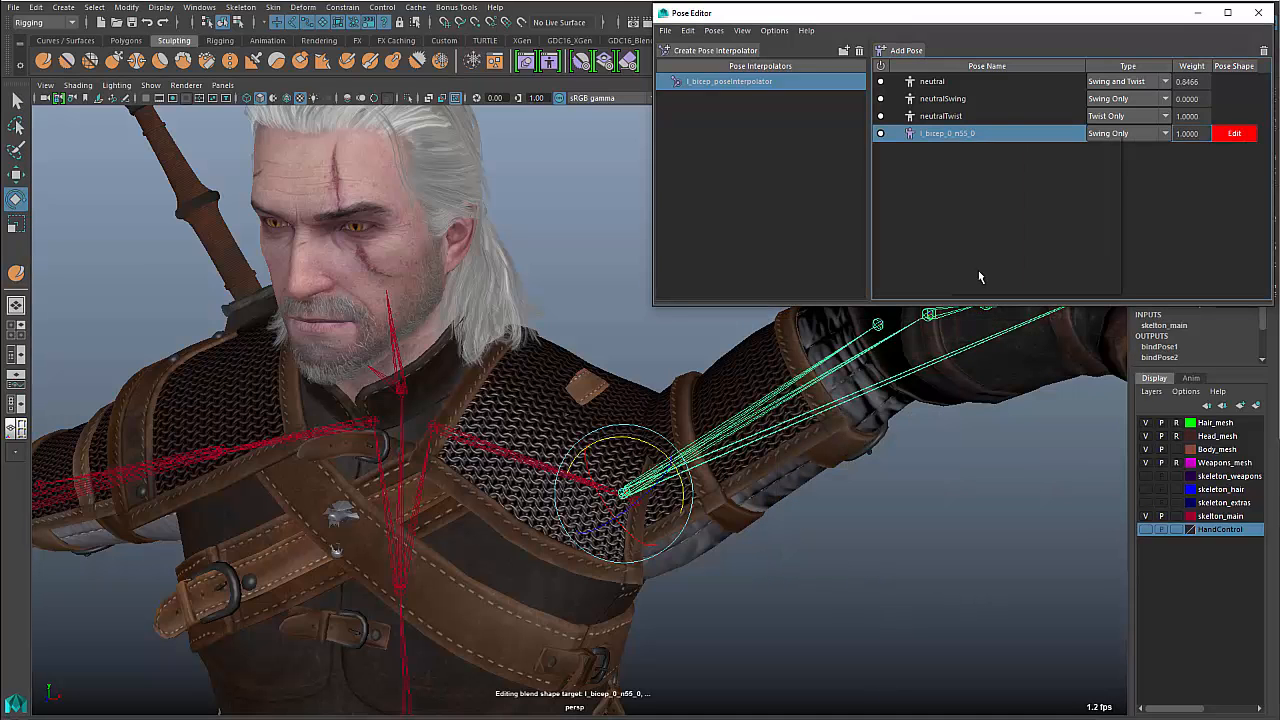
pyautogui.doubleClick(948, 133)
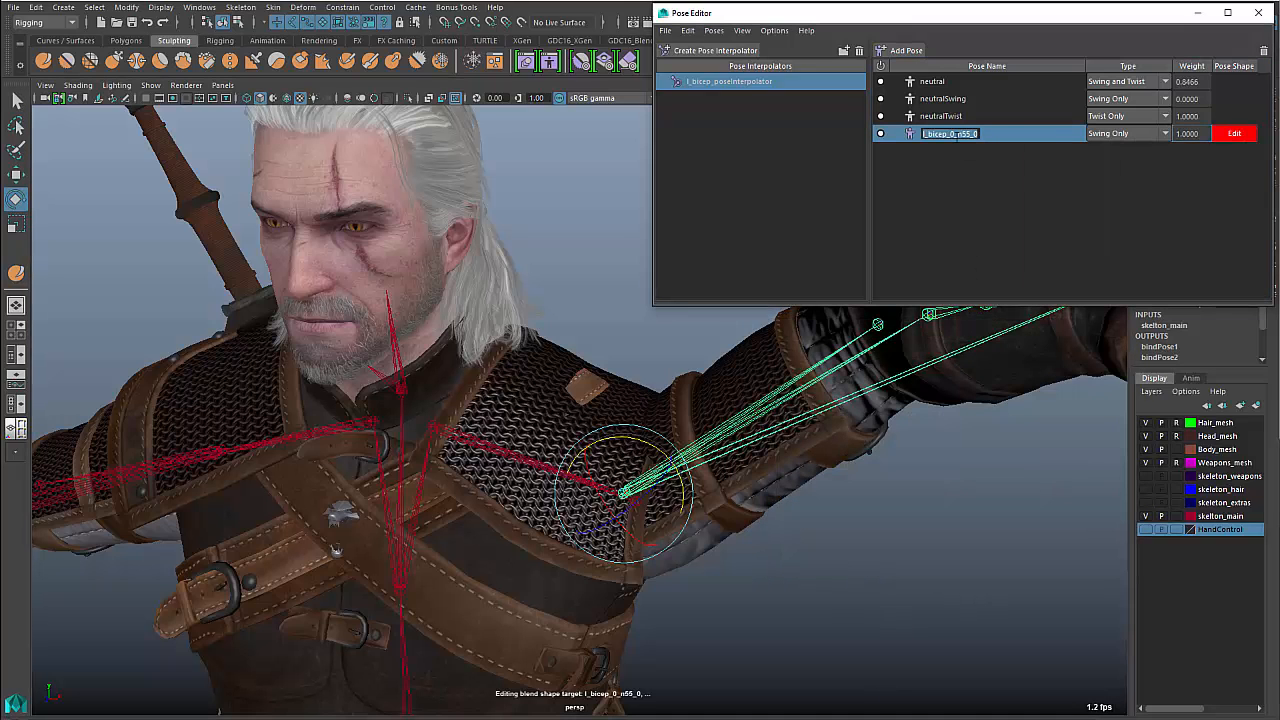
pyautogui.write('upShoulder')
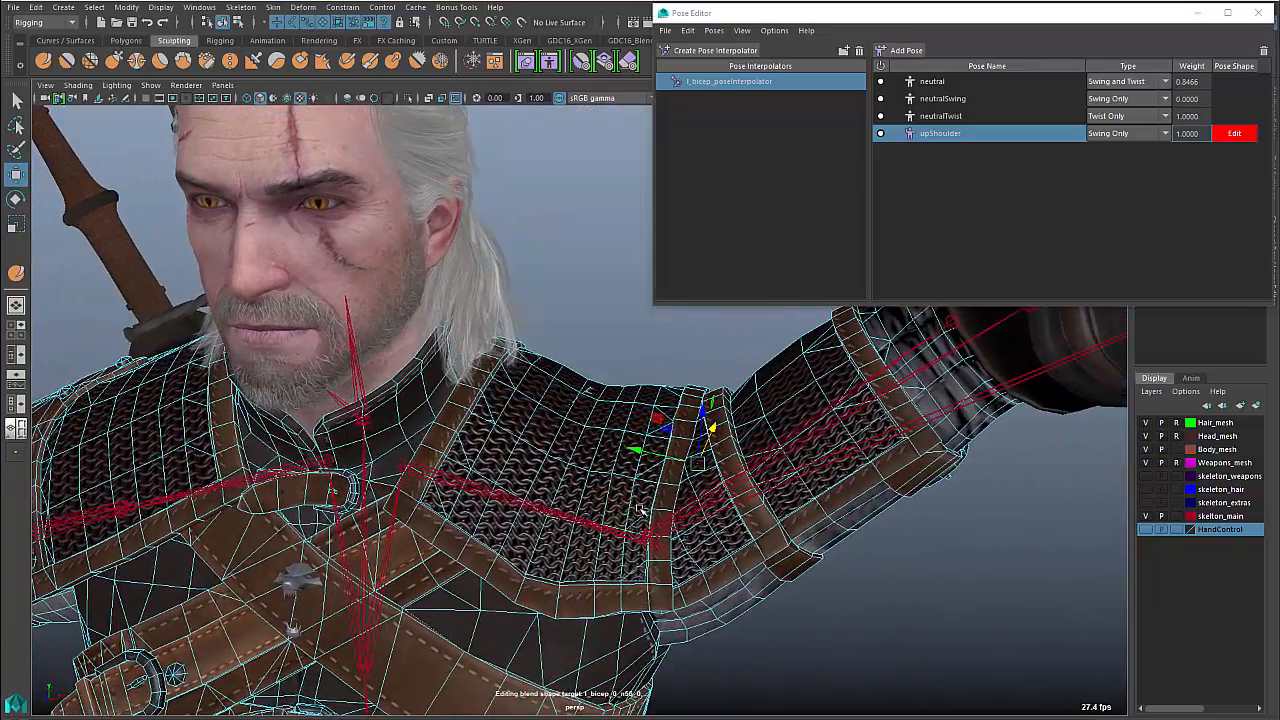
# Return the body mesh to object mode for whole-mesh editing
pyautogui.rightClick(615, 430)
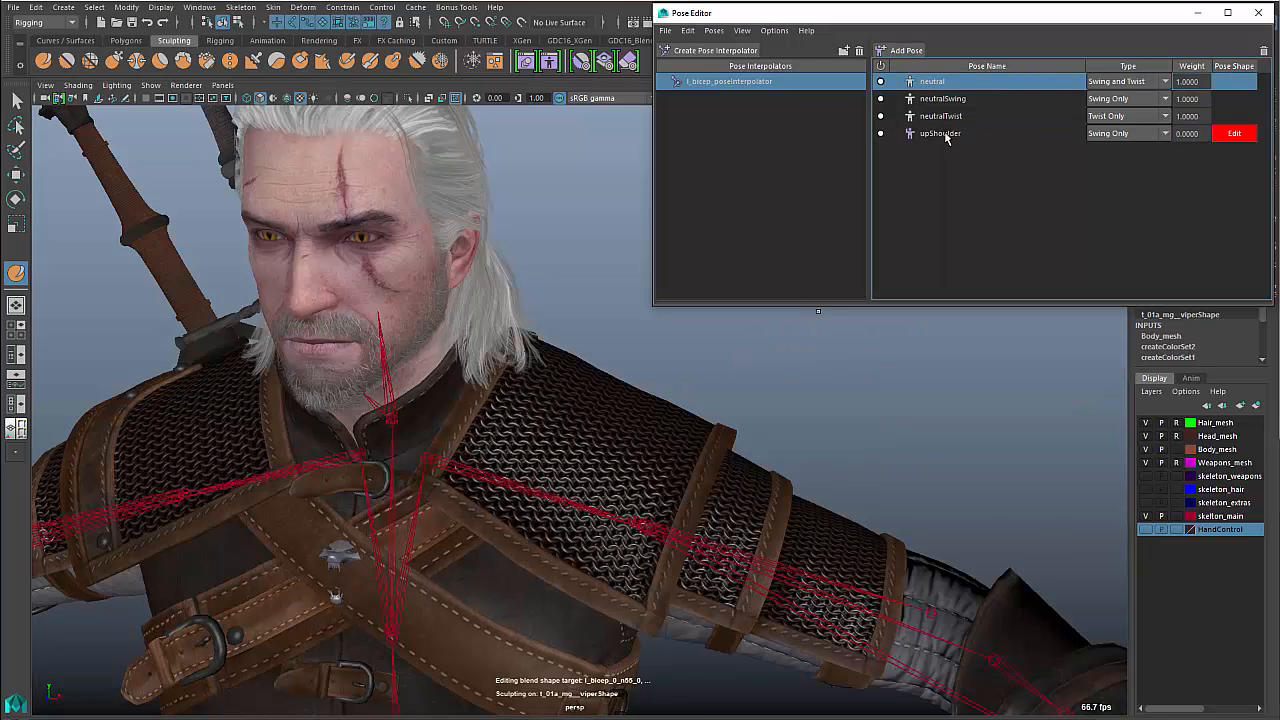
# Compare upShoulder on and off, sculpt the shoulder, and add a new l_bicep_64_0_0 pose
pyautogui.click(880, 133)
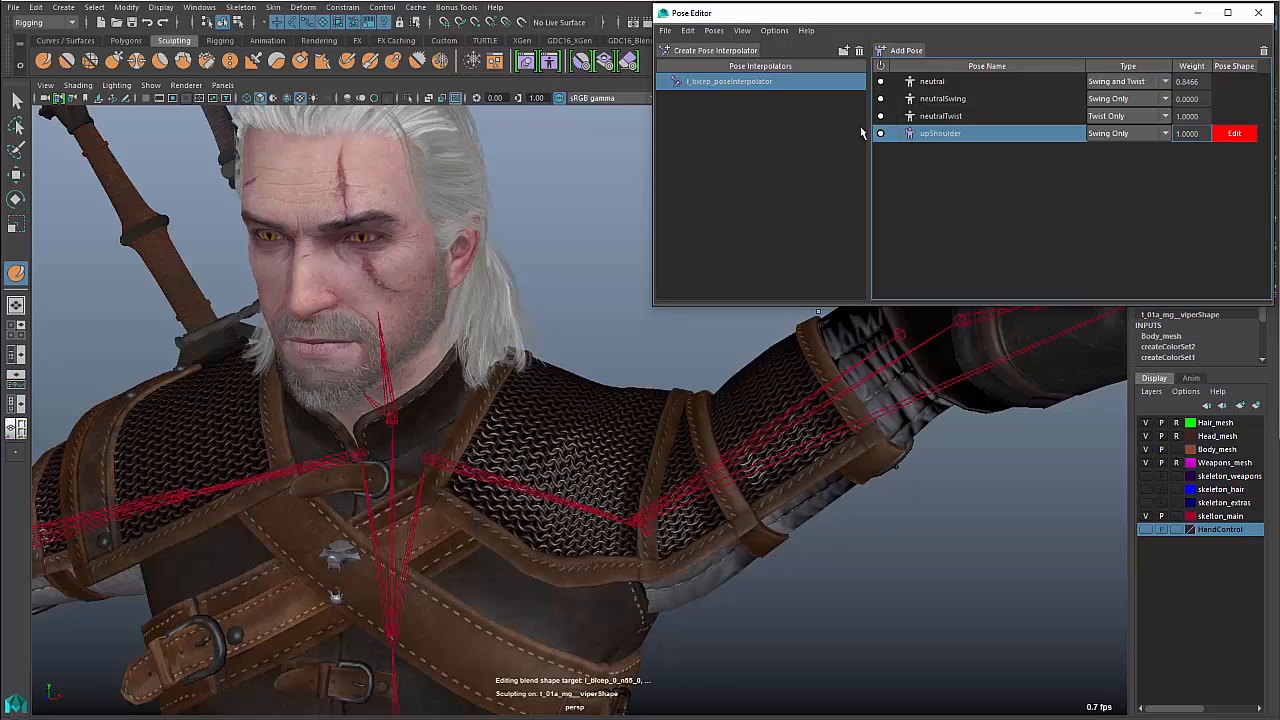
pyautogui.click(880, 133)
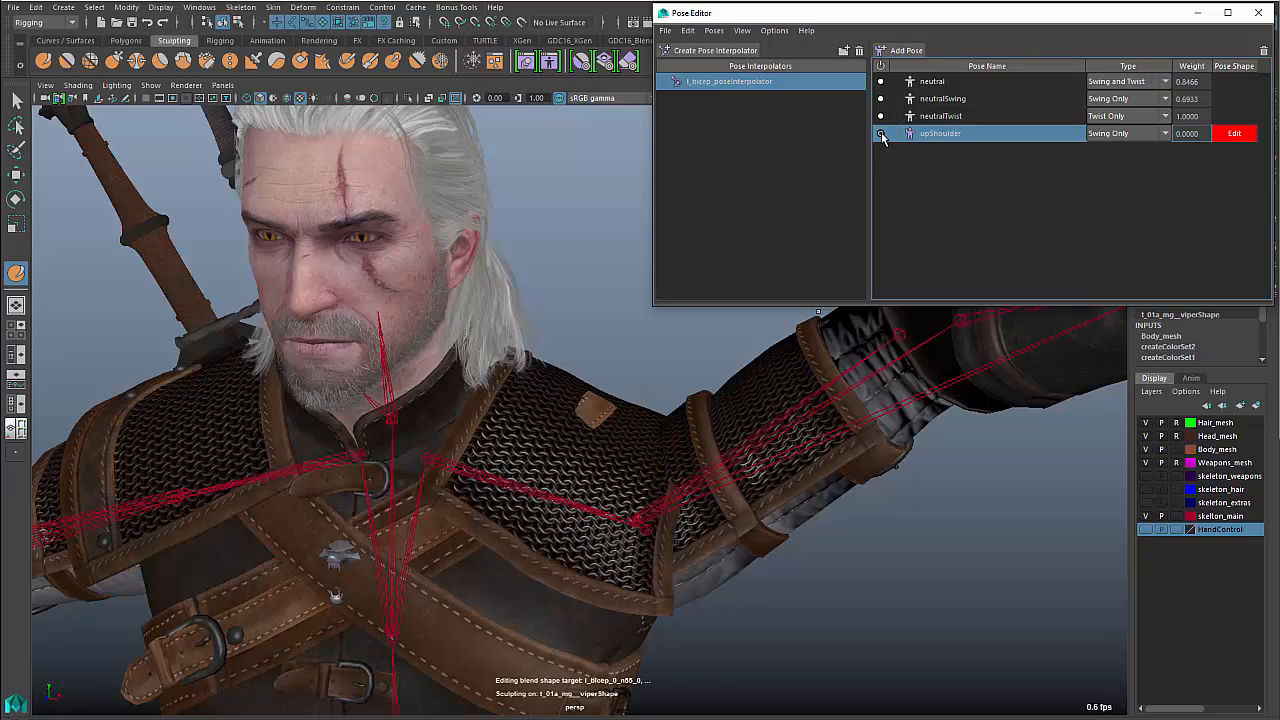
pyautogui.click(880, 133)
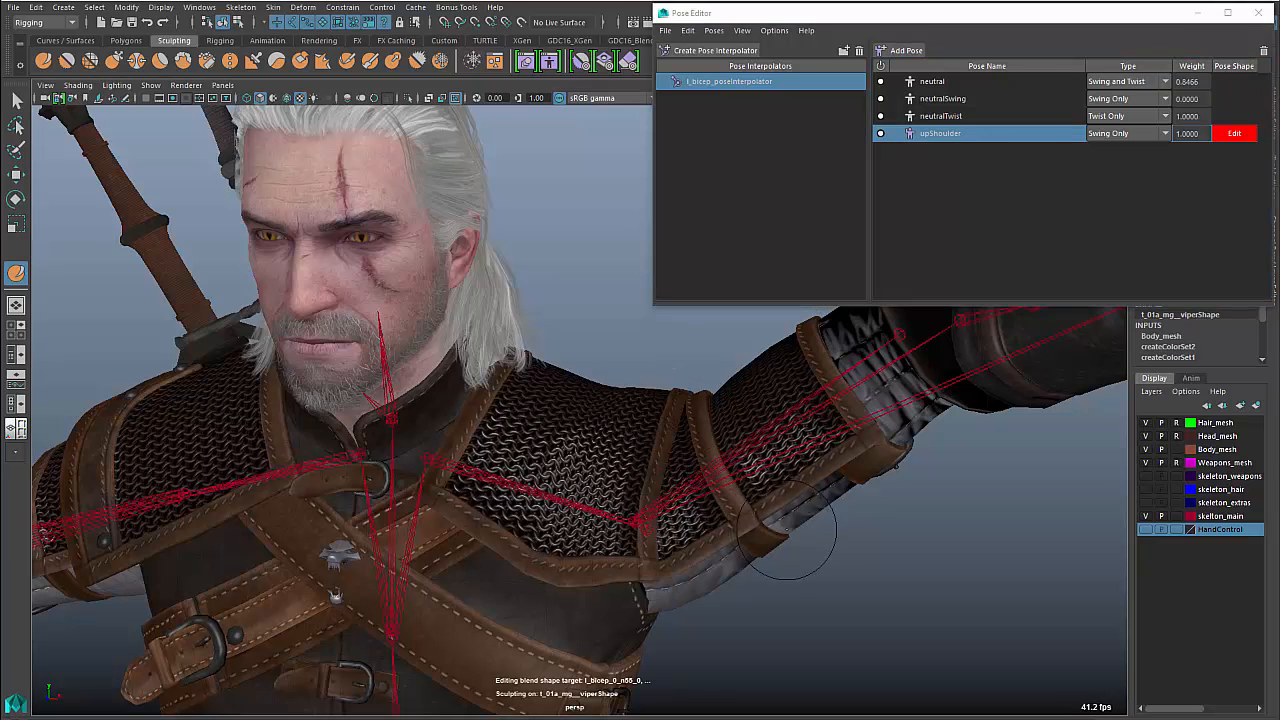
pyautogui.press('4')
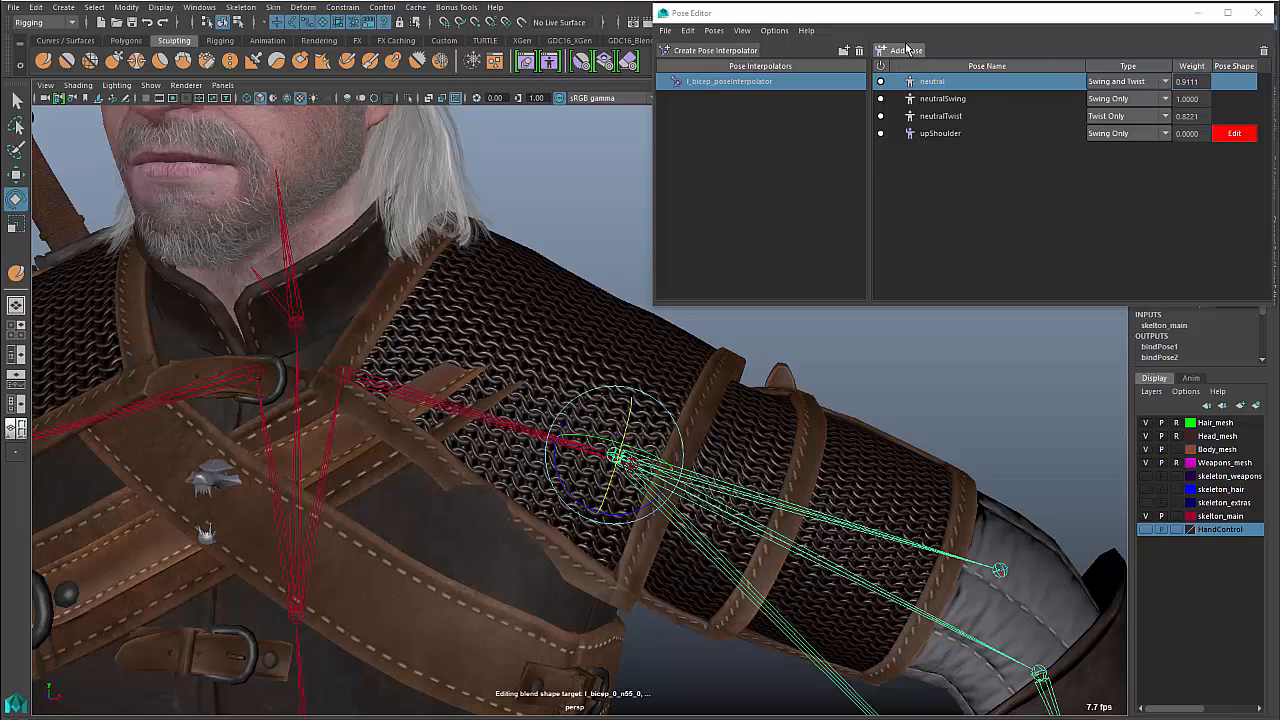
pyautogui.click(906, 50)
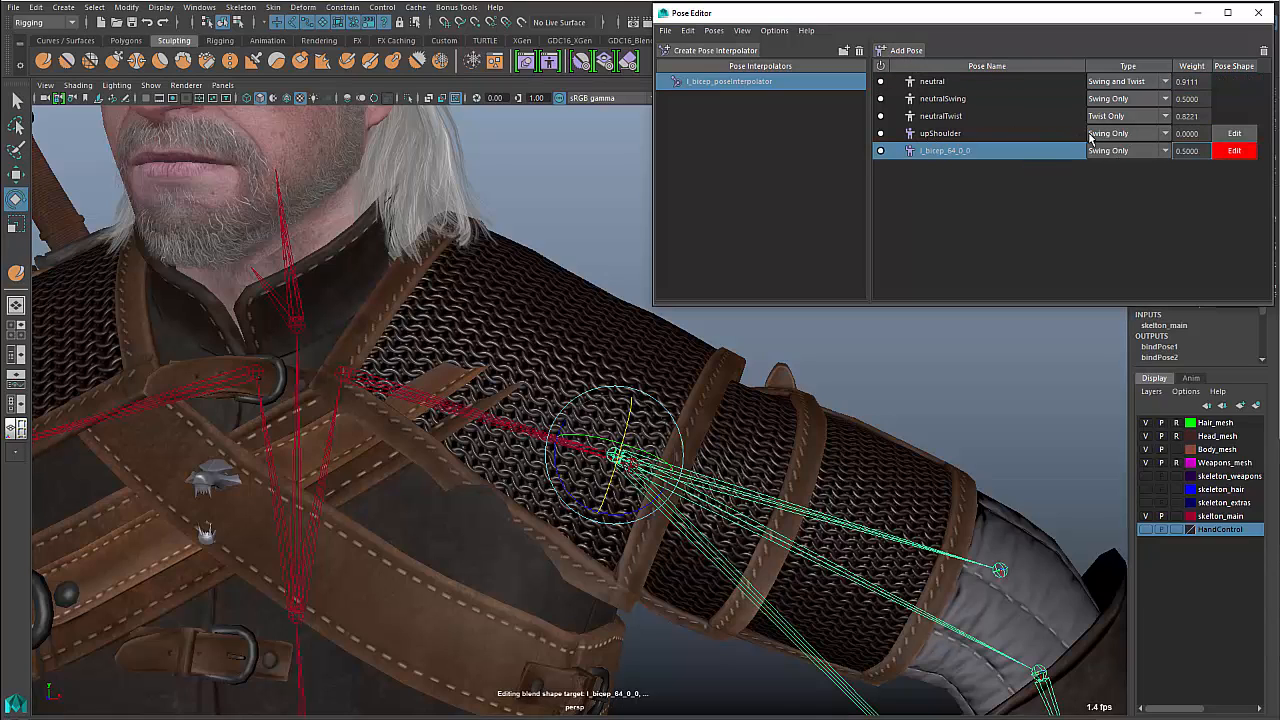
# Set the l_bicep_64_0_0 pose to Twist Only and begin renaming it rollShoulder
pyautogui.click(1127, 150)
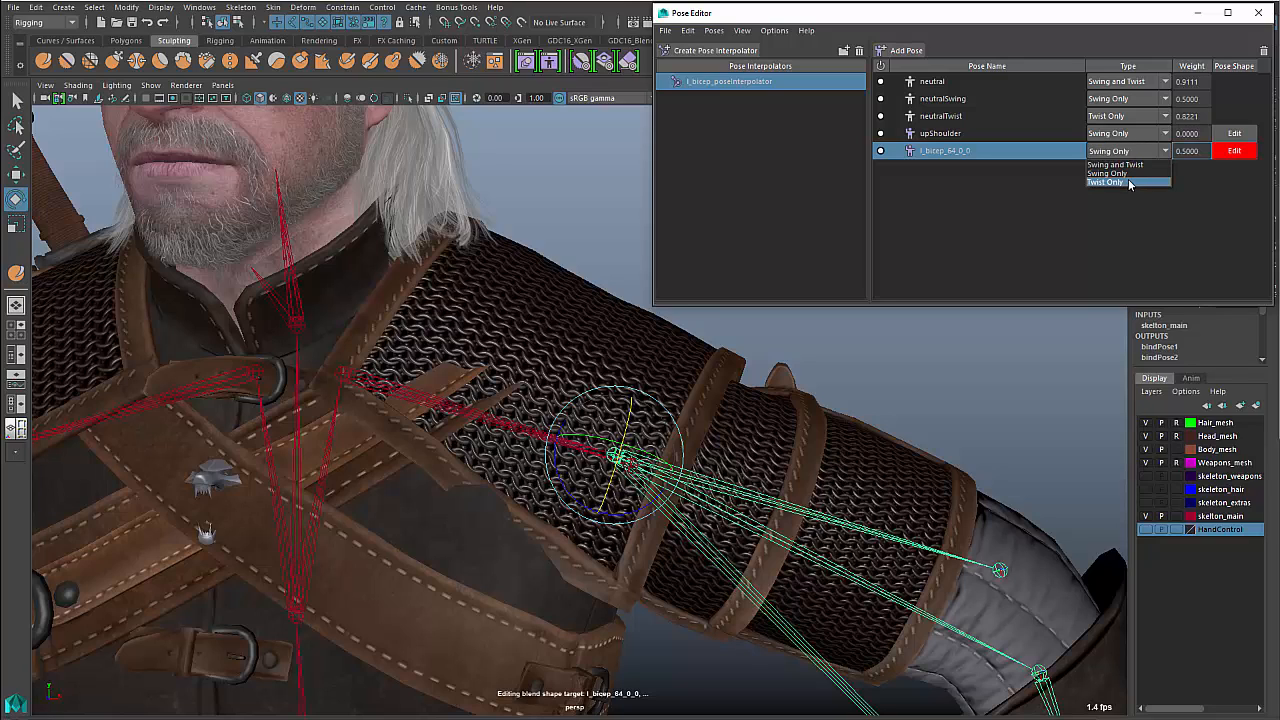
pyautogui.click(1107, 182)
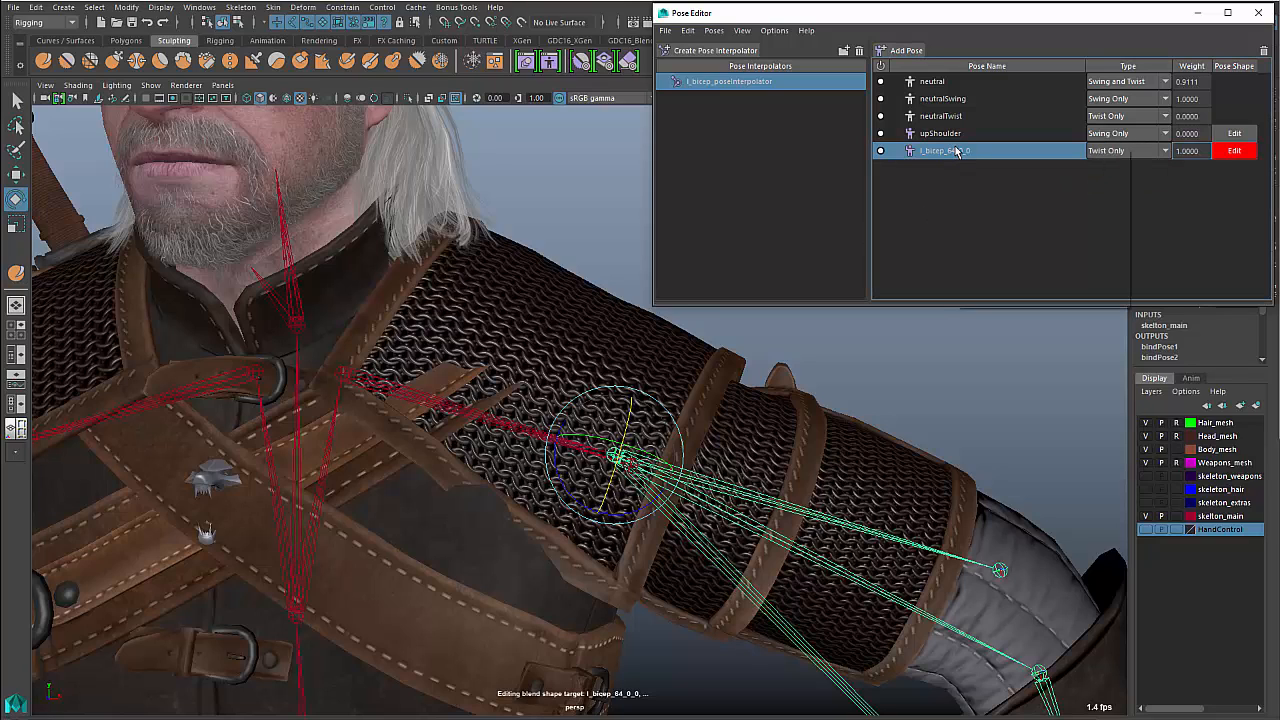
pyautogui.rightClick(955, 150)
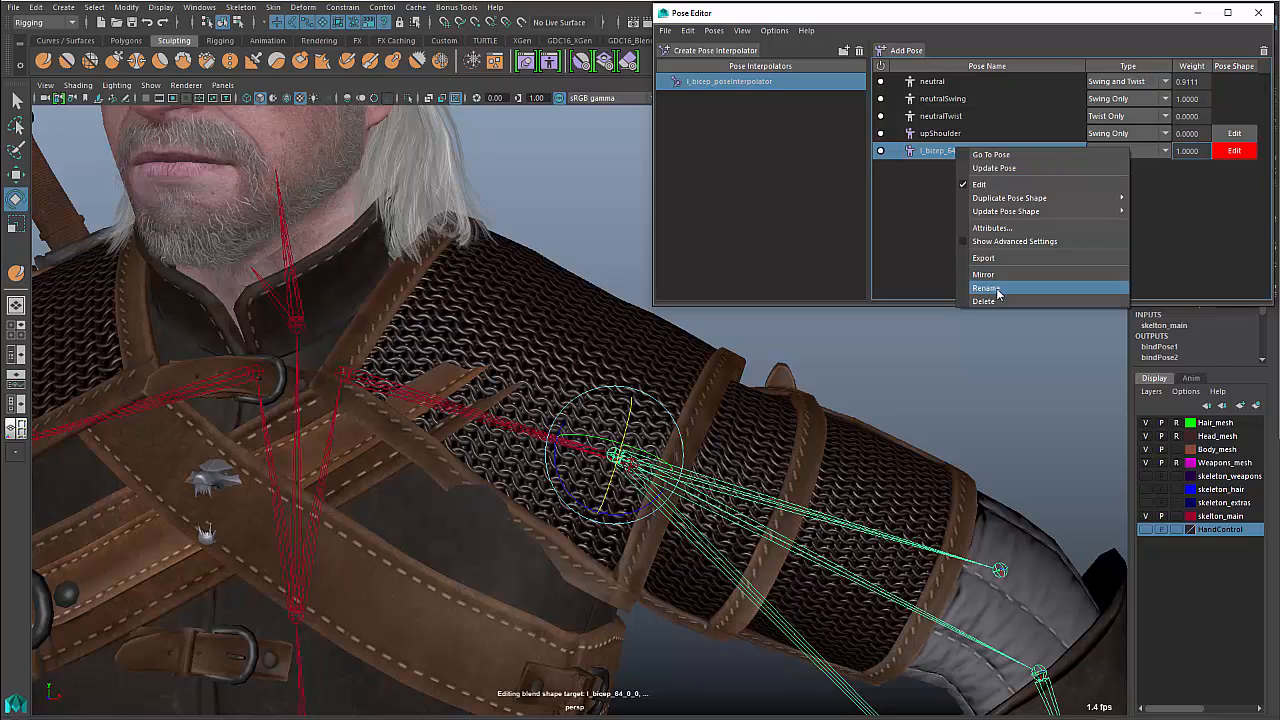
pyautogui.click(987, 288)
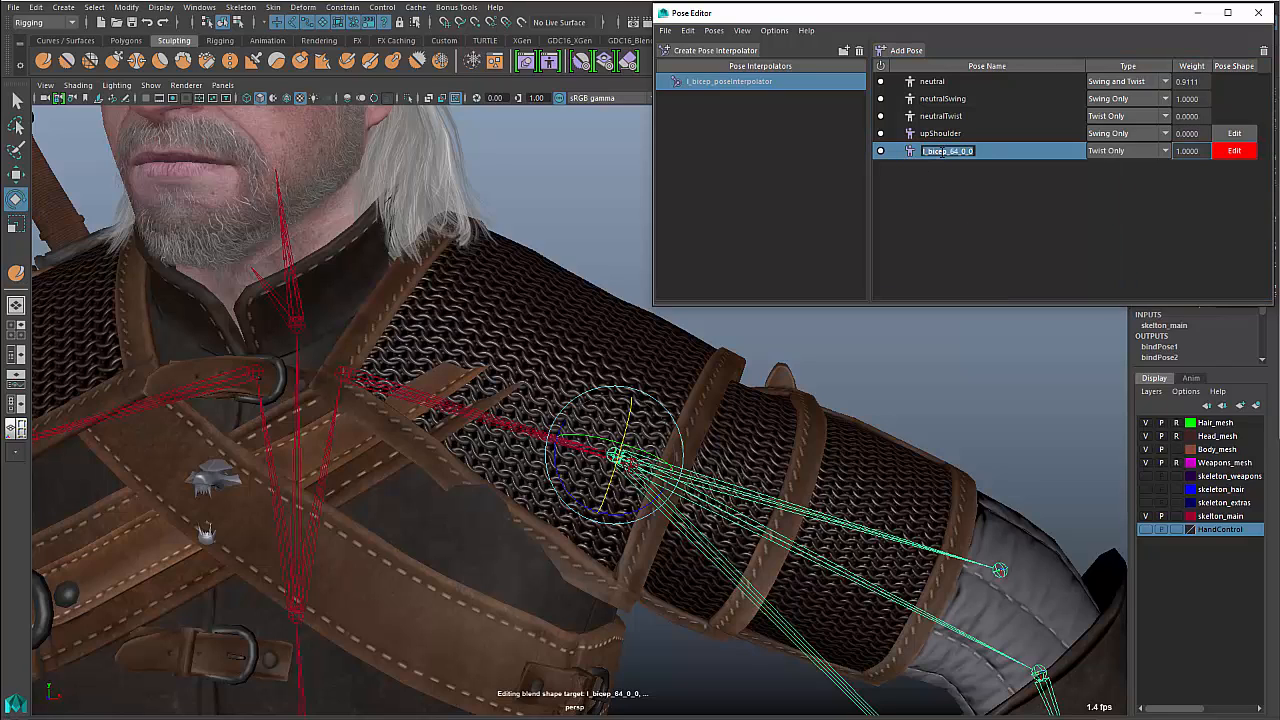
pyautogui.write('rollShoulder')
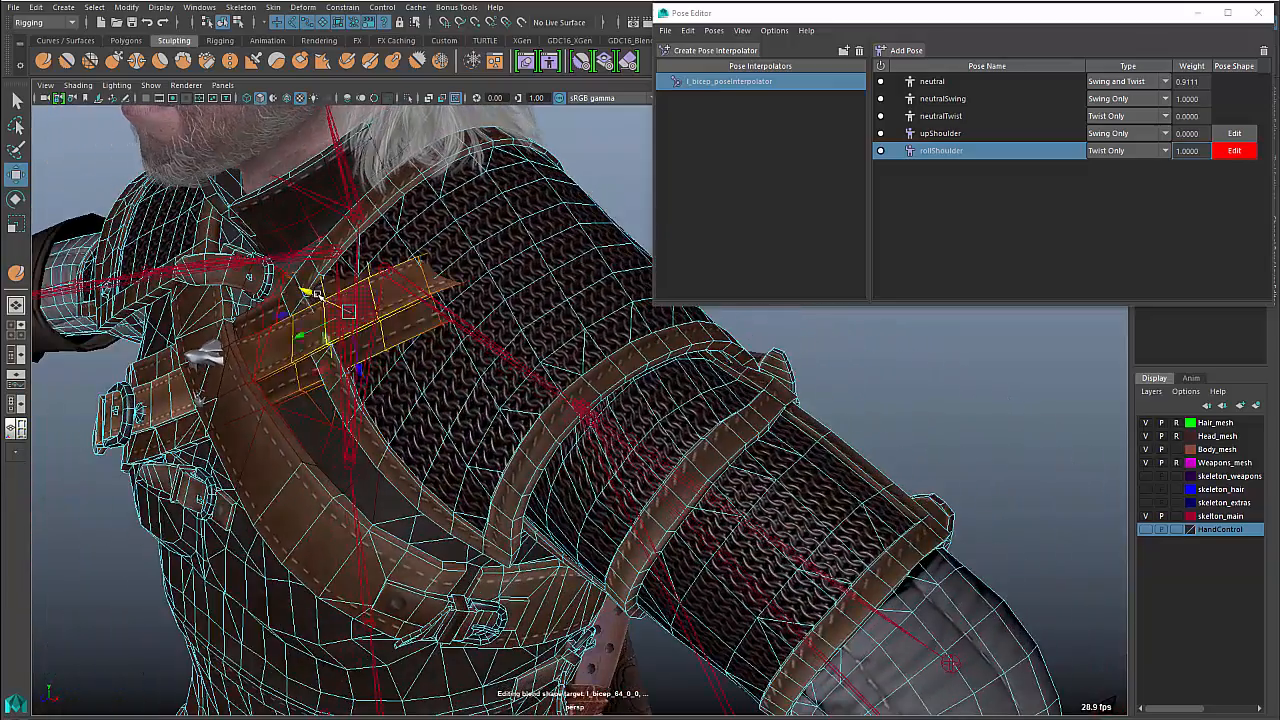
# Move the selected shoulder strap geometry to reshape the rollShoulder corrective shape
pyautogui.moveTo(320, 295); pyautogui.dragTo(355, 315)
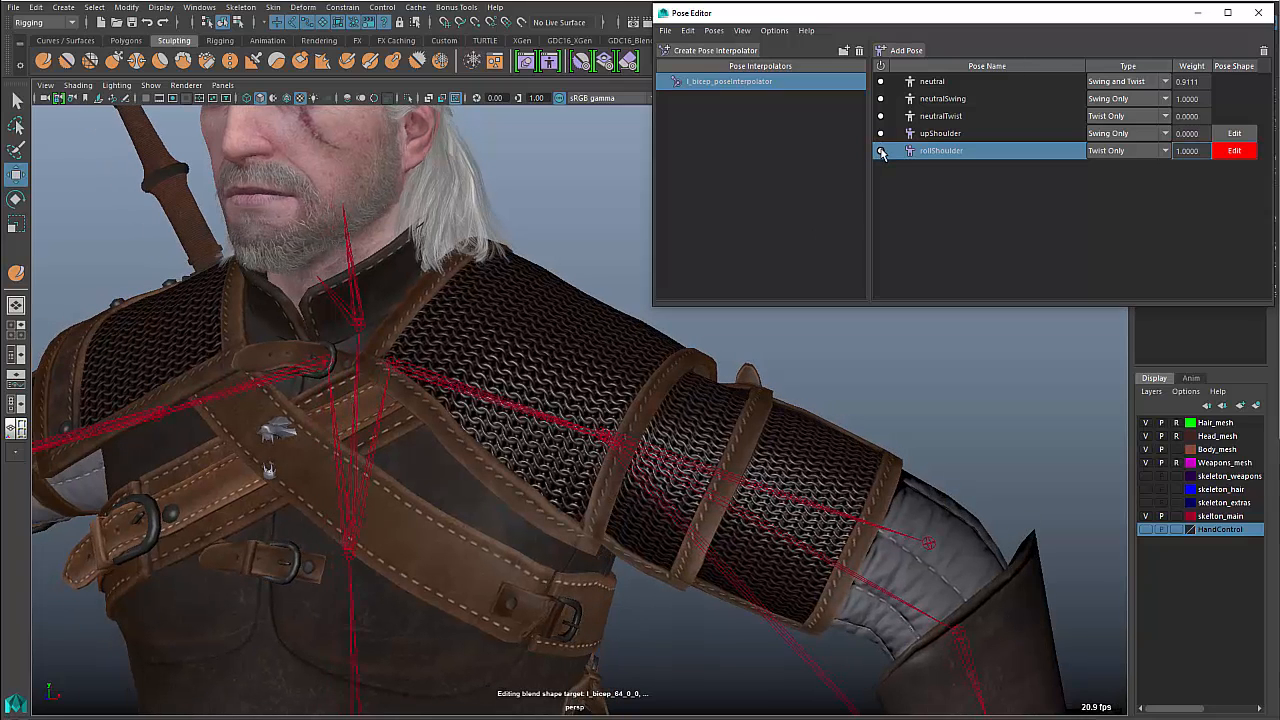
# Toggle rollShoulder and twist the upper-arm control, blending rollShoulder to about 0.87
pyautogui.click(880, 150)
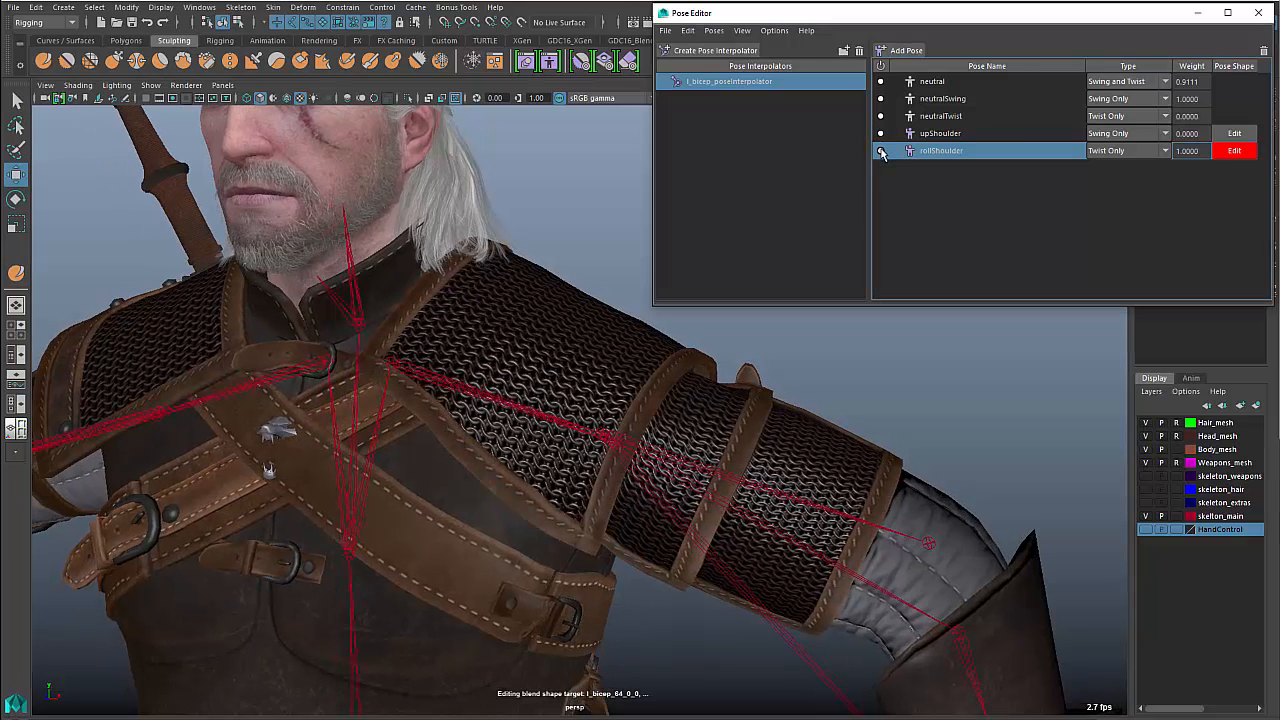
pyautogui.click(881, 150)
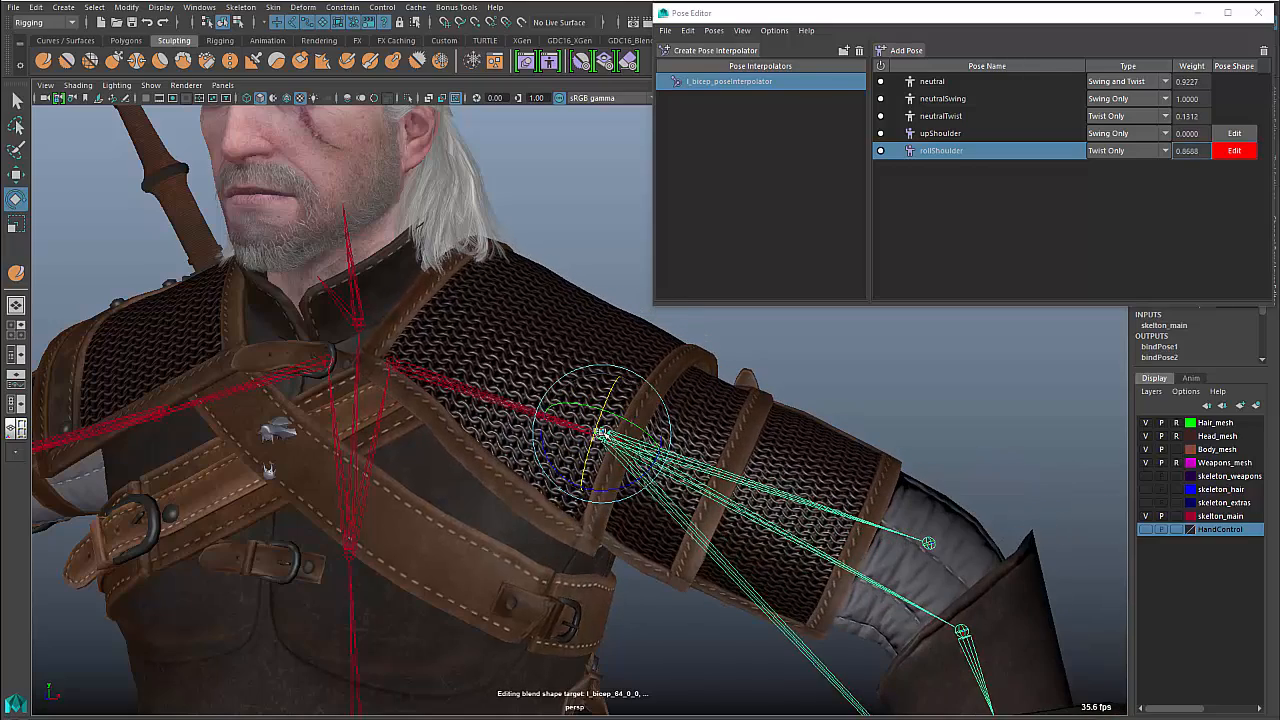
pyautogui.click(881, 151)
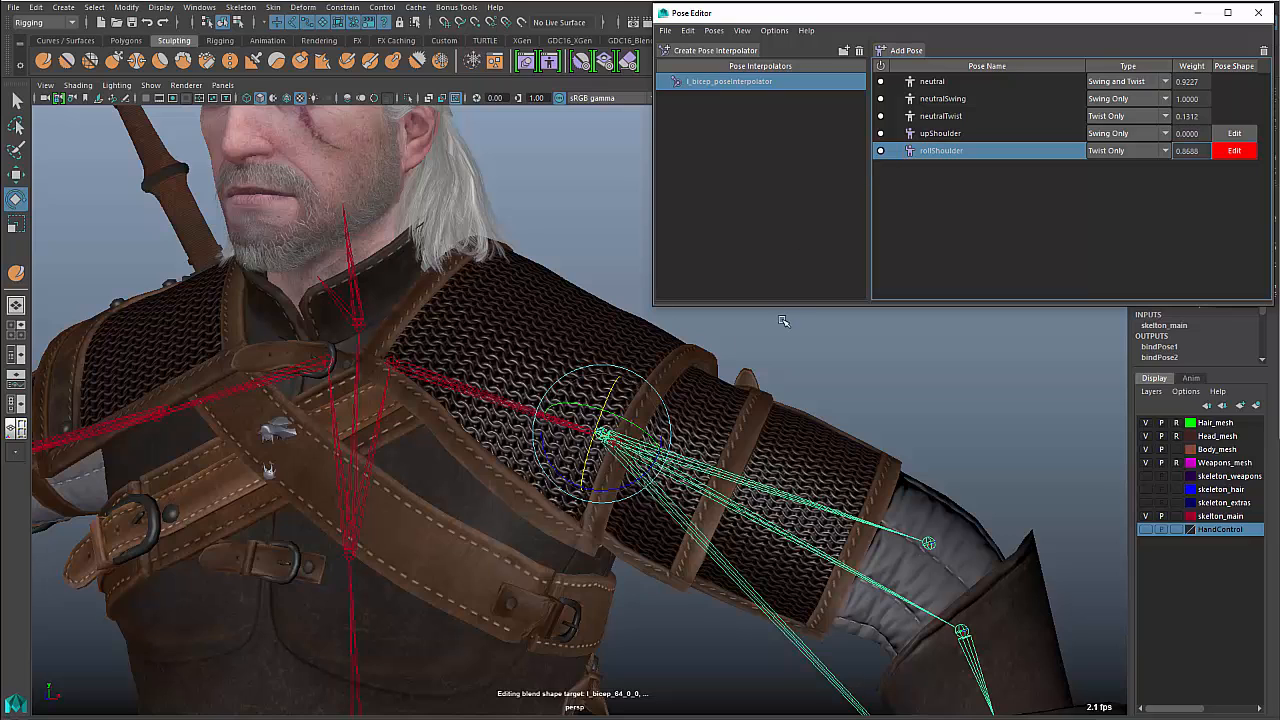
pyautogui.moveTo(749, 344)
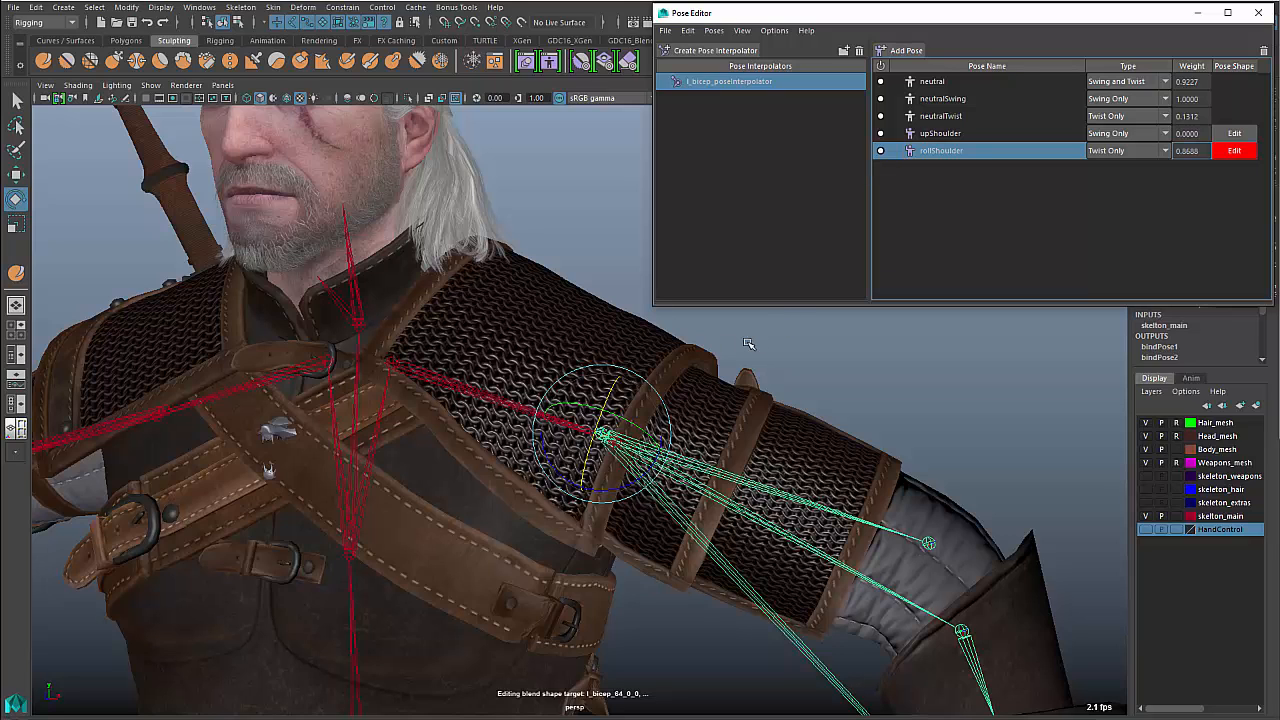
# Add a pose for the forward-raised arm and rename it forwardShoulder
pyautogui.click(931, 81)
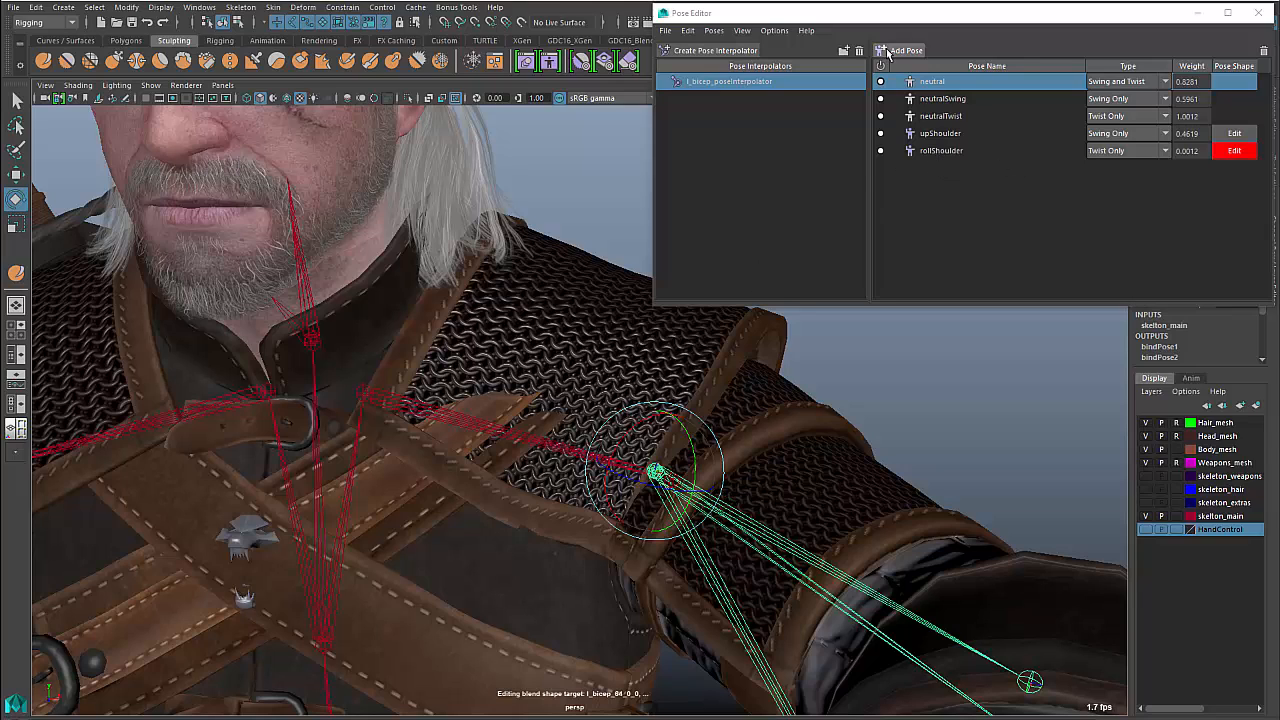
pyautogui.click(905, 50)
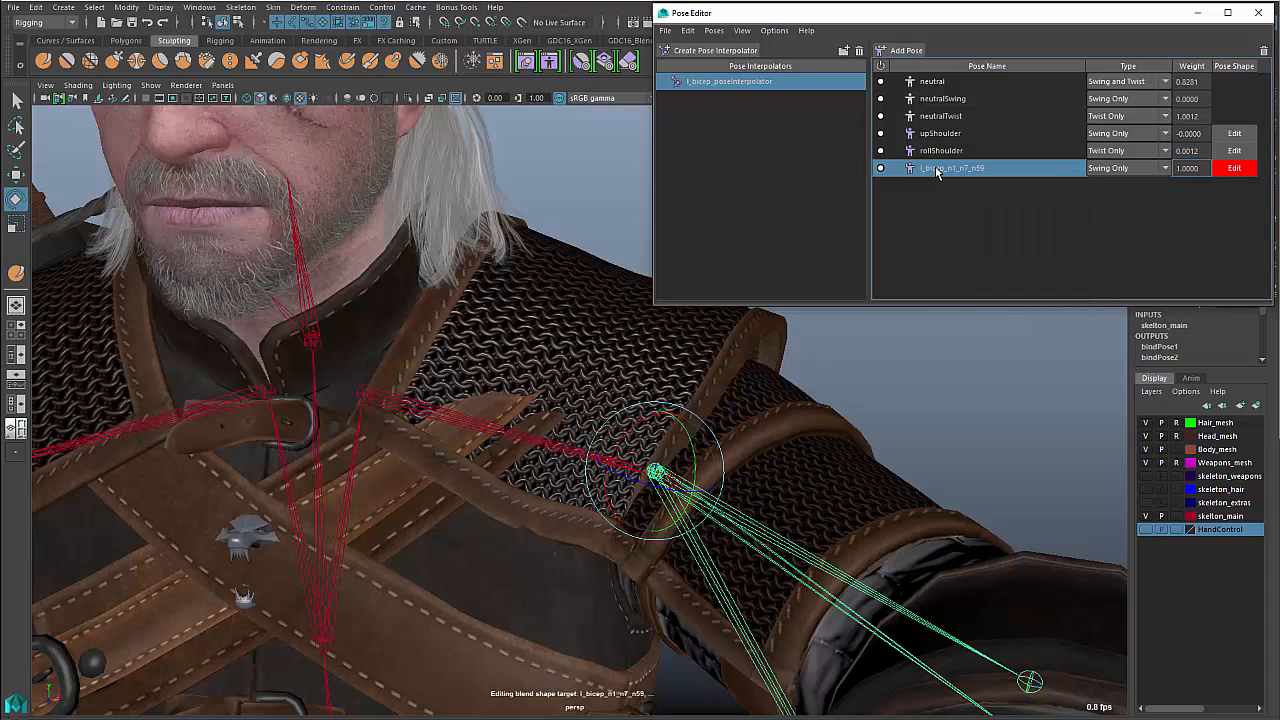
pyautogui.doubleClick(955, 168)
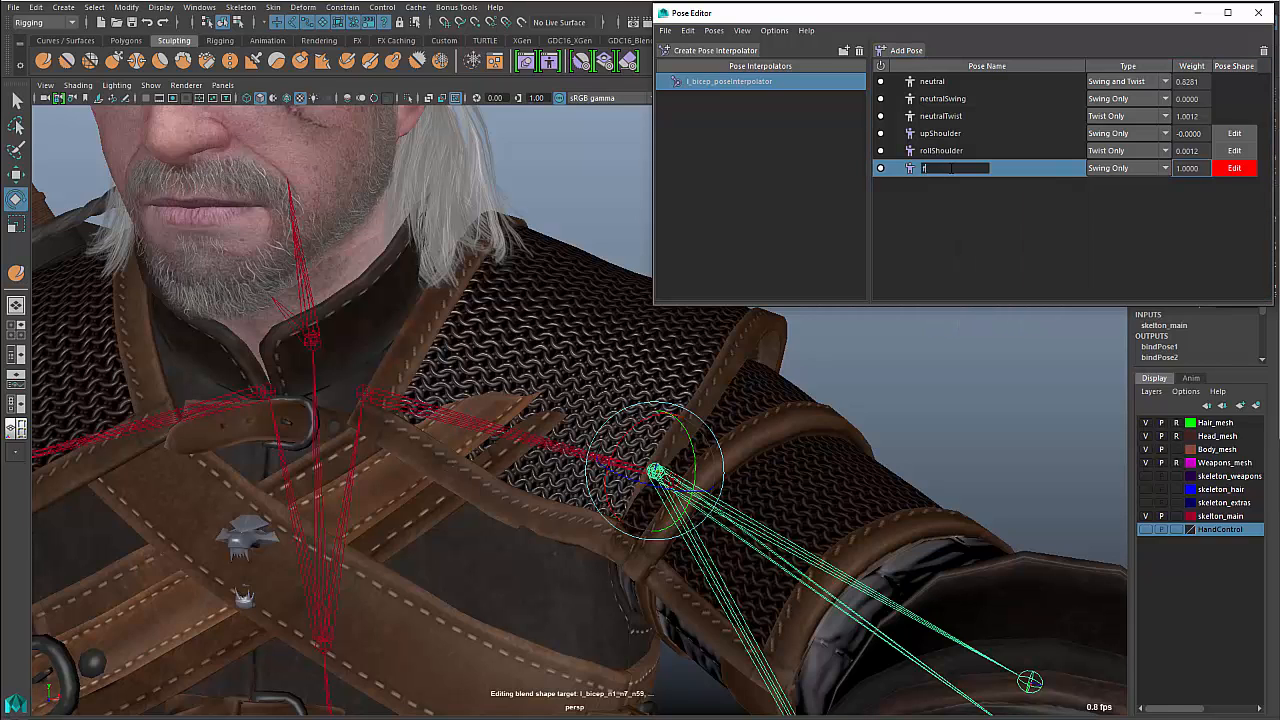
pyautogui.write('forwardShoulder')
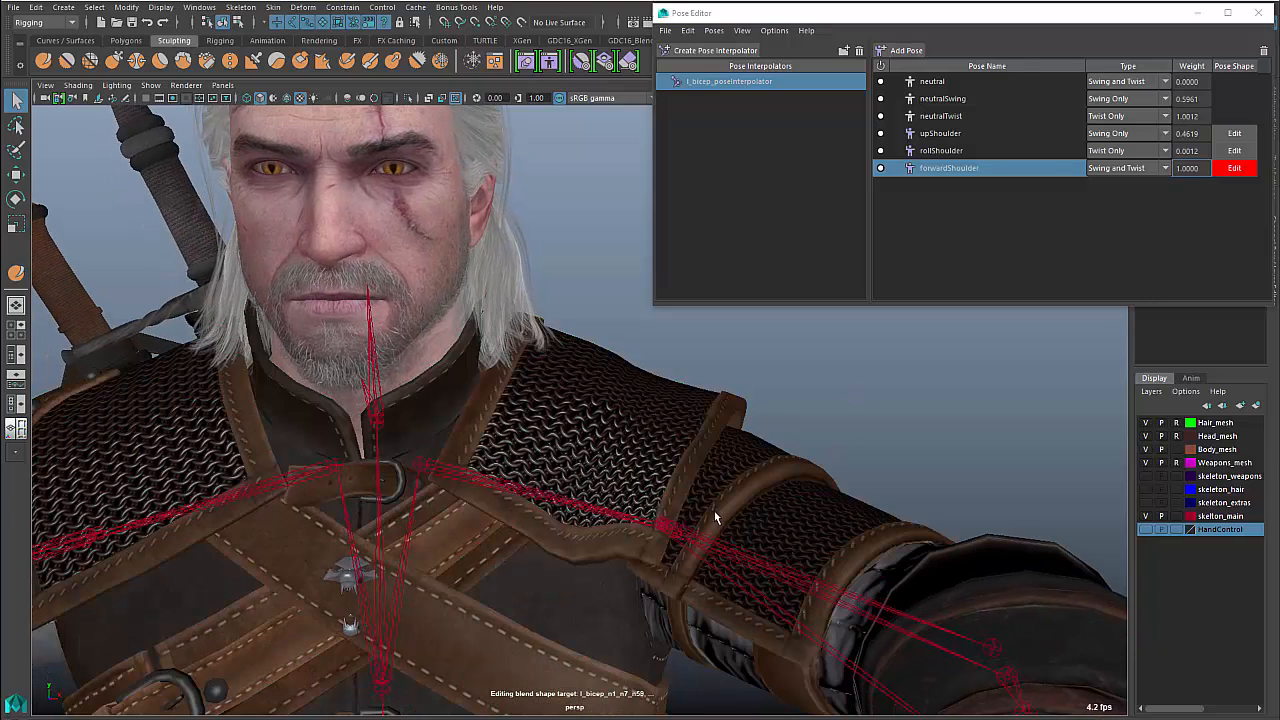
# Rotate the arm control and re-enable the forwardShoulder pose
pyautogui.click(931, 81)
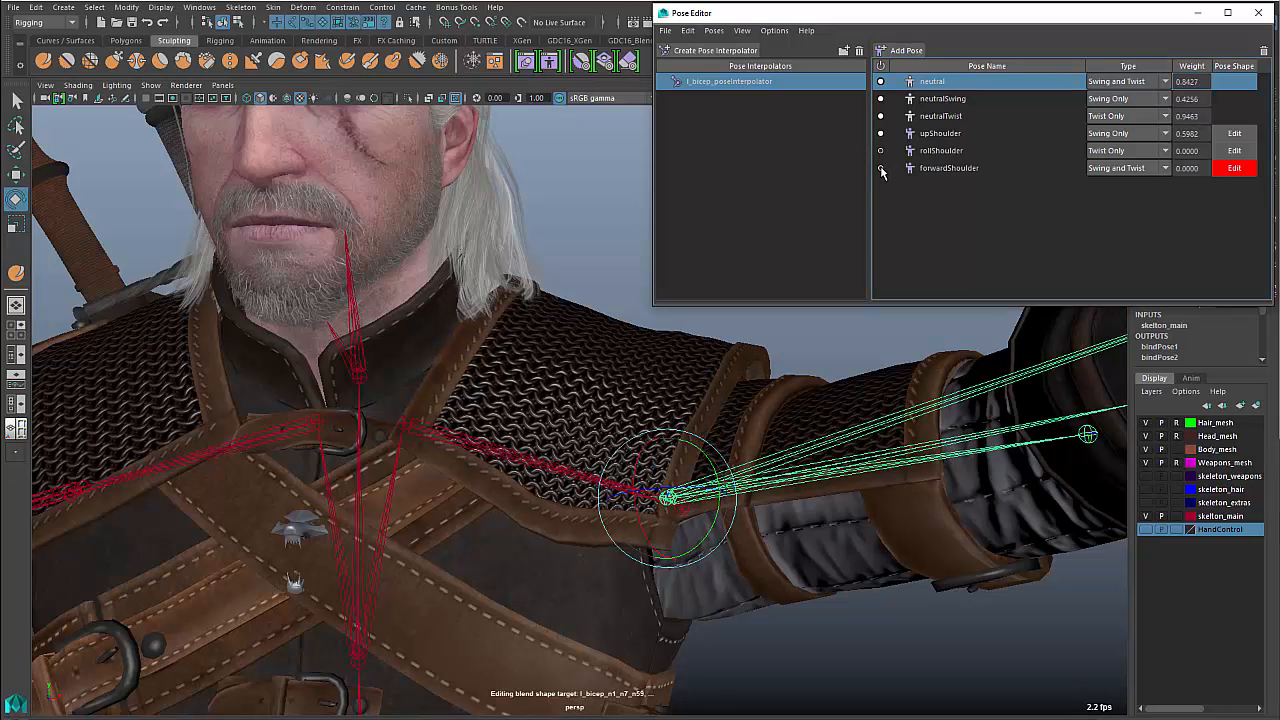
pyautogui.click(881, 133)
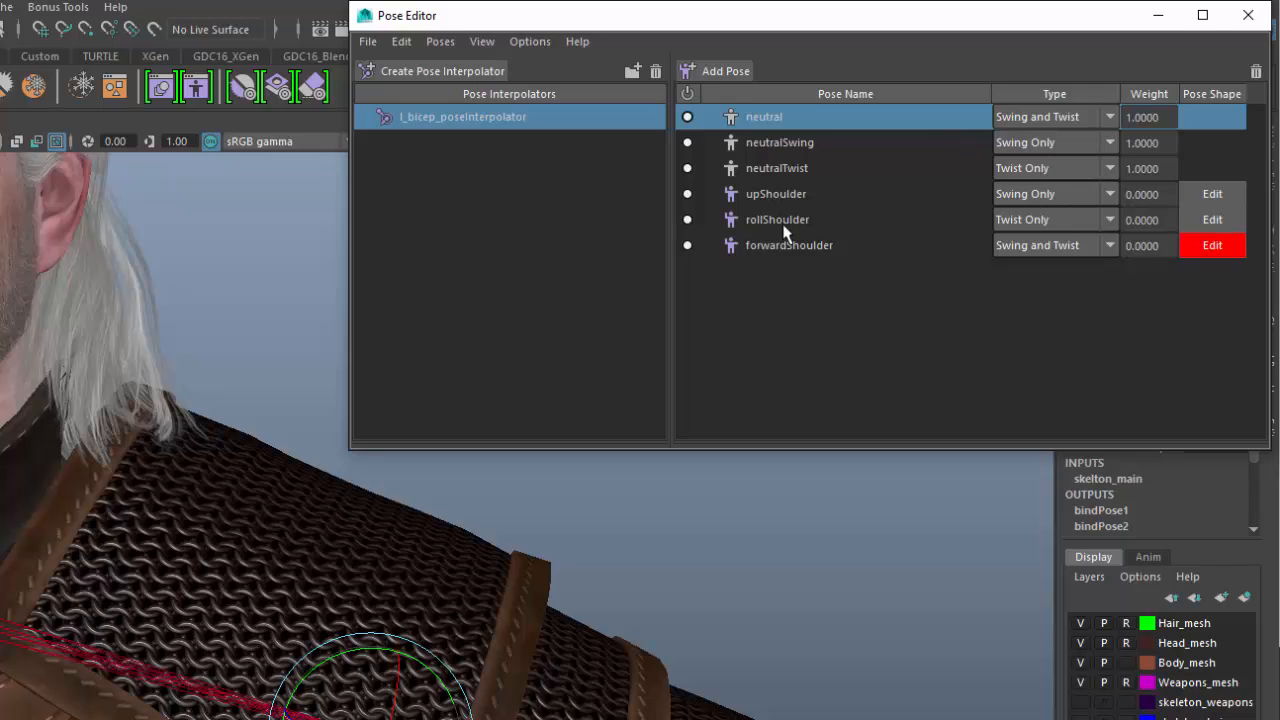
pyautogui.moveTo(808, 420)
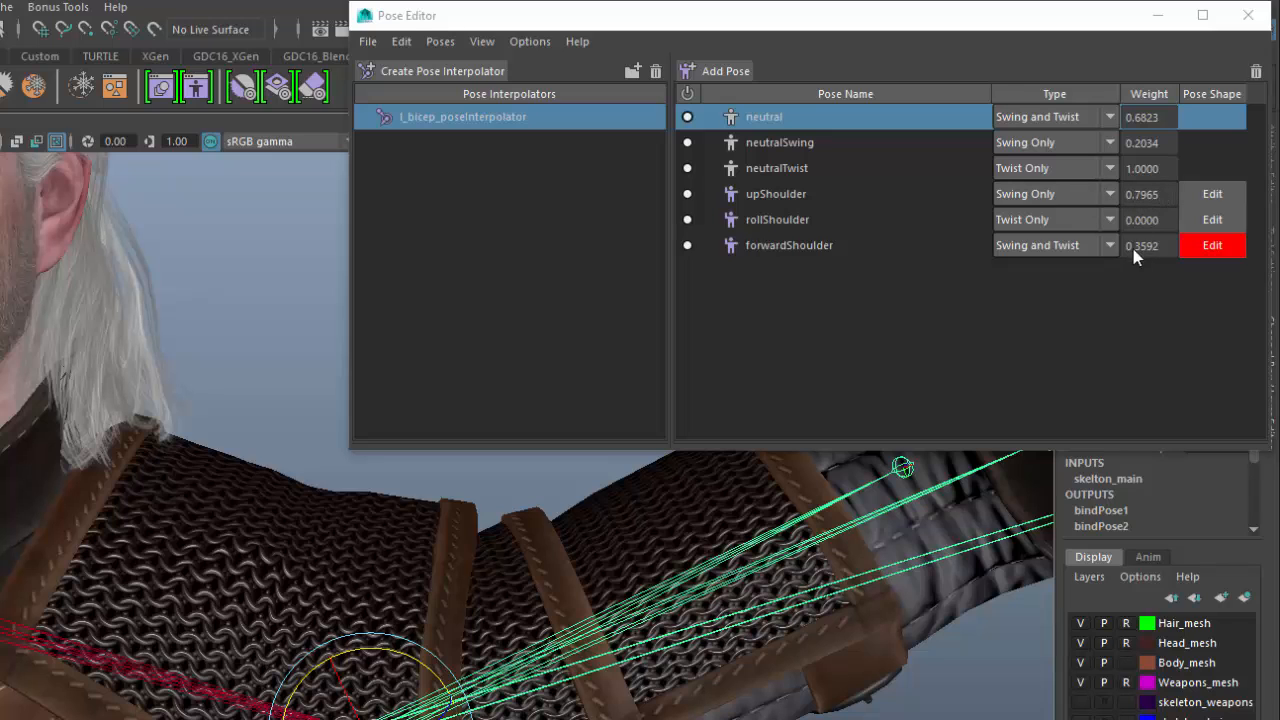
pyautogui.moveTo(490, 645)
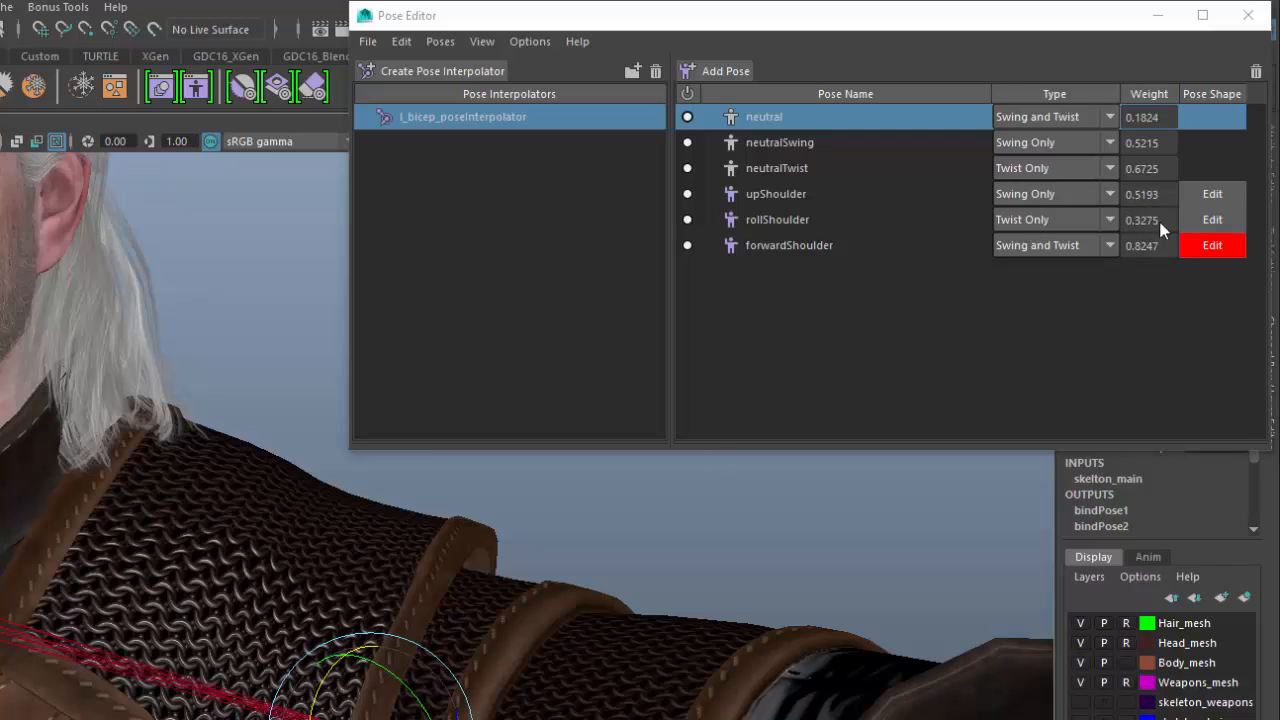
pyautogui.moveTo(1148, 222)
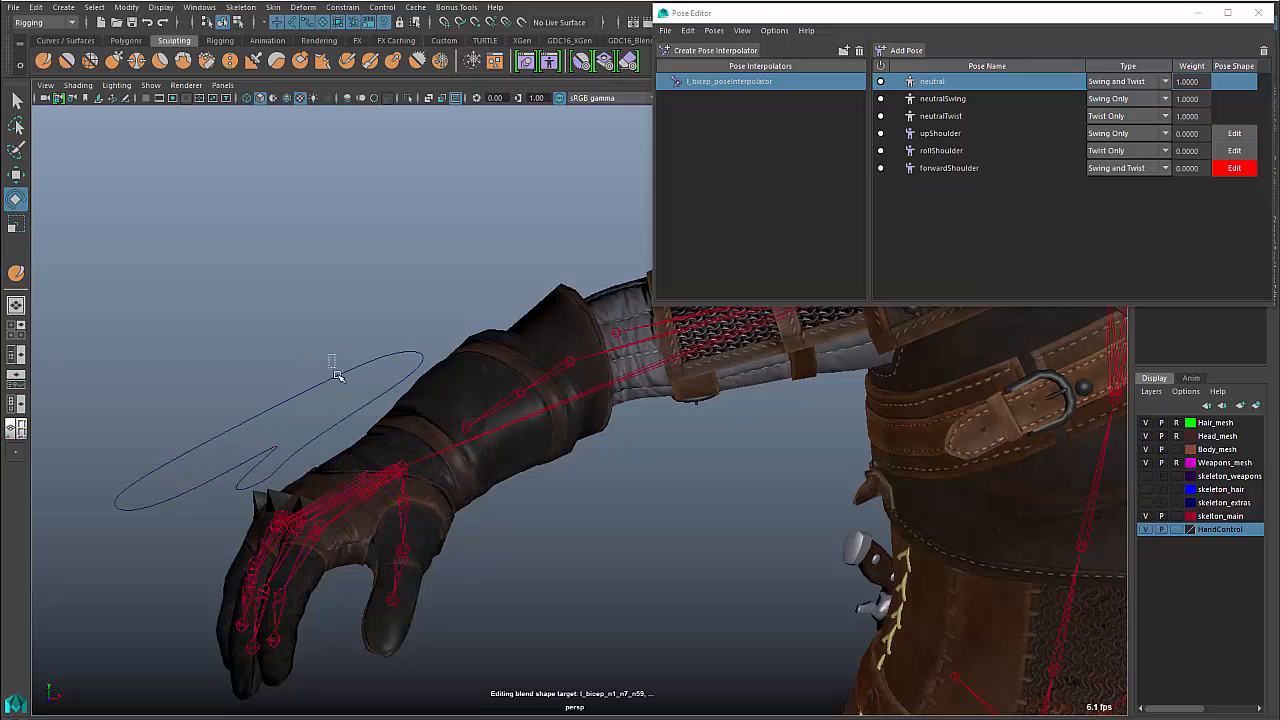
# Select the r_hand joint in the viewport
pyautogui.click(365, 460)
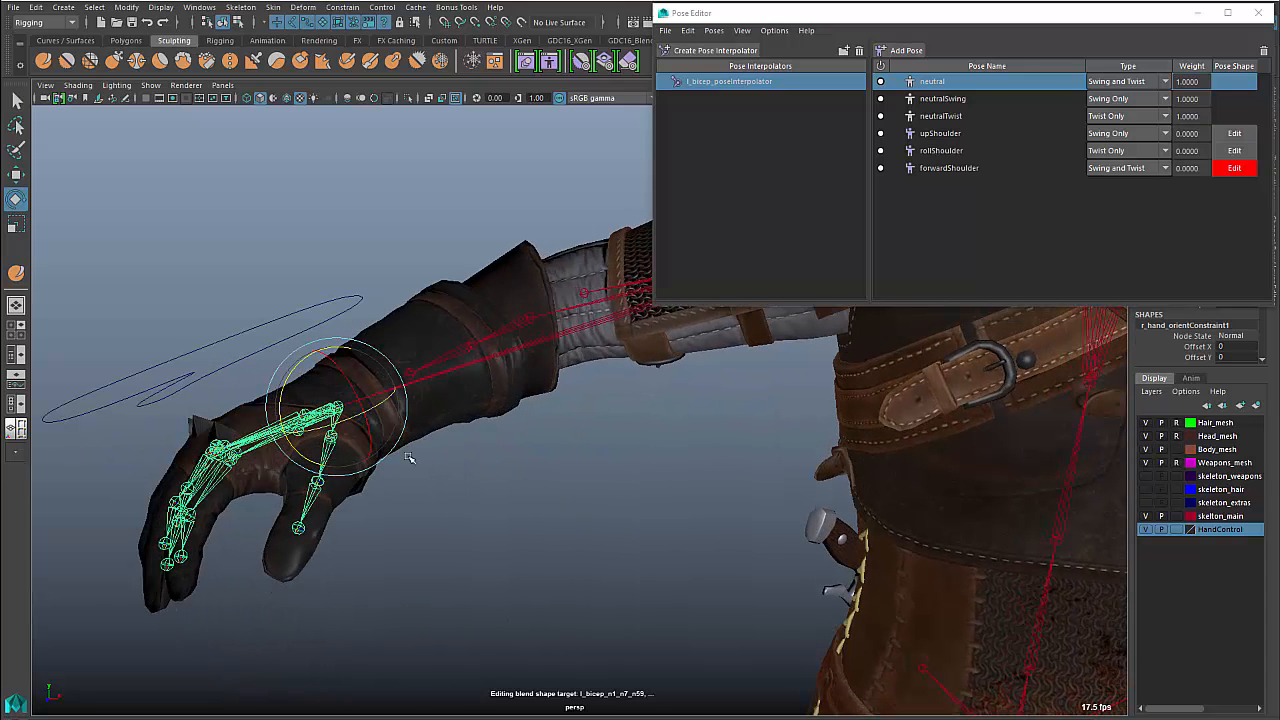
pyautogui.moveTo(442, 651)
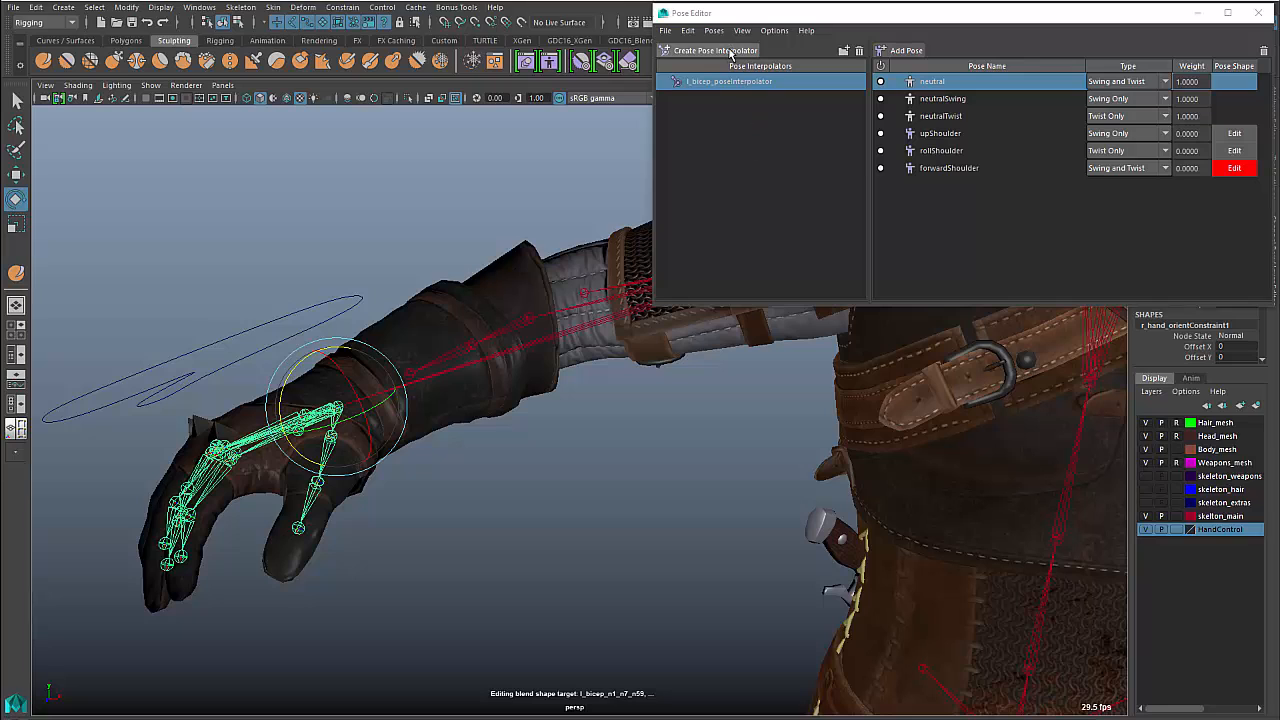
# Create r_hand_poseInterpolator from the selected r_hand joint
pyautogui.click(714, 50)
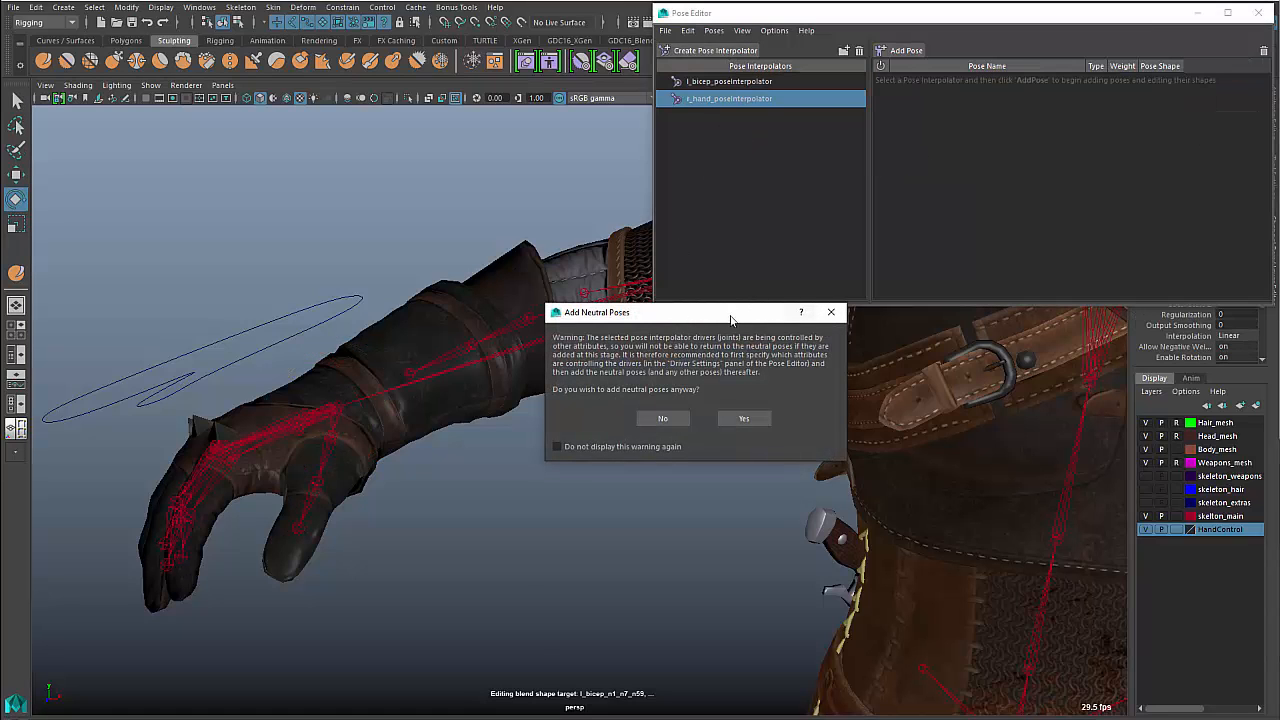
pyautogui.moveTo(752, 392)
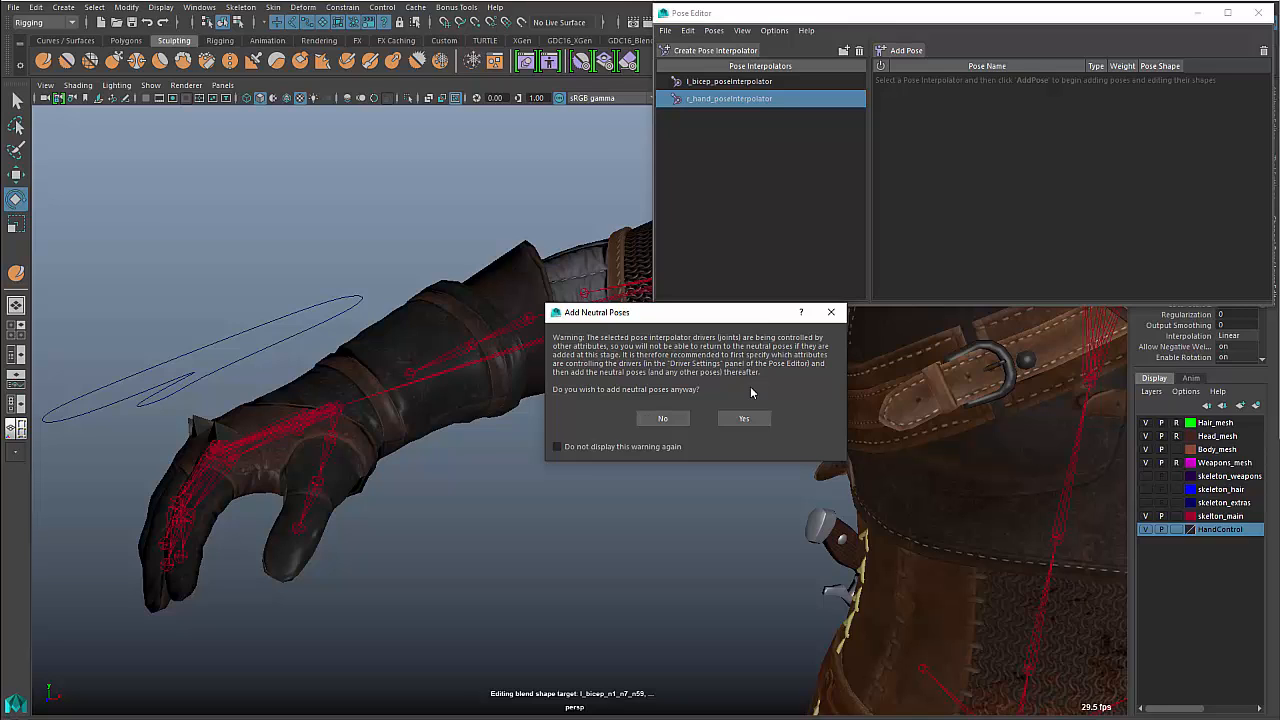
pyautogui.moveTo(636, 406)
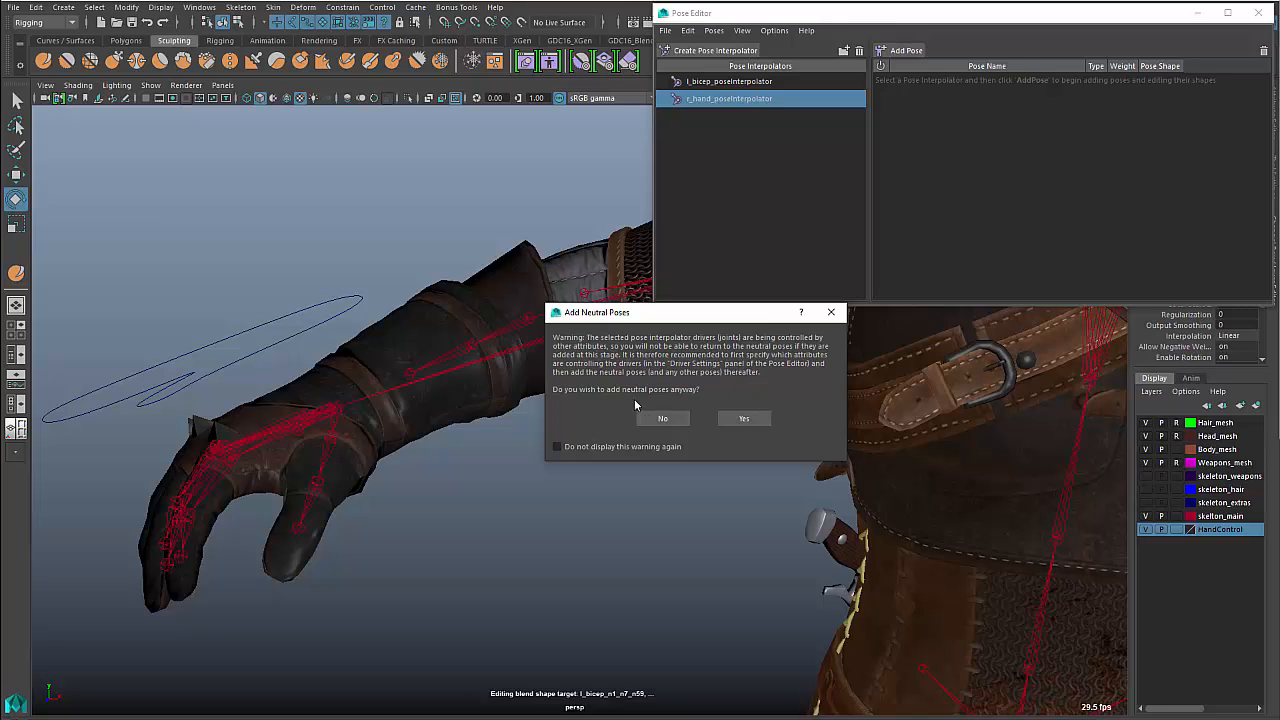
pyautogui.moveTo(663, 418)
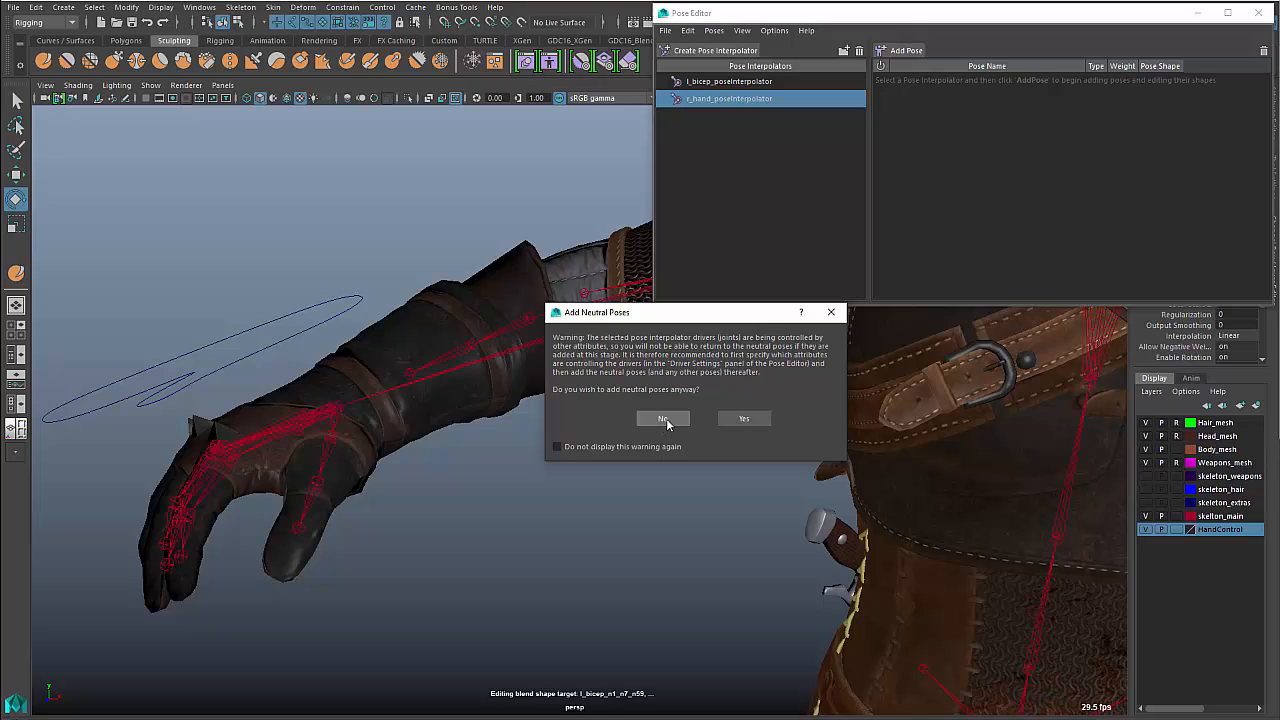
pyautogui.moveTo(314, 419)
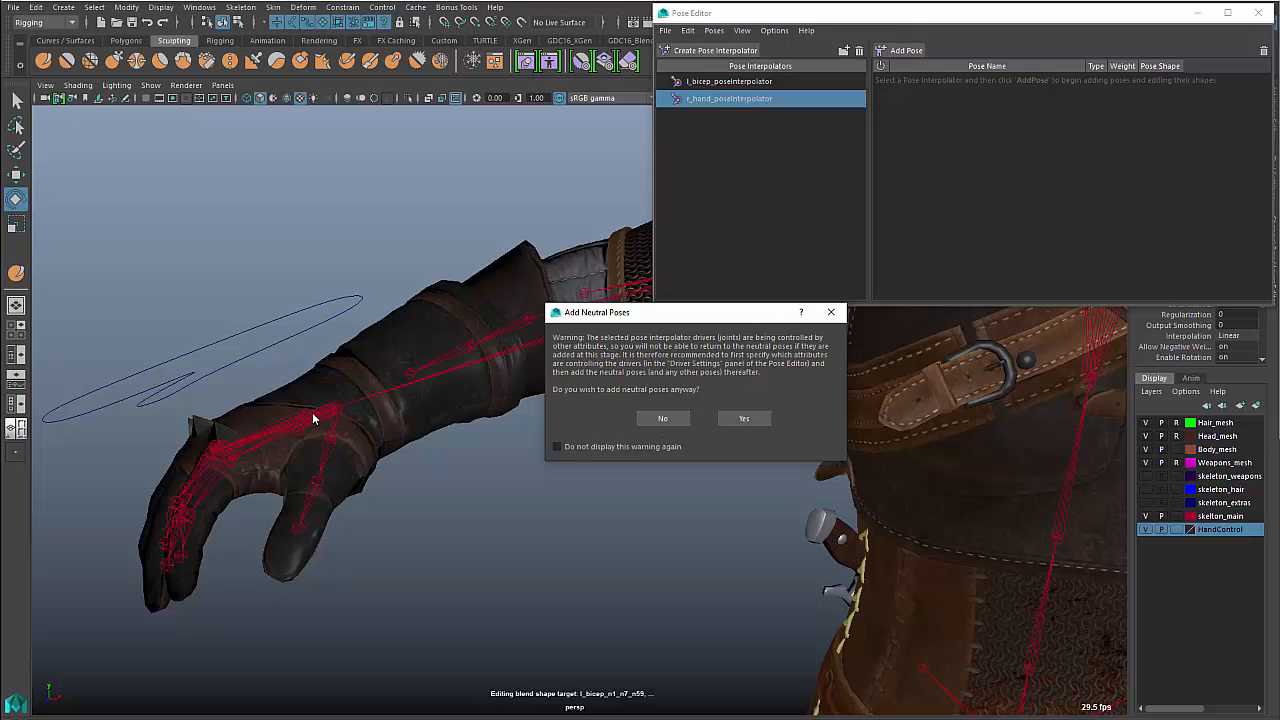
pyautogui.moveTo(192, 378)
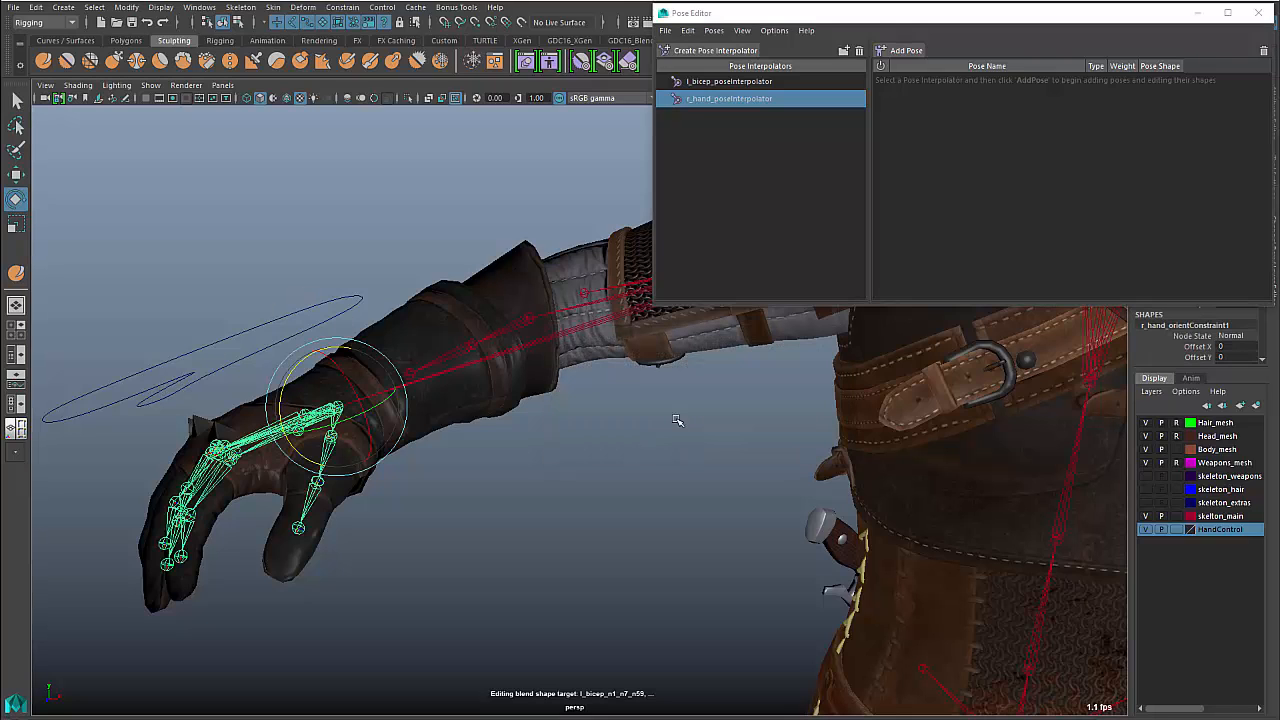
pyautogui.moveTo(766, 160)
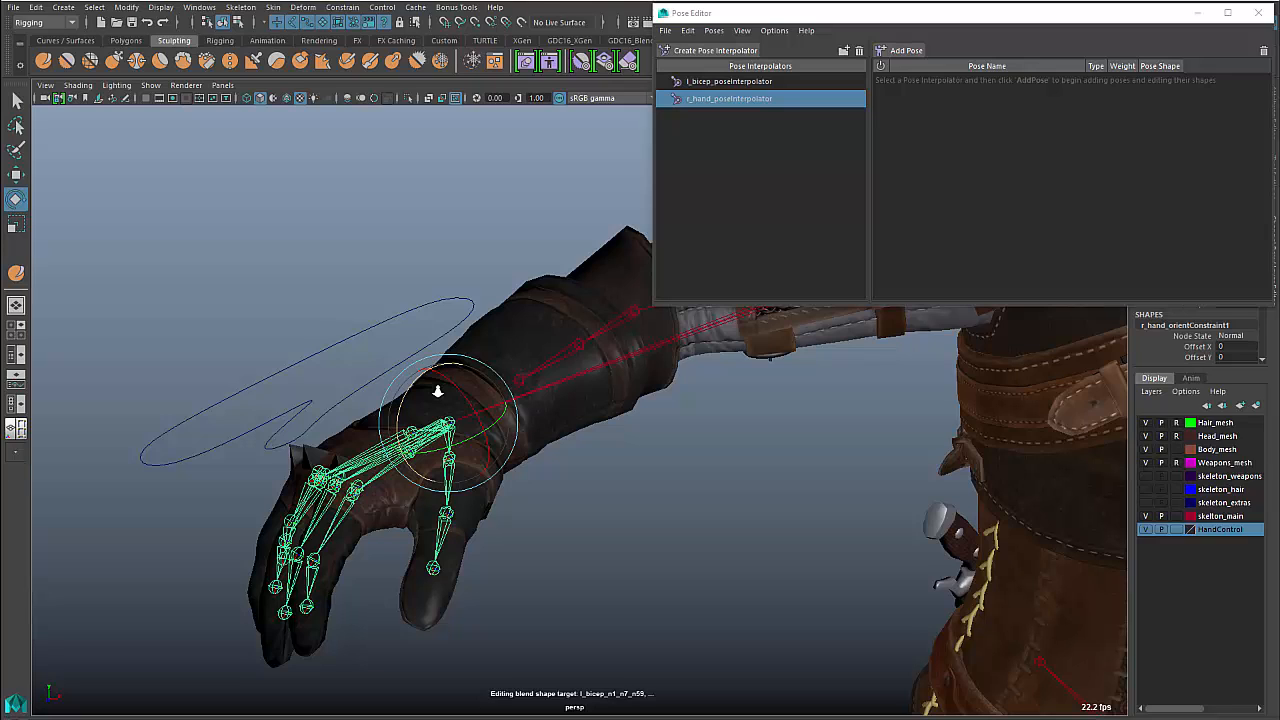
pyautogui.moveTo(774, 30)
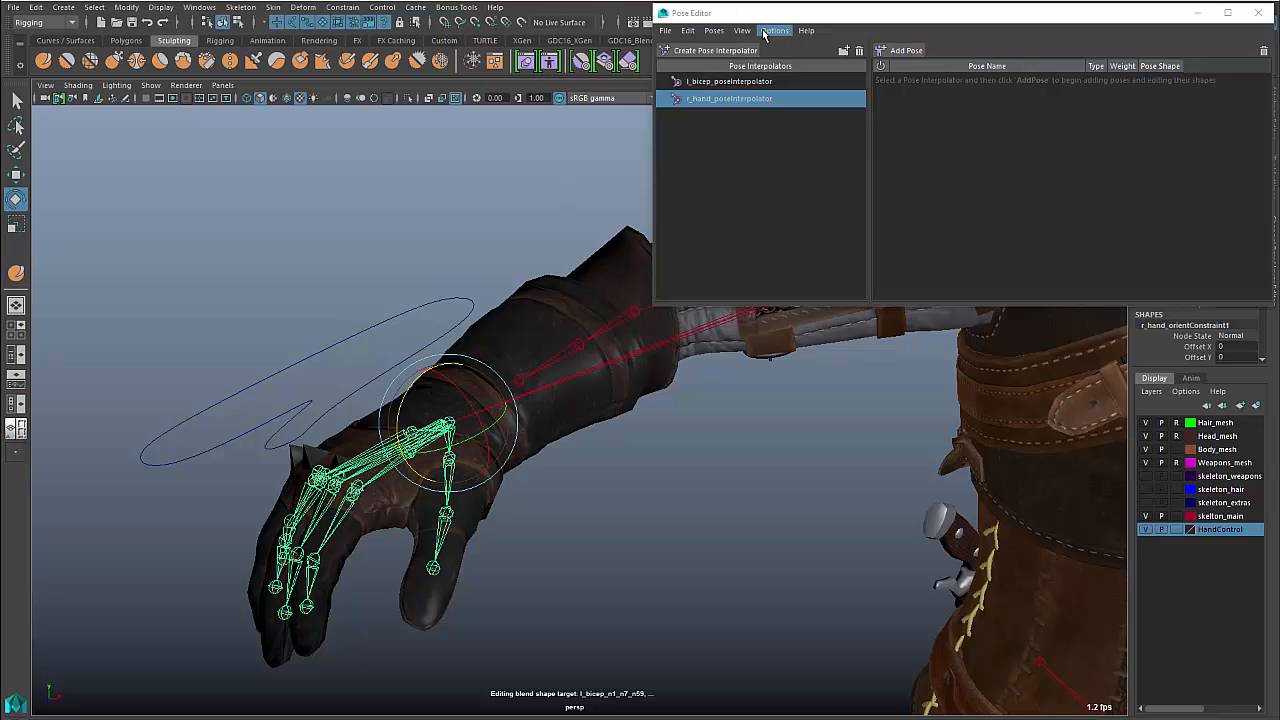
# Reveal Advanced Settings and Driver Settings for r_hand_poseInterpolator
pyautogui.click(775, 30)
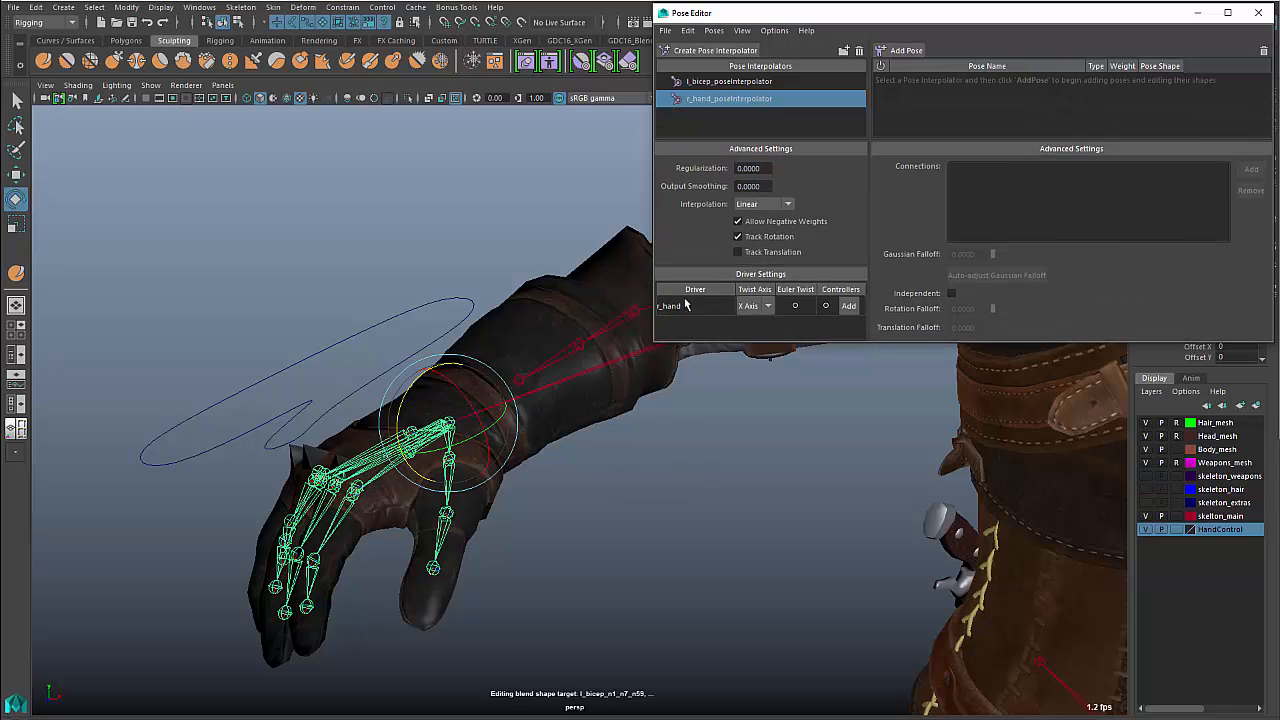
pyautogui.moveTo(480, 415)
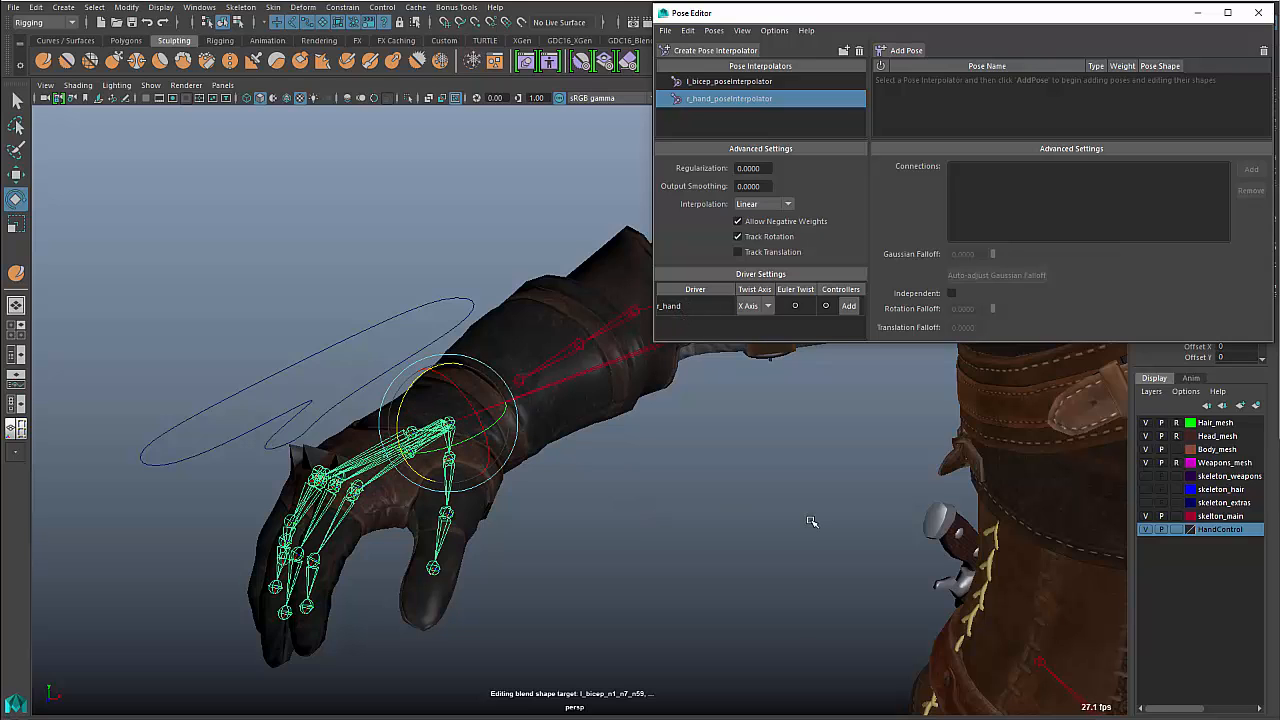
pyautogui.moveTo(408, 310)
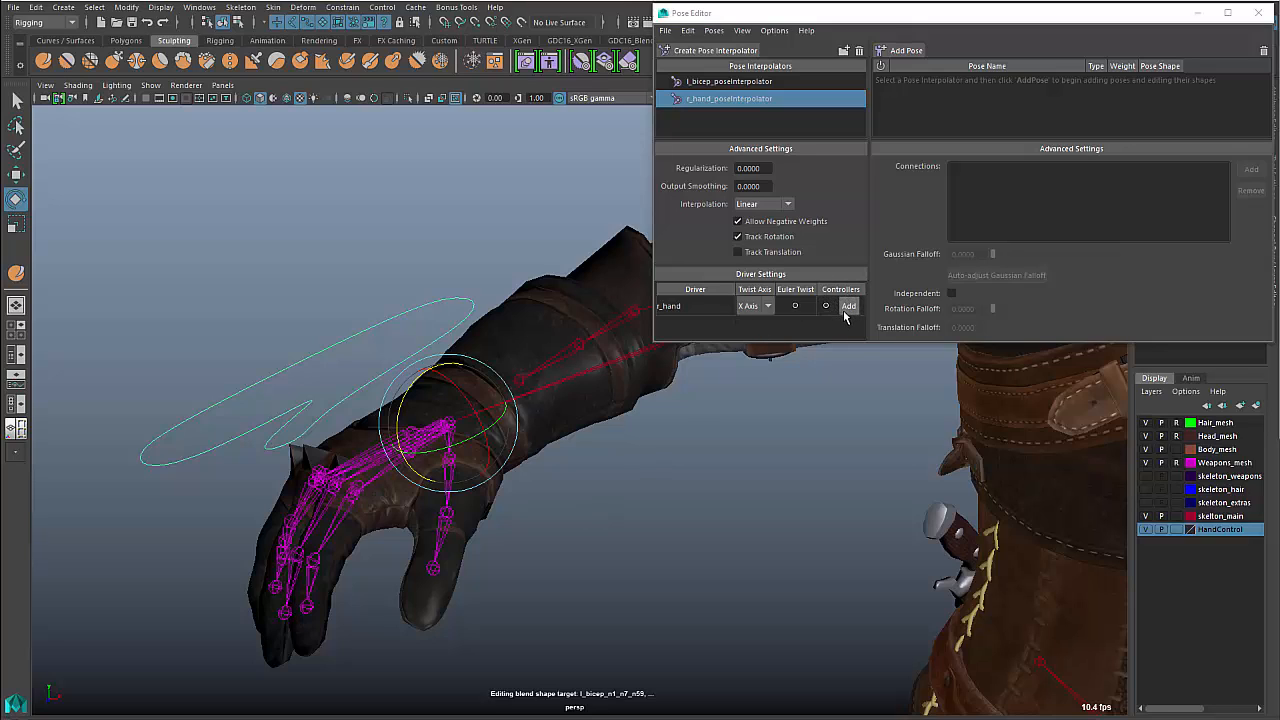
# Open r_hand's driver controllers list and show rightHandControl's attributes in the Outliner
pyautogui.click(840, 290)
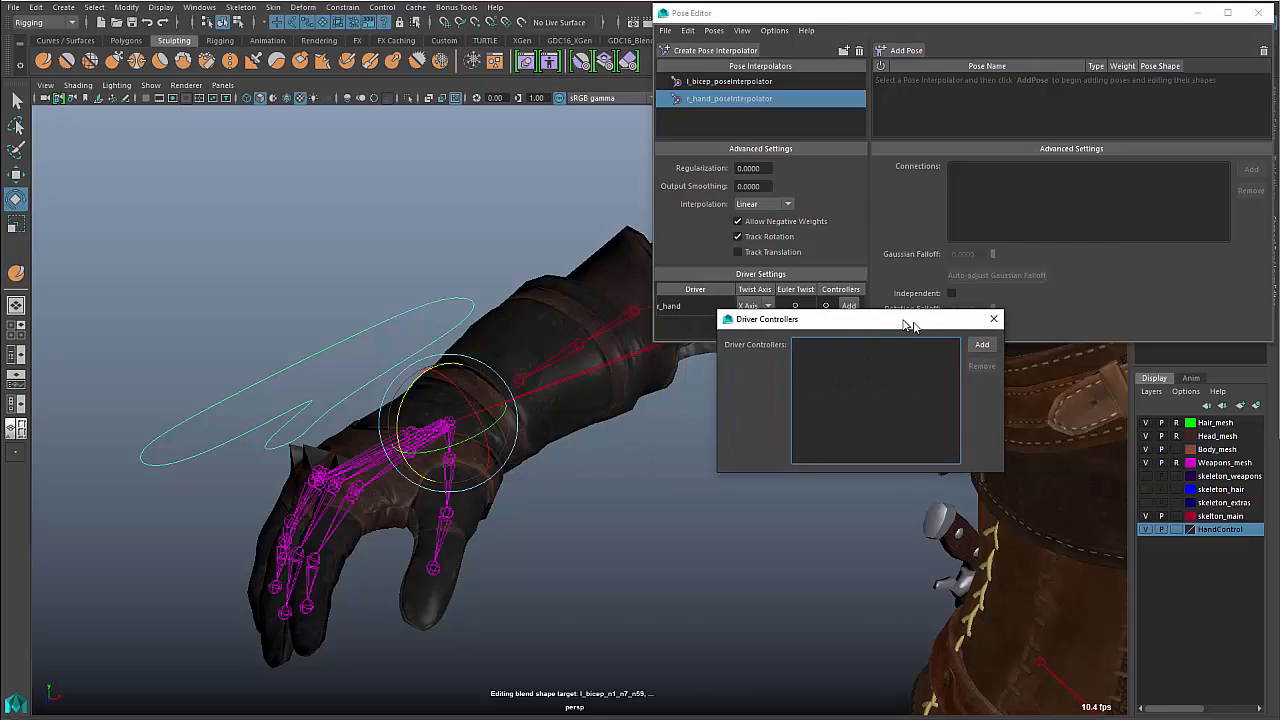
pyautogui.click(982, 344)
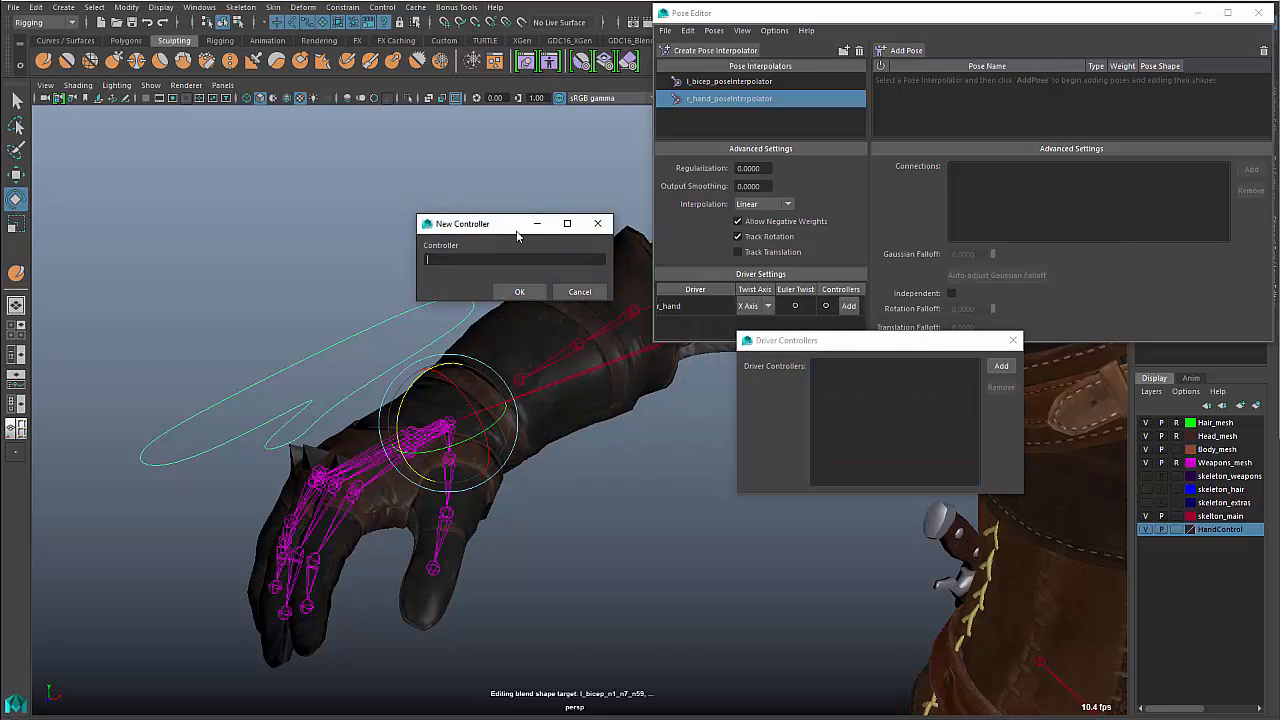
pyautogui.click(580, 291)
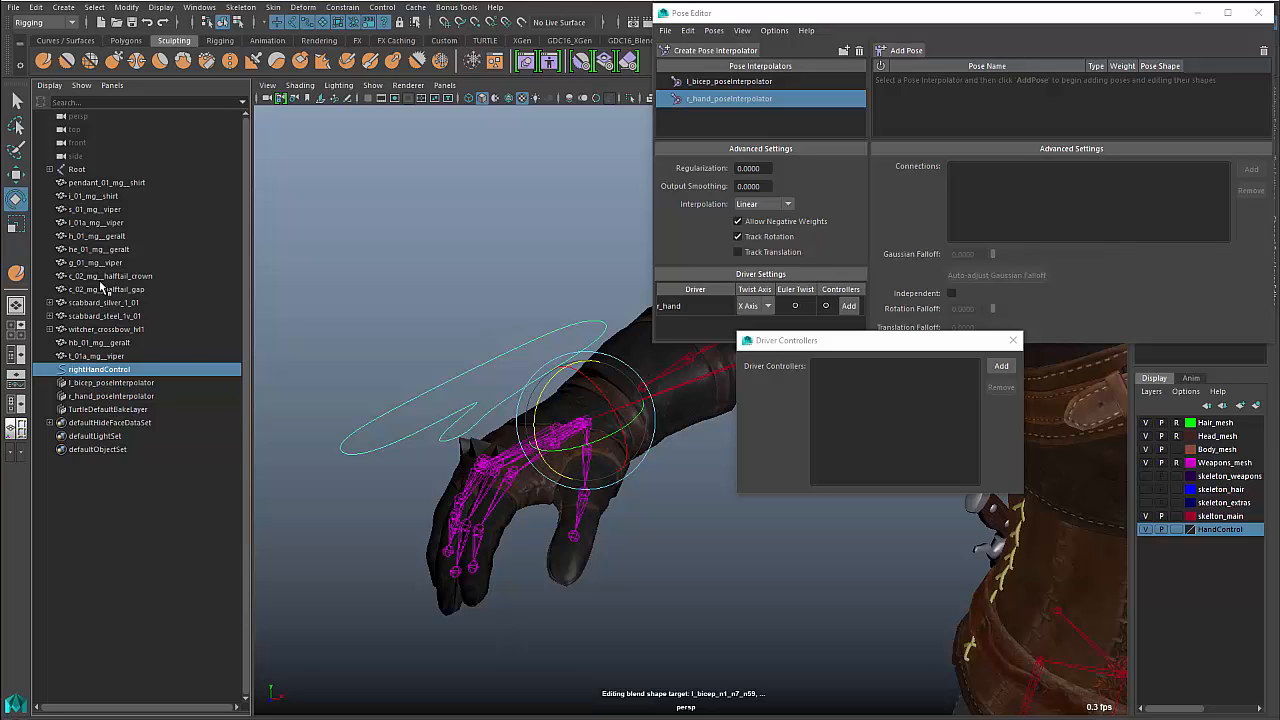
pyautogui.click(49, 85)
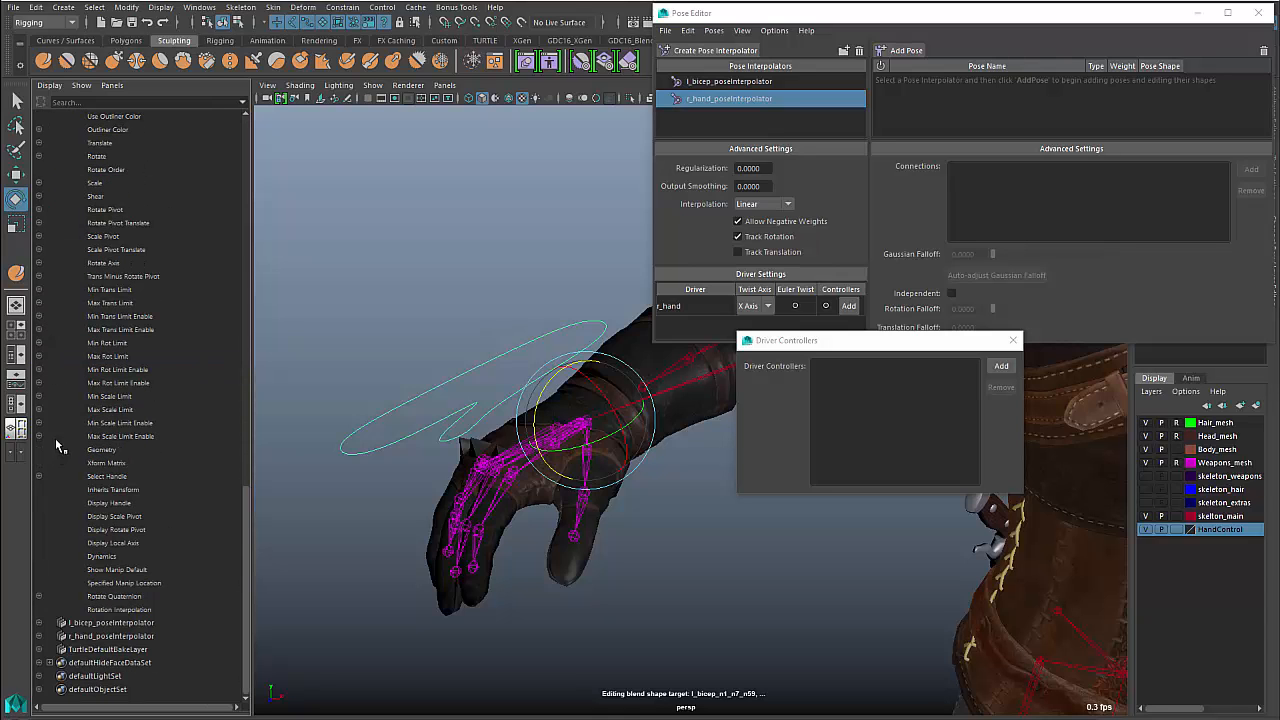
pyautogui.moveTo(45, 215)
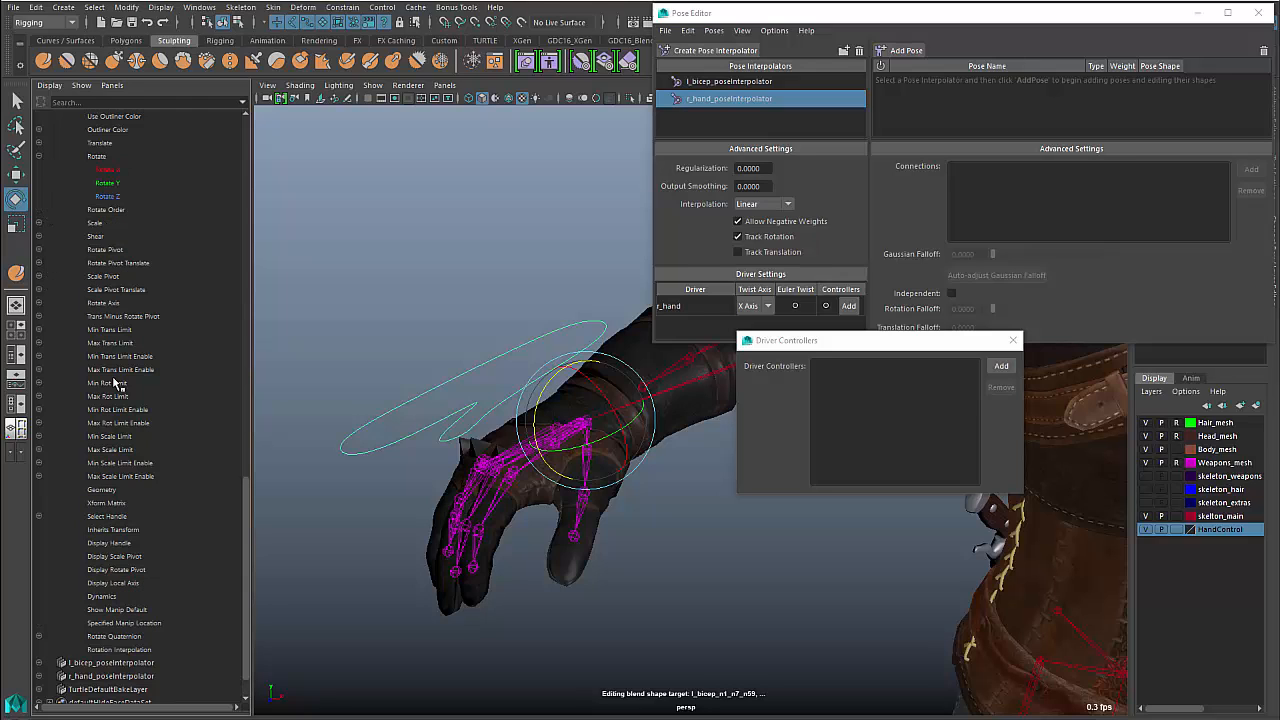
# Add rightHandControl rotateX, rotateY and rotateZ as driver controllers, then close the list
pyautogui.click(96, 156)
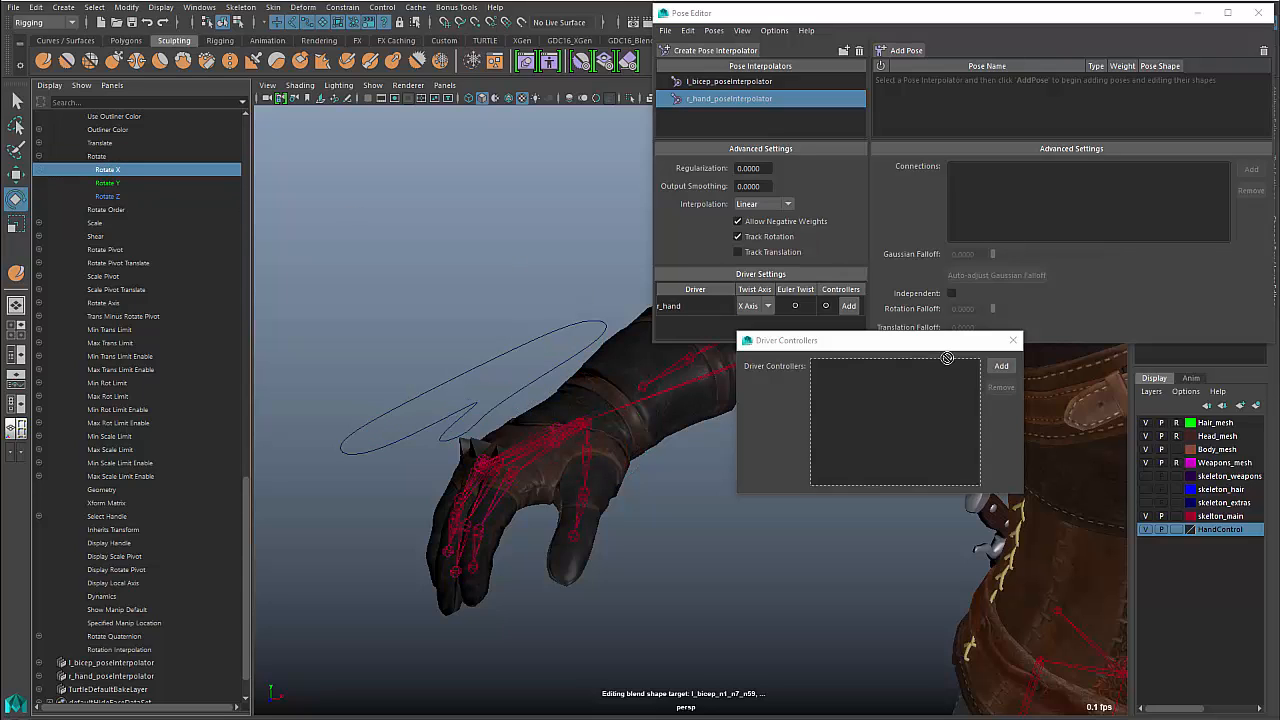
pyautogui.click(1000, 365)
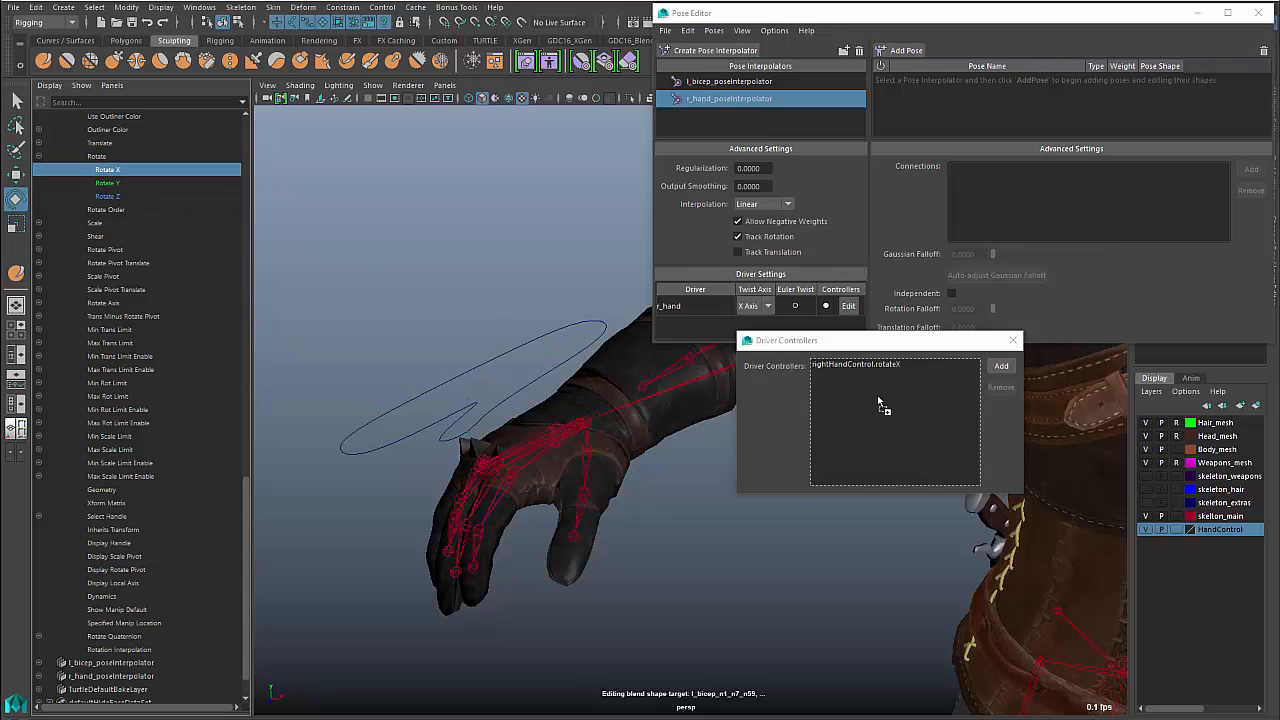
pyautogui.click(1001, 365)
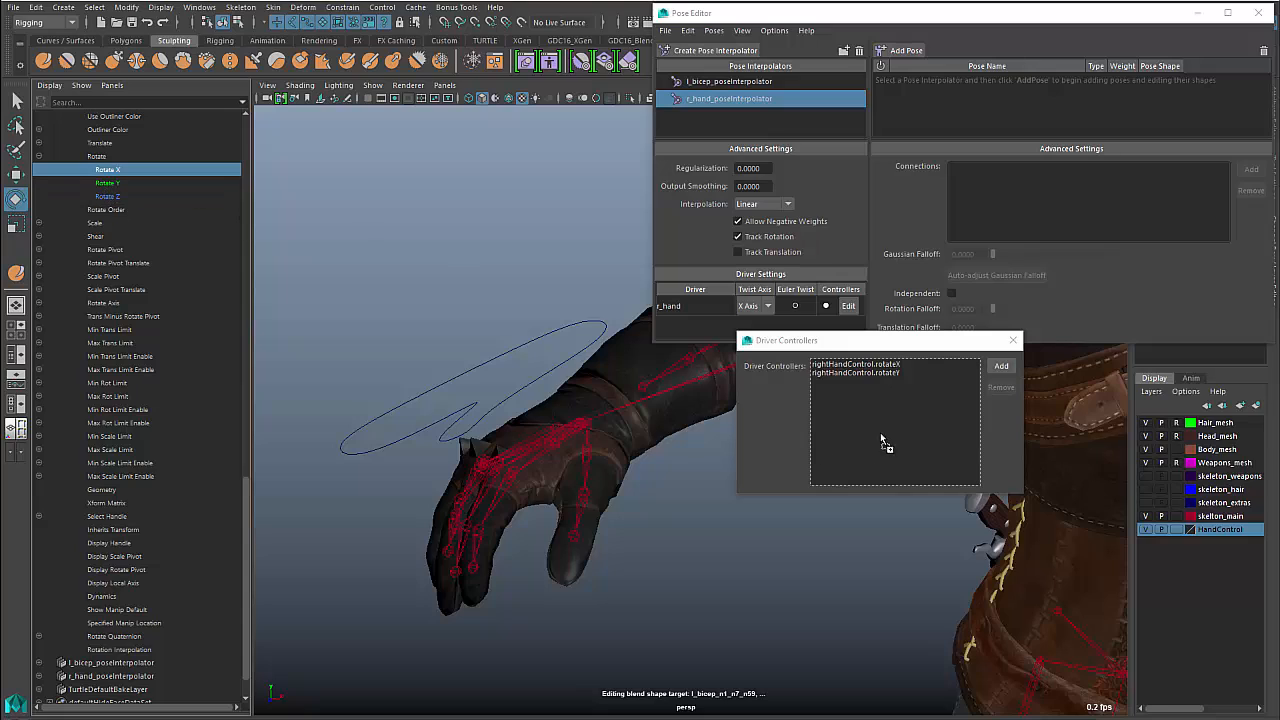
pyautogui.click(1000, 365)
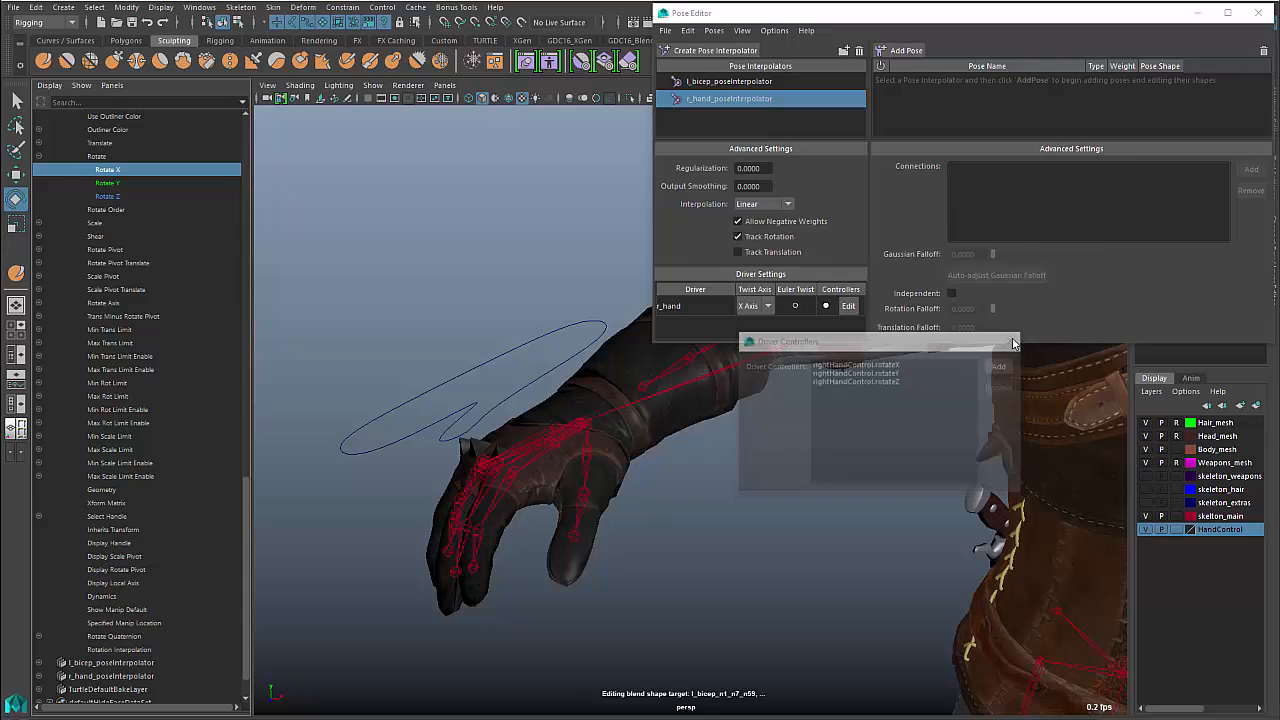
pyautogui.click(1013, 342)
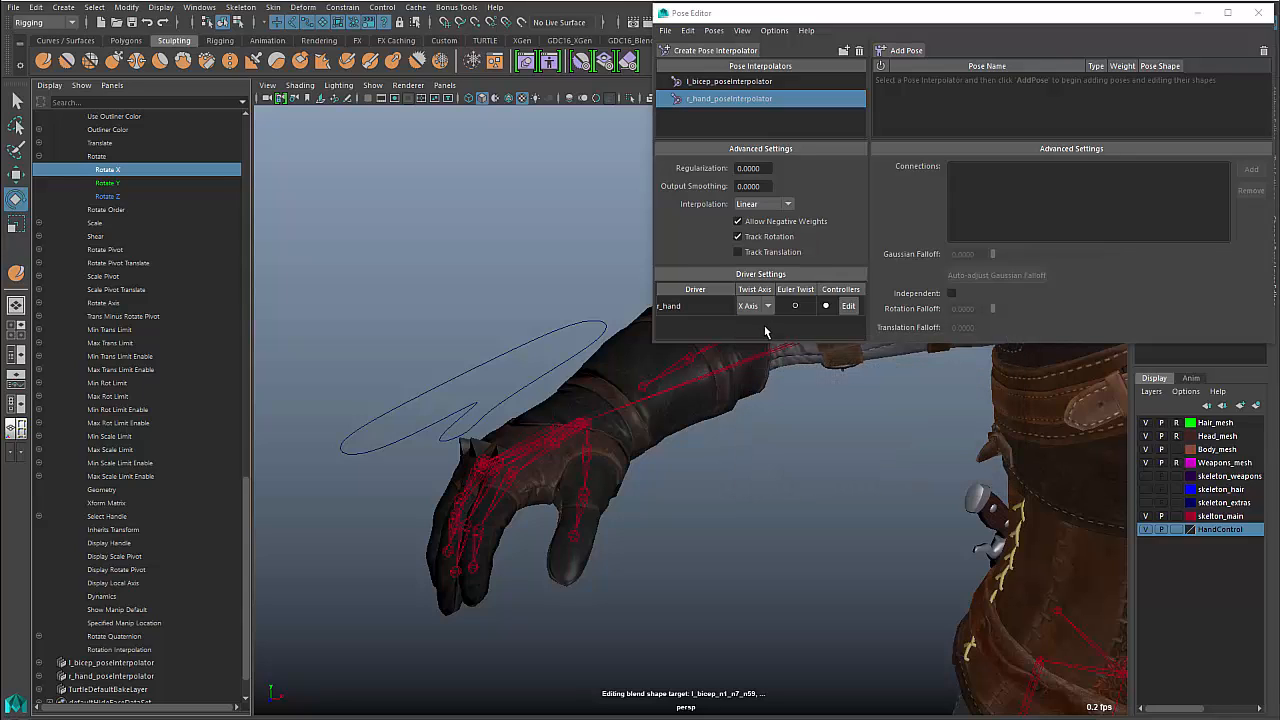
pyautogui.moveTo(820, 67)
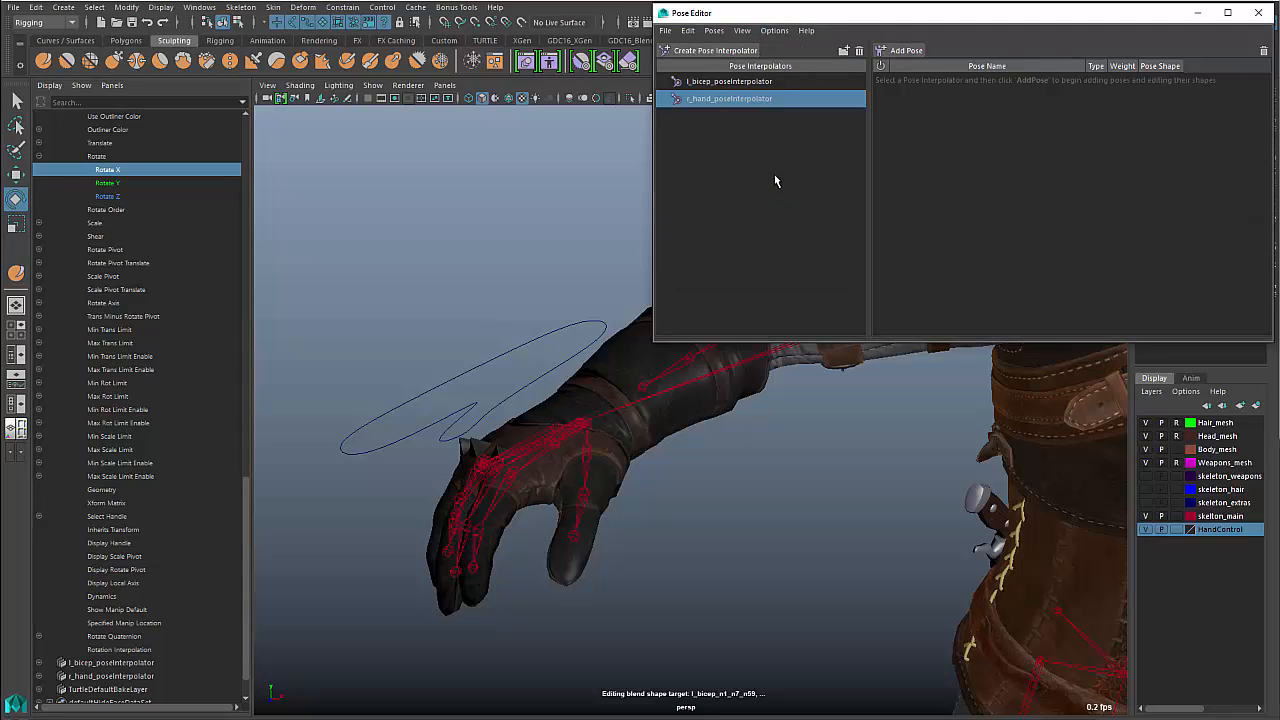
# Add neutral, neutralSwing and neutralTwist poses to r_hand, then select the hand control curve
pyautogui.click(714, 30)
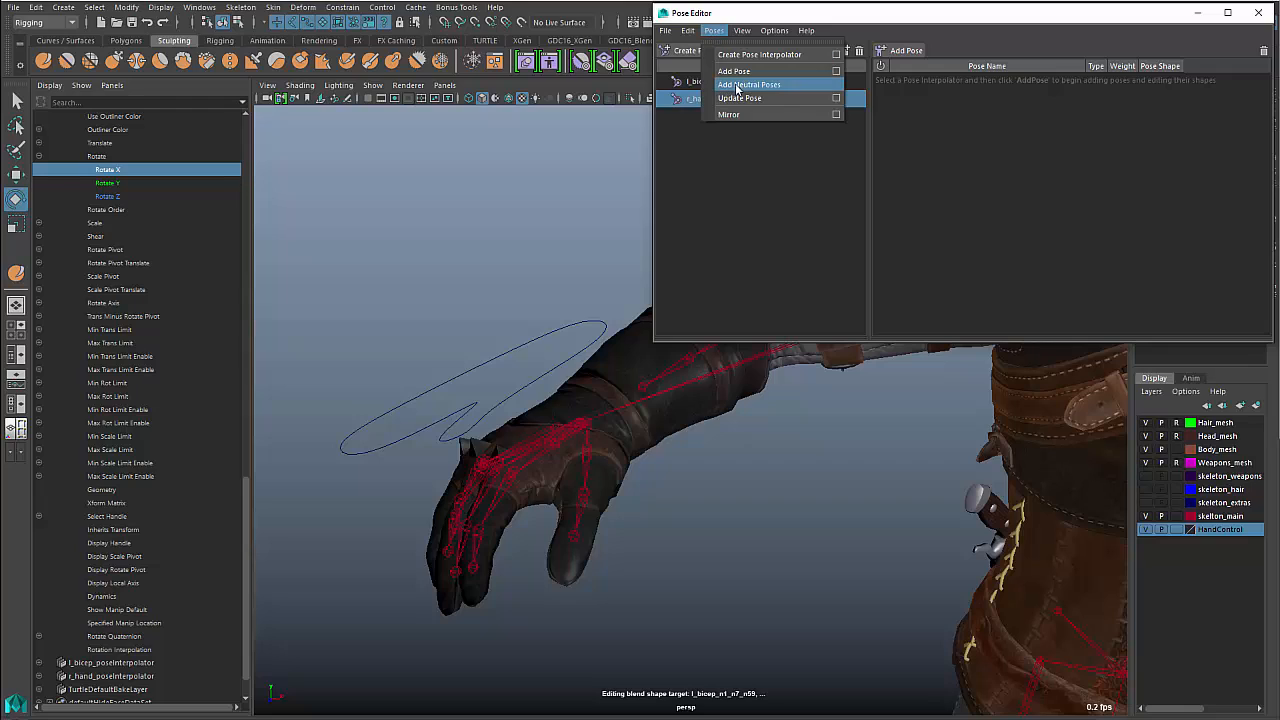
pyautogui.click(749, 84)
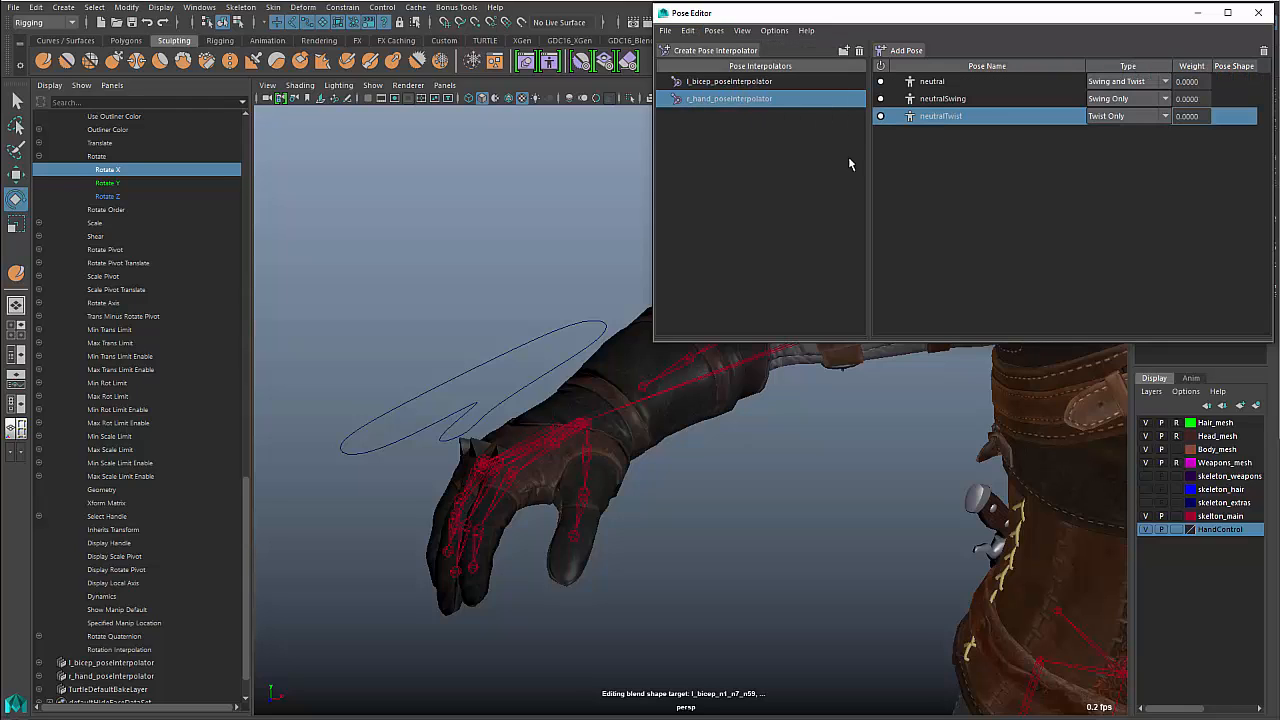
pyautogui.moveTo(539, 354)
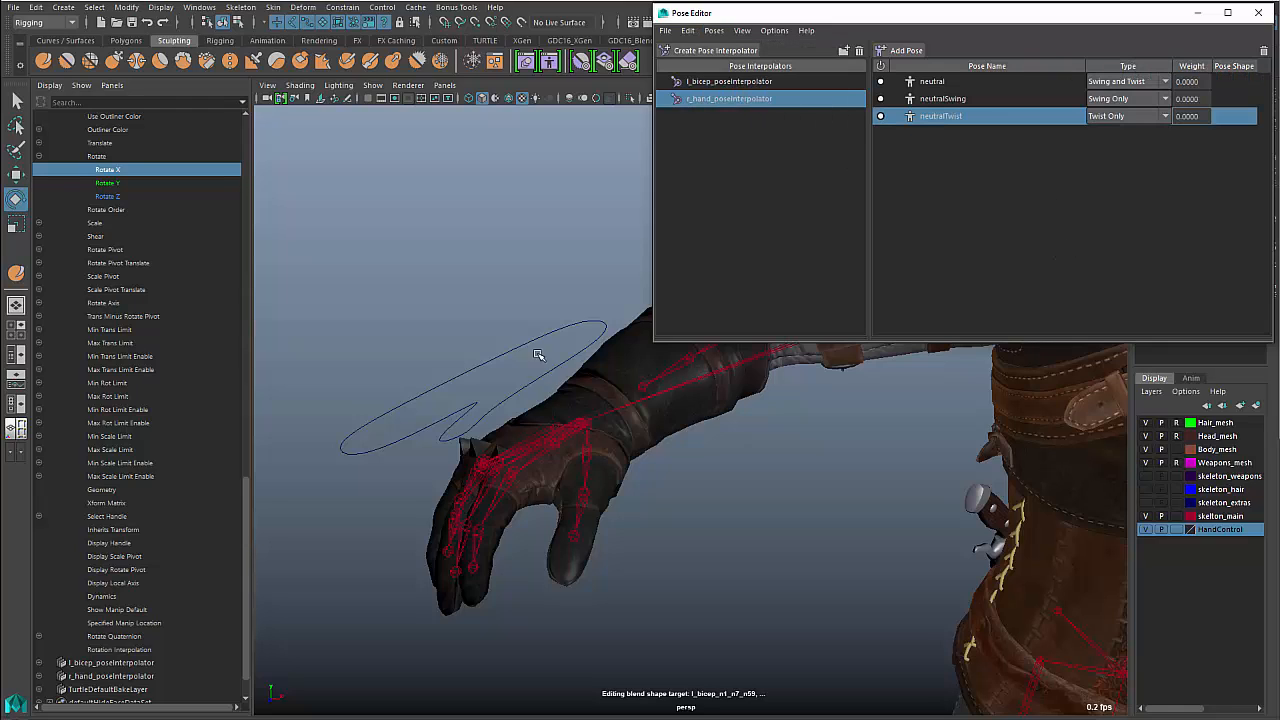
pyautogui.click(540, 420)
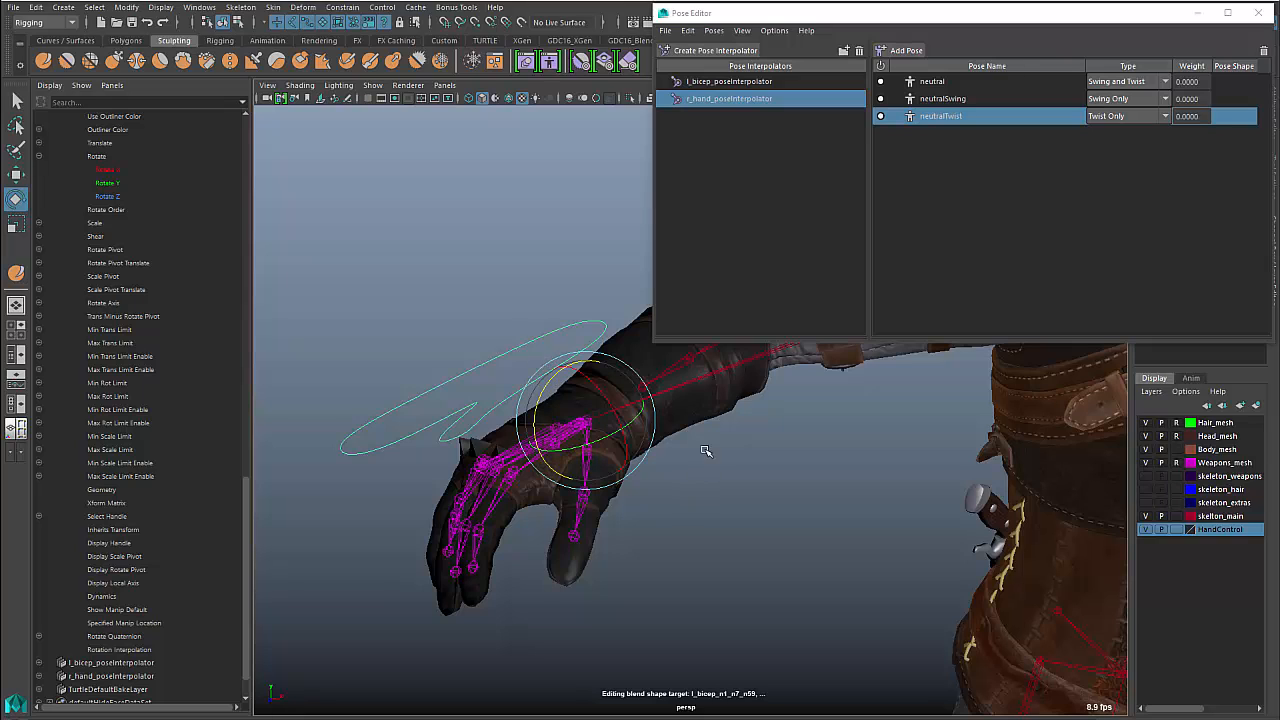
# Bend the wrist, create the r_hand_0_0_56 pose shape, and select the glove mesh
pyautogui.moveTo(705, 451); pyautogui.dragTo(550, 400)
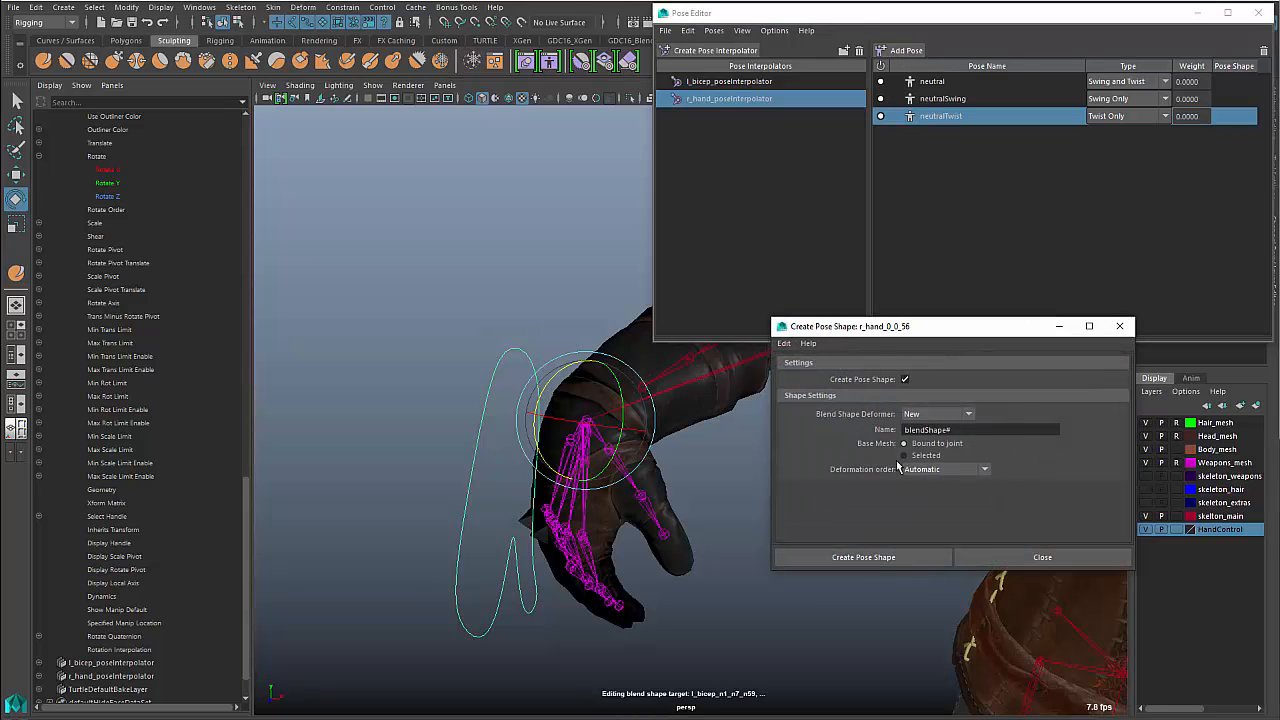
pyautogui.click(862, 557)
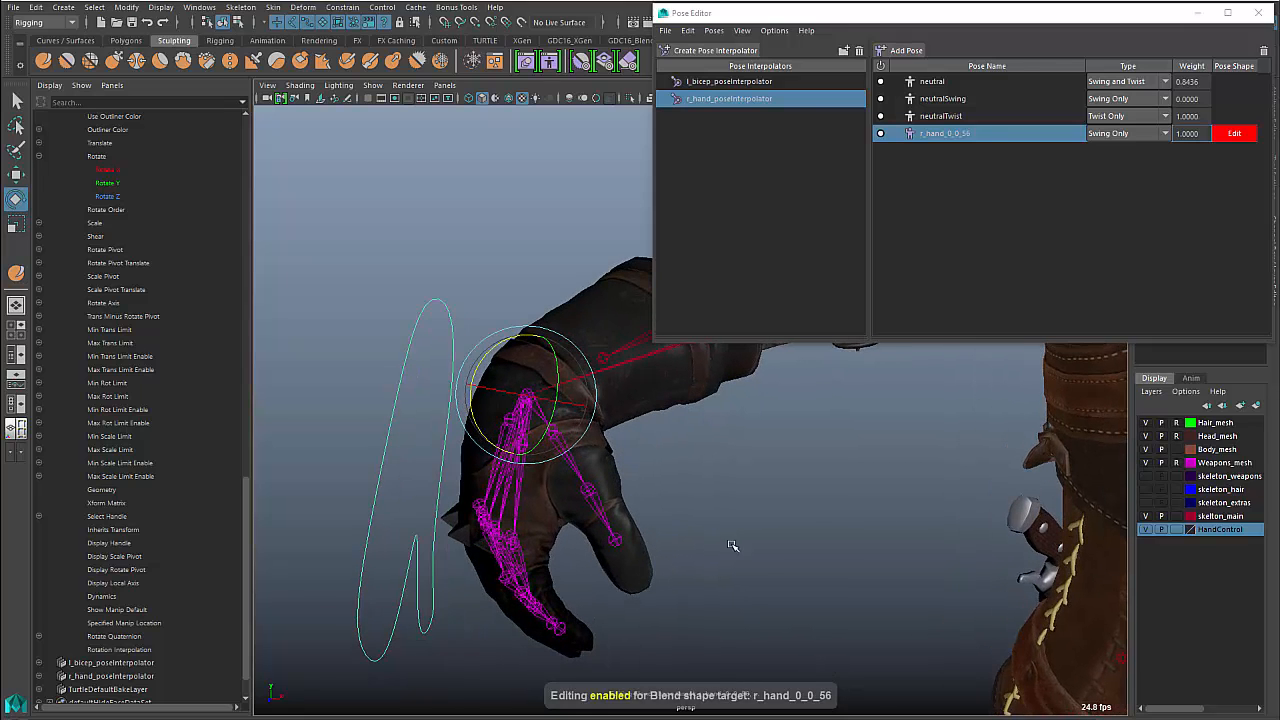
pyautogui.click(931, 81)
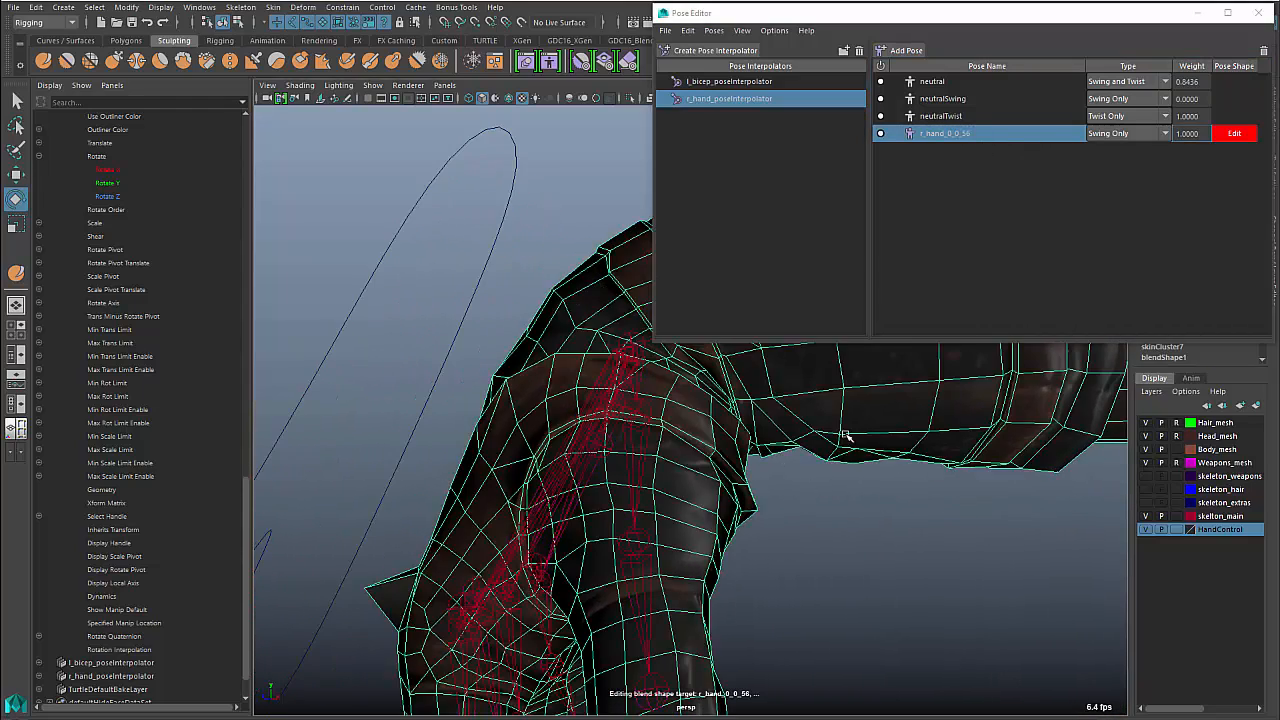
# Sculpt the glove surface around the bent wrist for the r_hand_0_0_56 corrective
pyautogui.rightClick(847, 437)
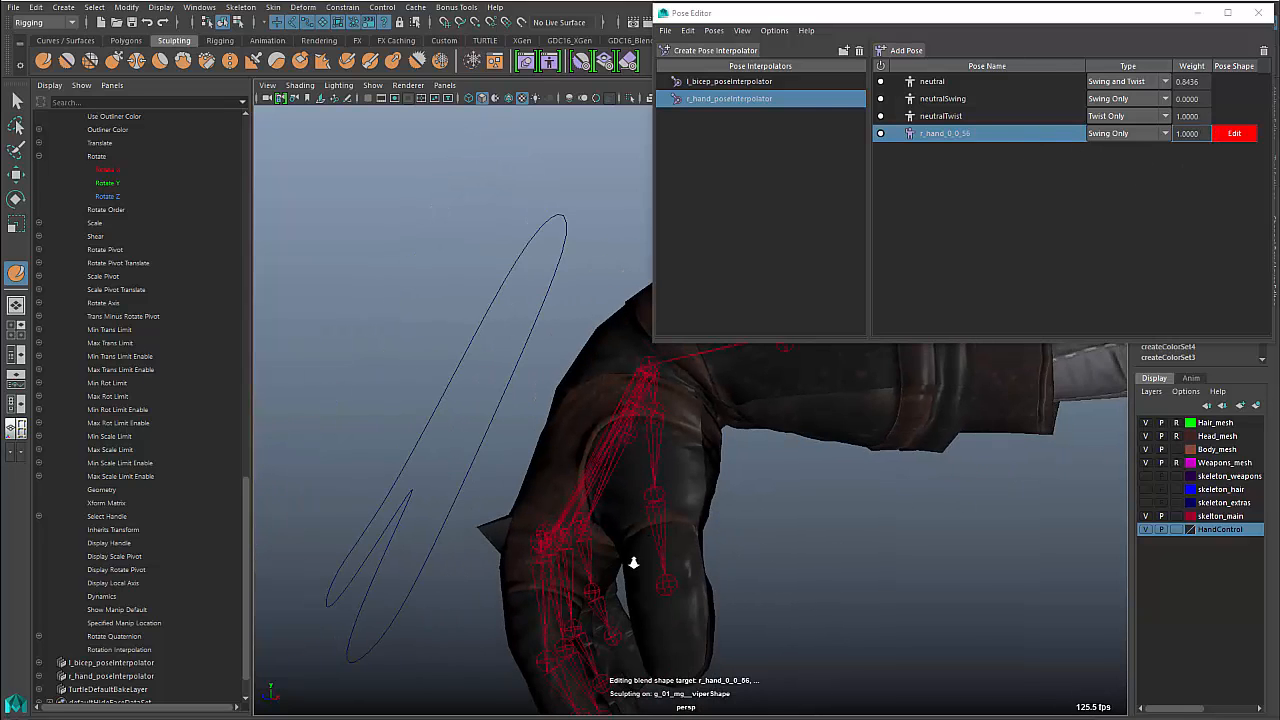
pyautogui.moveTo(633, 563); pyautogui.dragTo(605, 485)
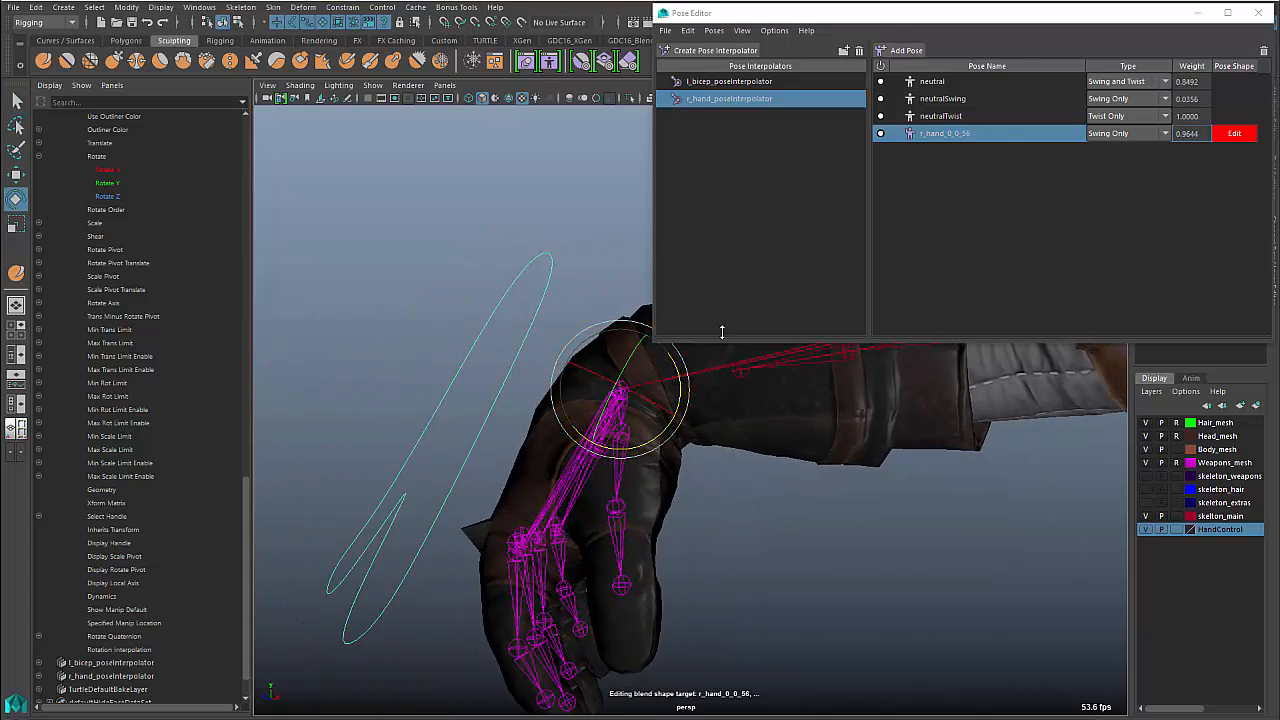
# Rotate the hand back to rest, dropping r_hand_0_0_56 weight to zero
pyautogui.click(880, 133)
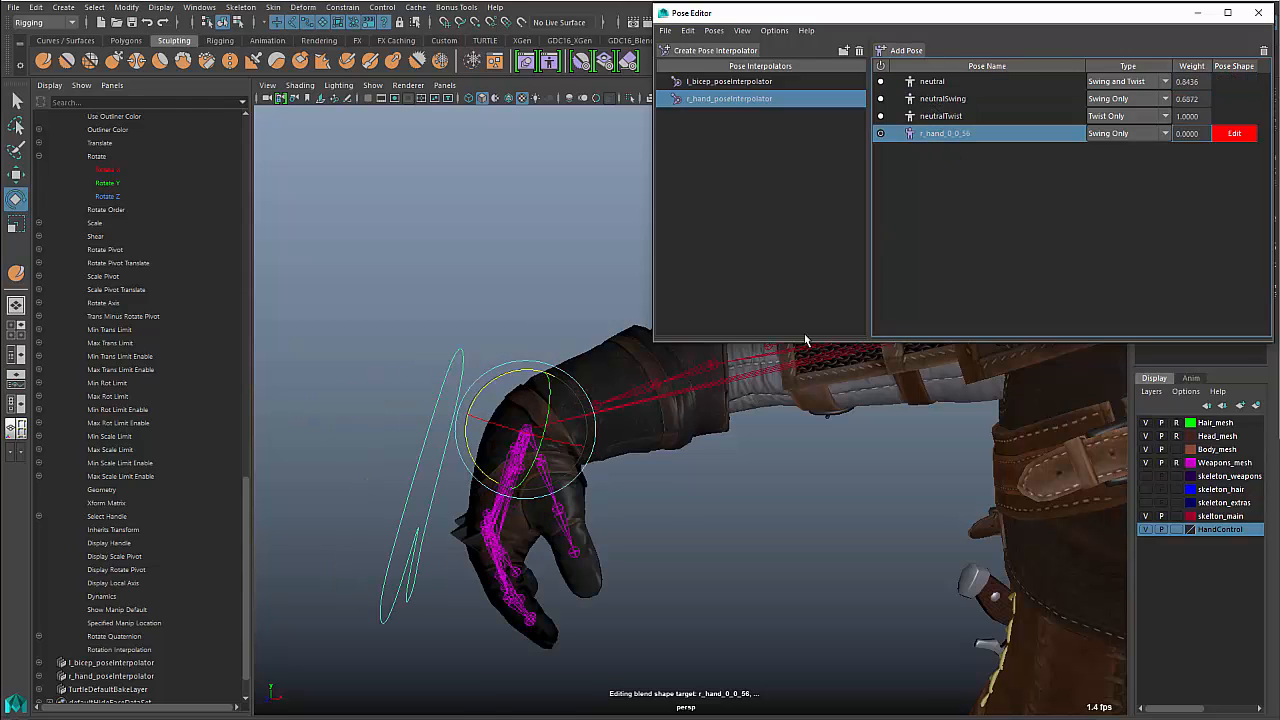
pyautogui.moveTo(922, 491)
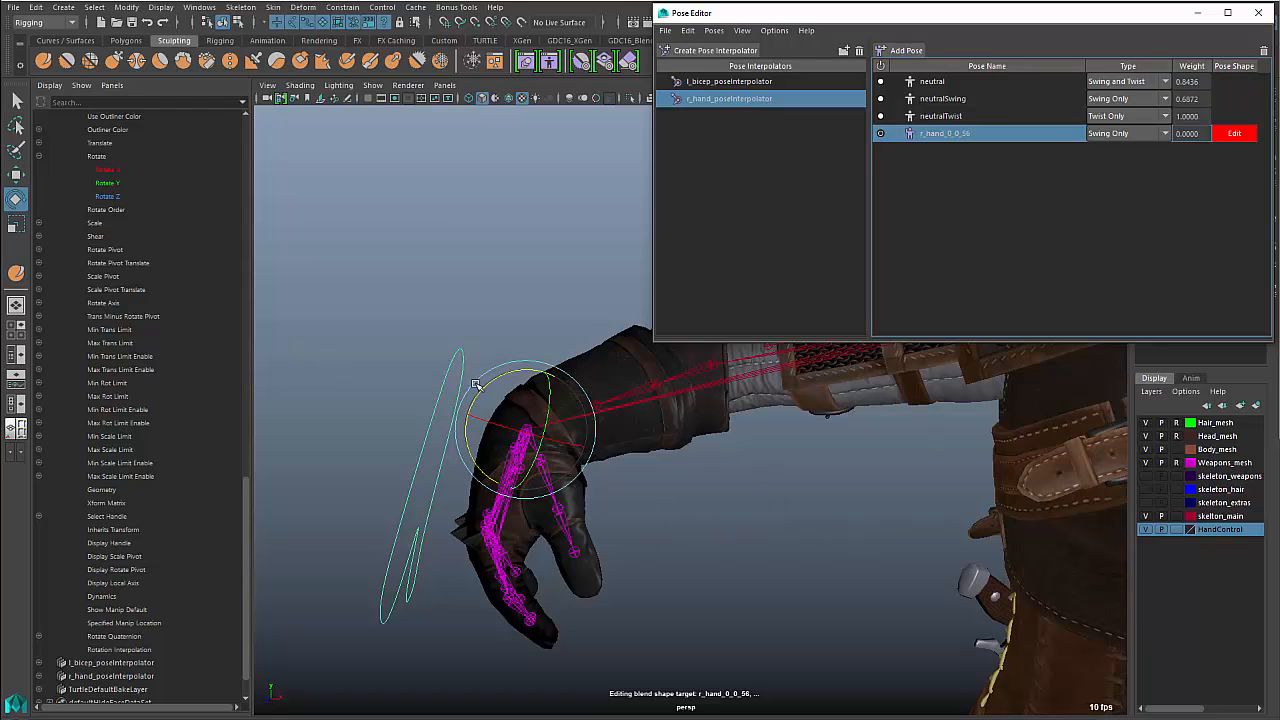
pyautogui.moveTo(646, 498)
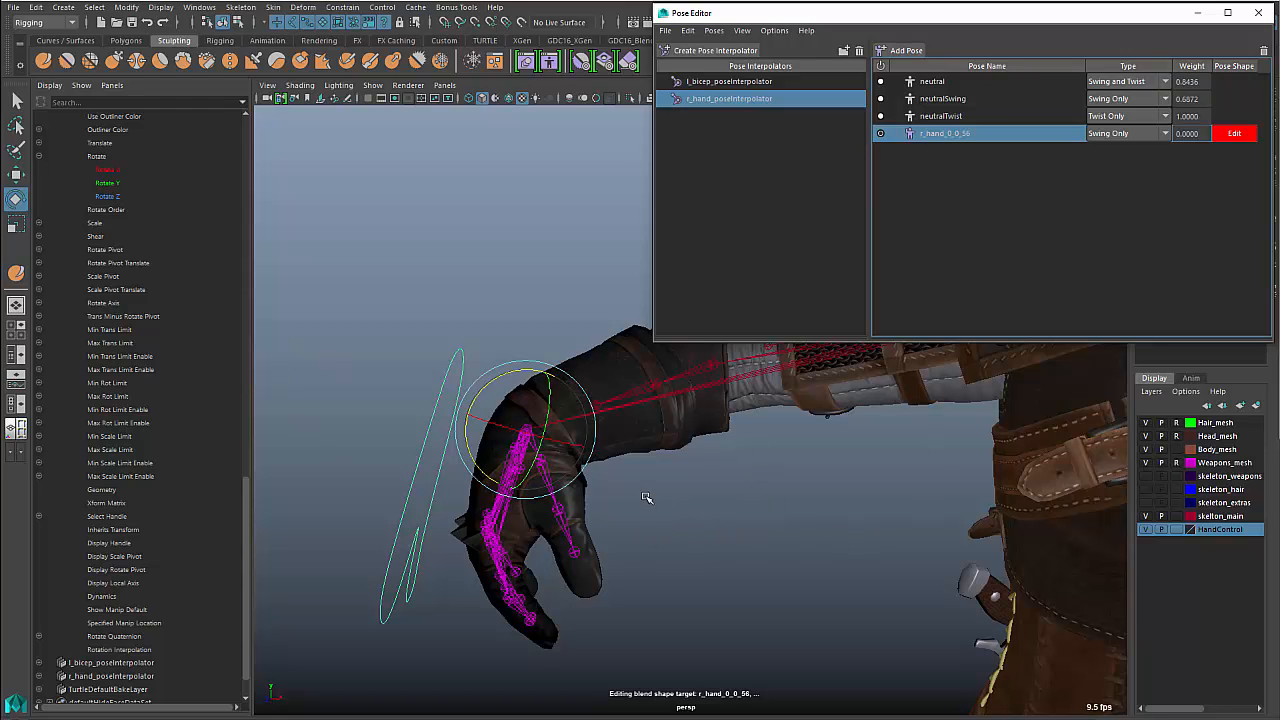